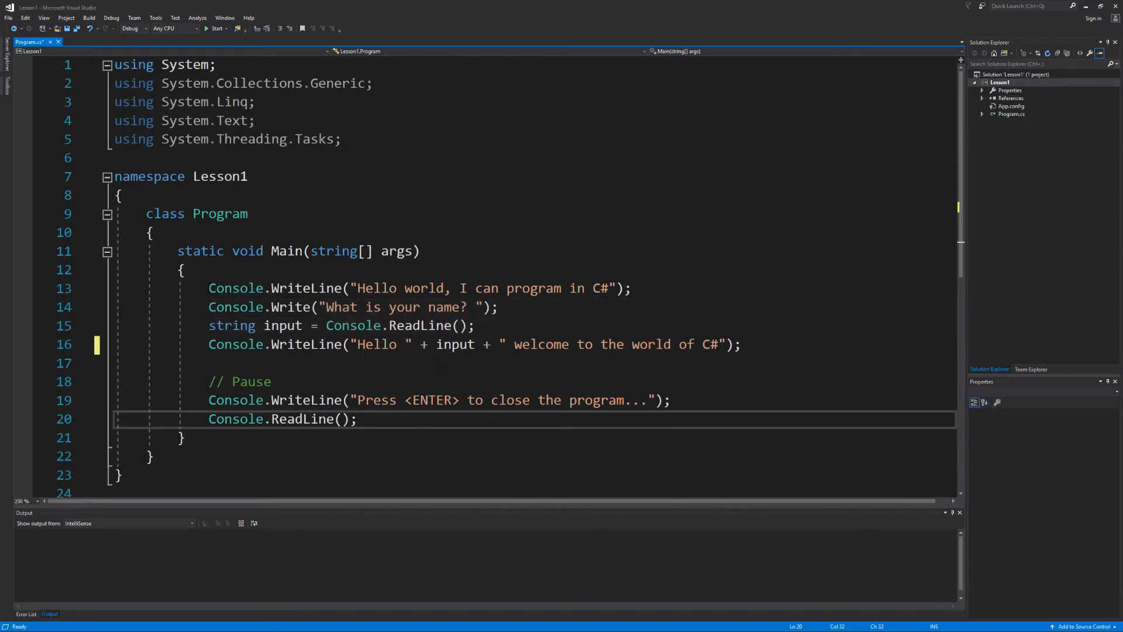
# Step: Review the previous lesson's greeting line and the uses of its input variable
pyautogui.moveTo(208, 288); pyautogui.dragTo(499, 307)
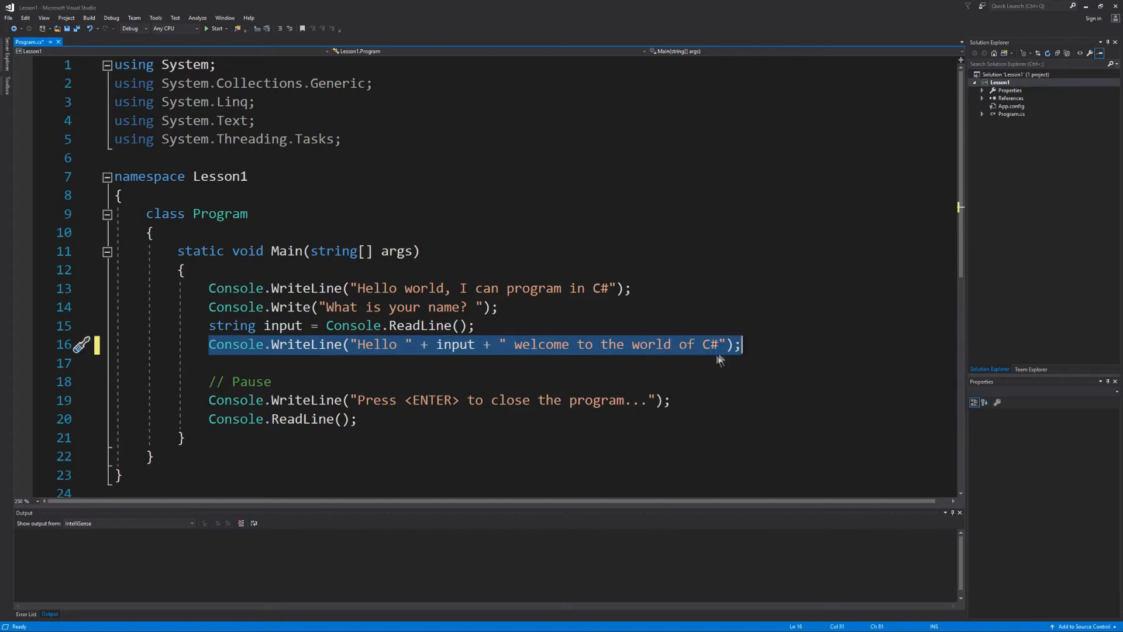
pyautogui.click(216, 325)
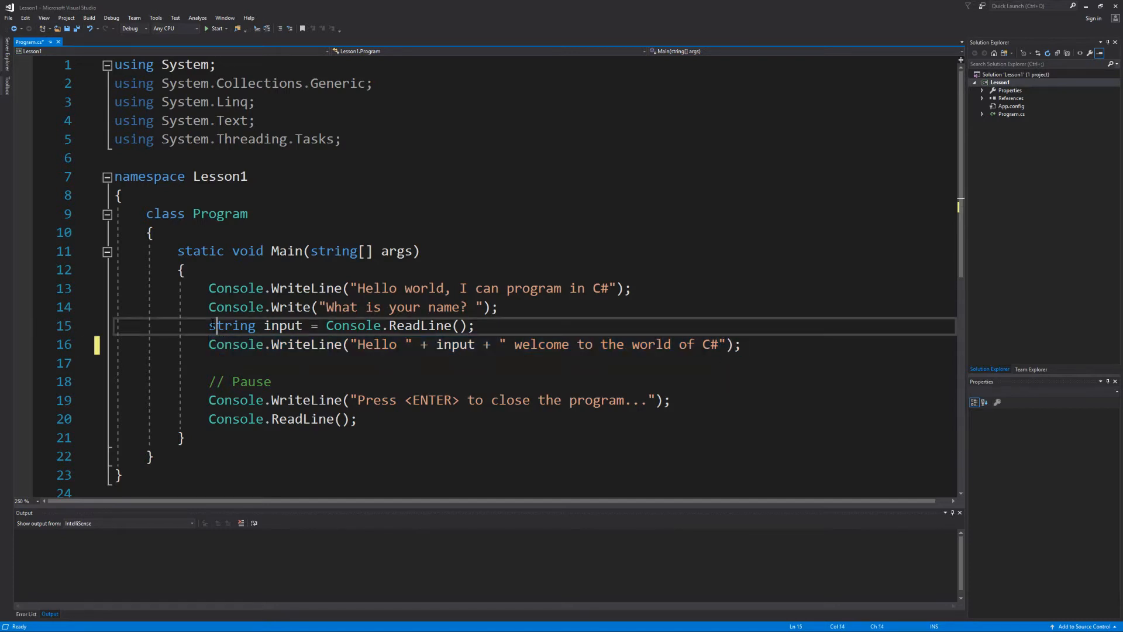
pyautogui.doubleClick(283, 325)
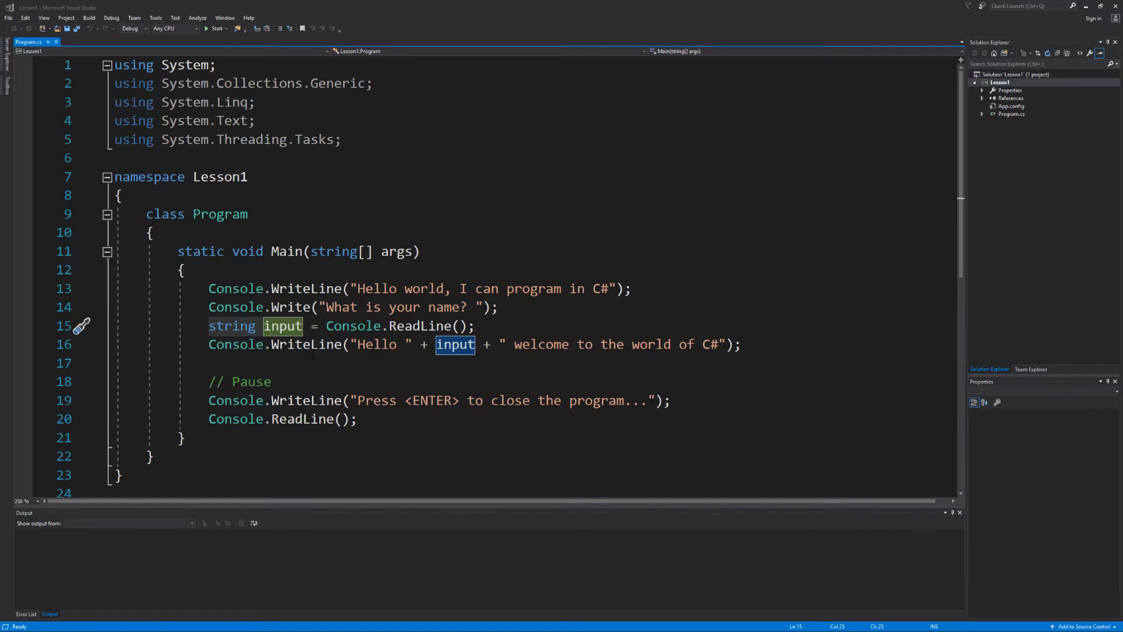
# Step: Start a new Console App (.NET Framework) project located in the CSharpProgrammingLessons folder
pyautogui.click(8, 18)
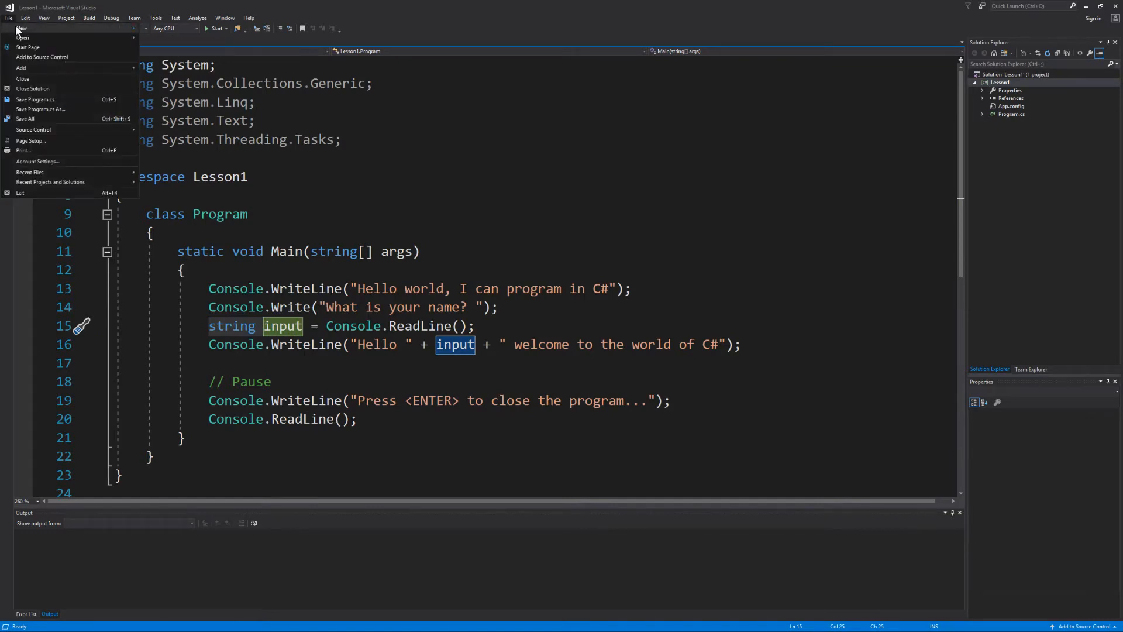
pyautogui.click(21, 27)
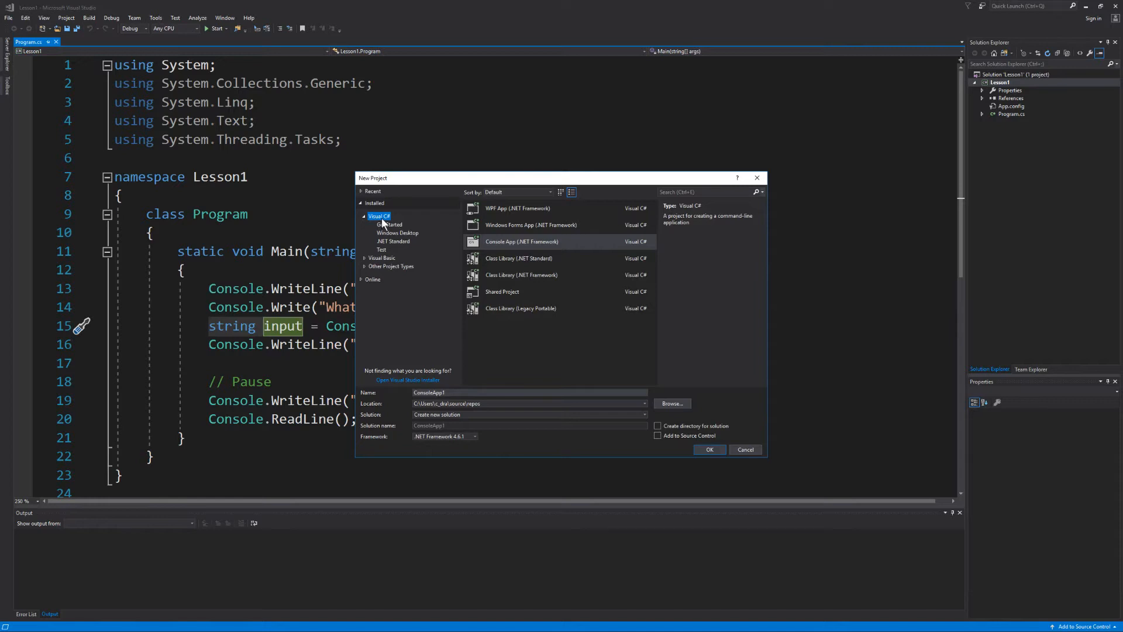
pyautogui.click(521, 241)
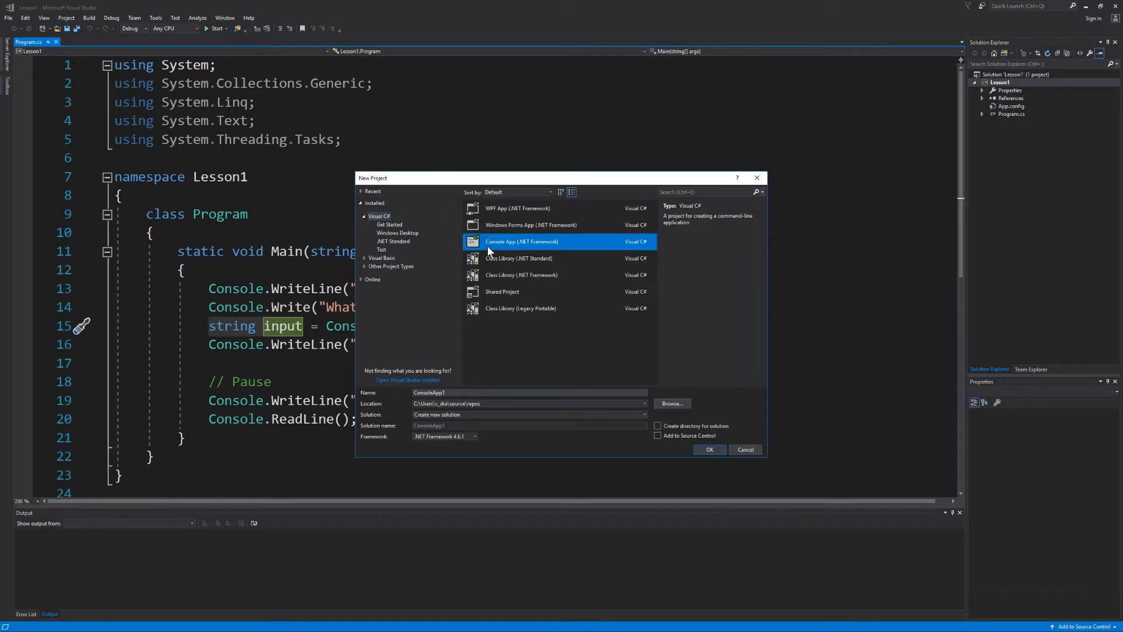
pyautogui.moveTo(566, 250)
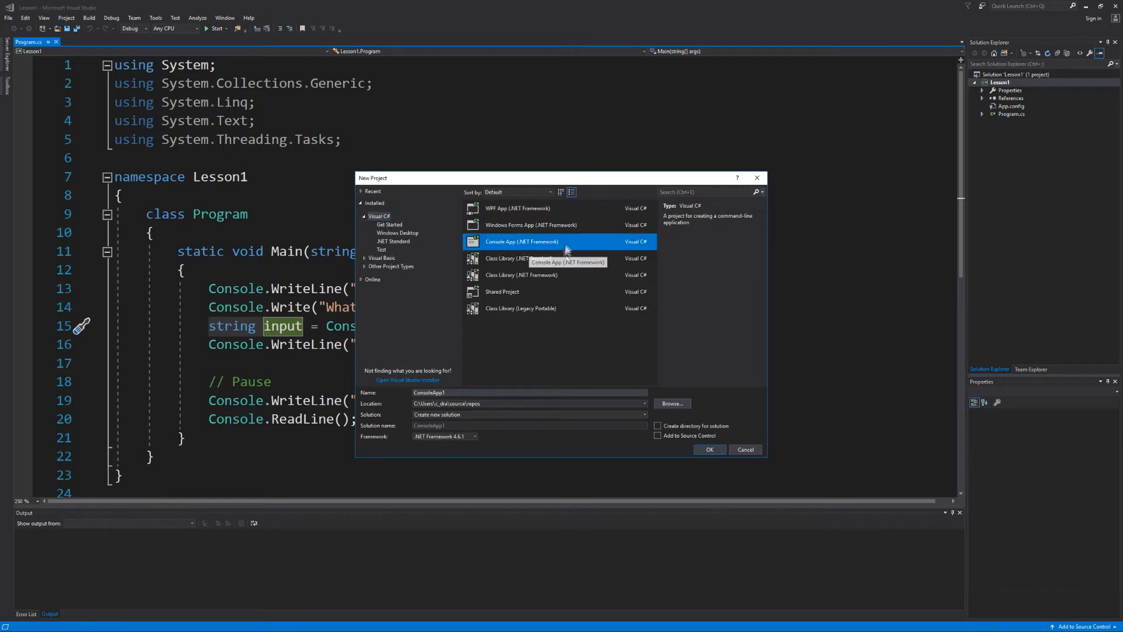
pyautogui.click(670, 404)
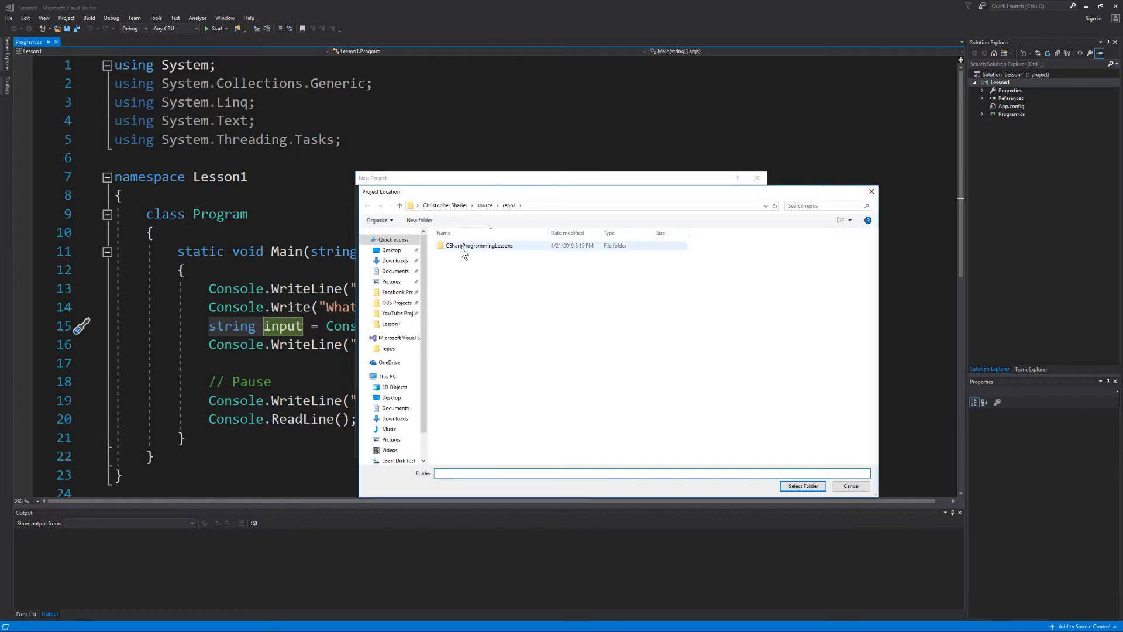
pyautogui.doubleClick(479, 245)
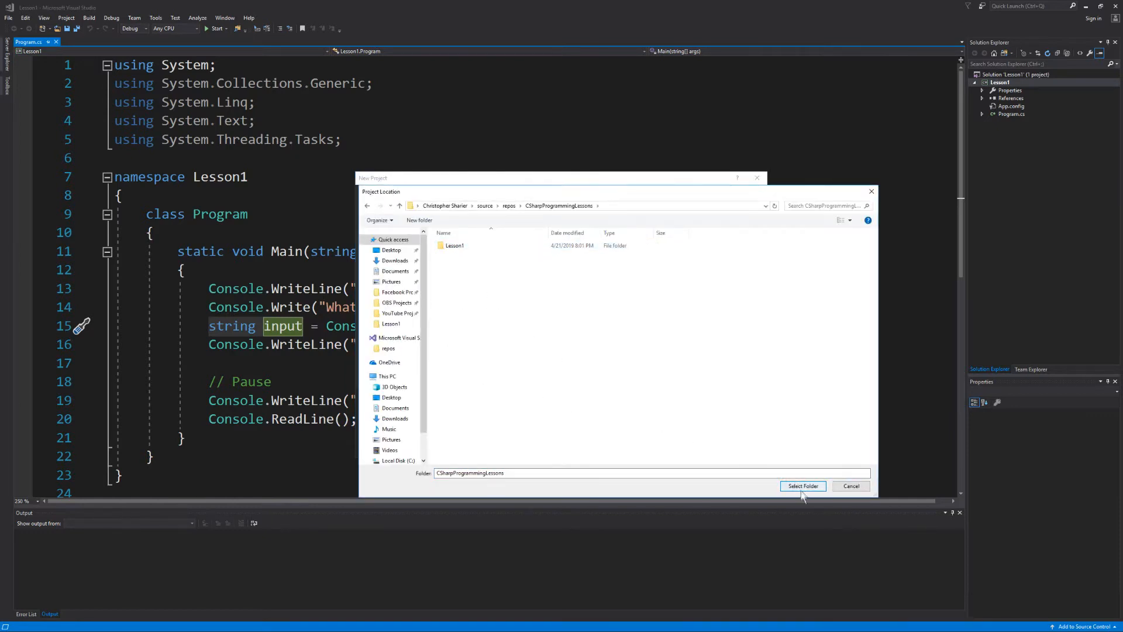
pyautogui.click(802, 486)
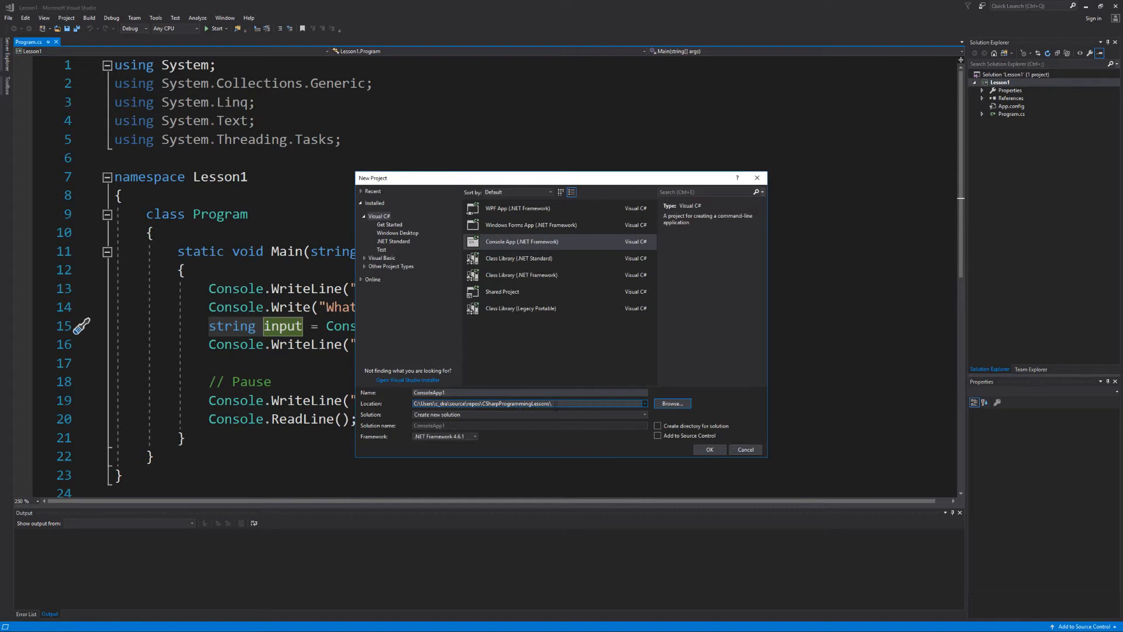
# Step: Name the new project Lesson2 and create it
pyautogui.click(530, 392)
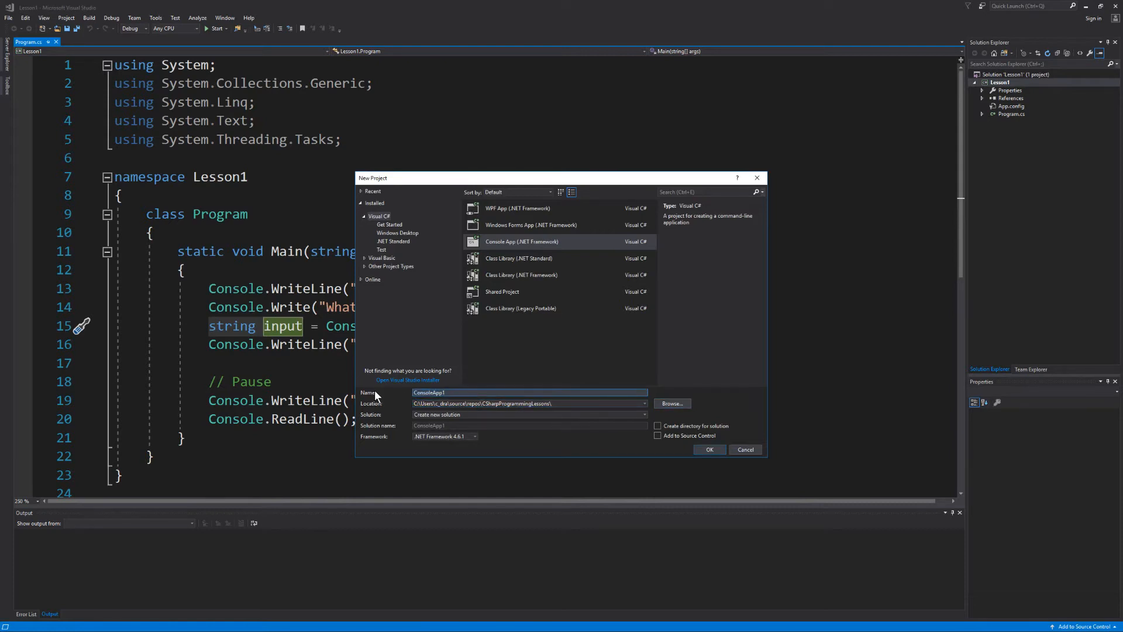
pyautogui.write('Lesson2')
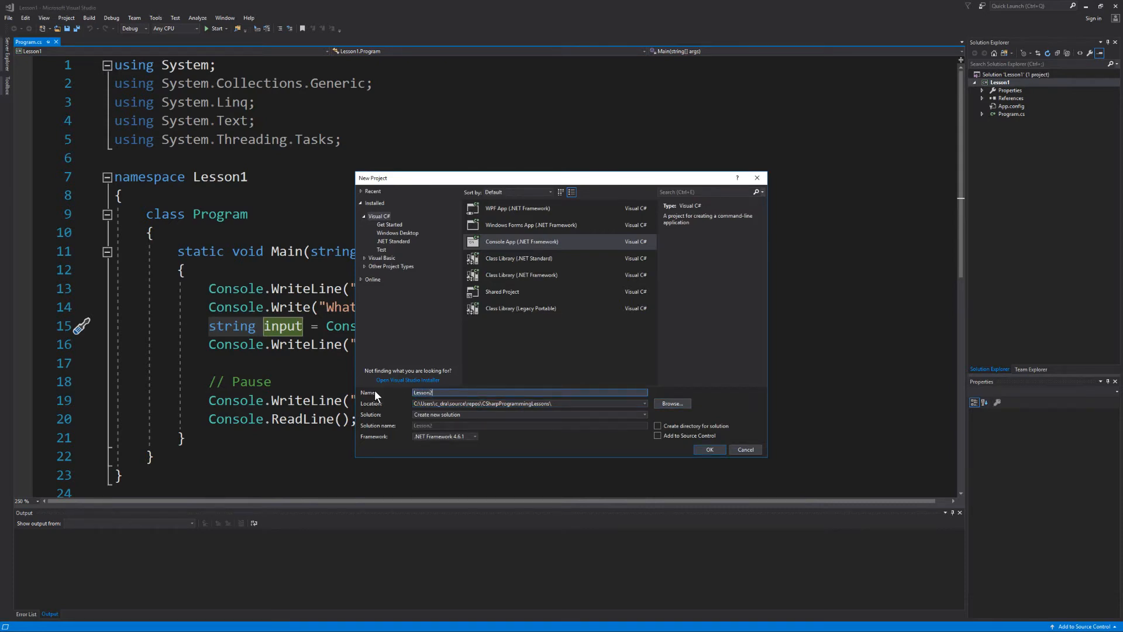
pyautogui.click(709, 449)
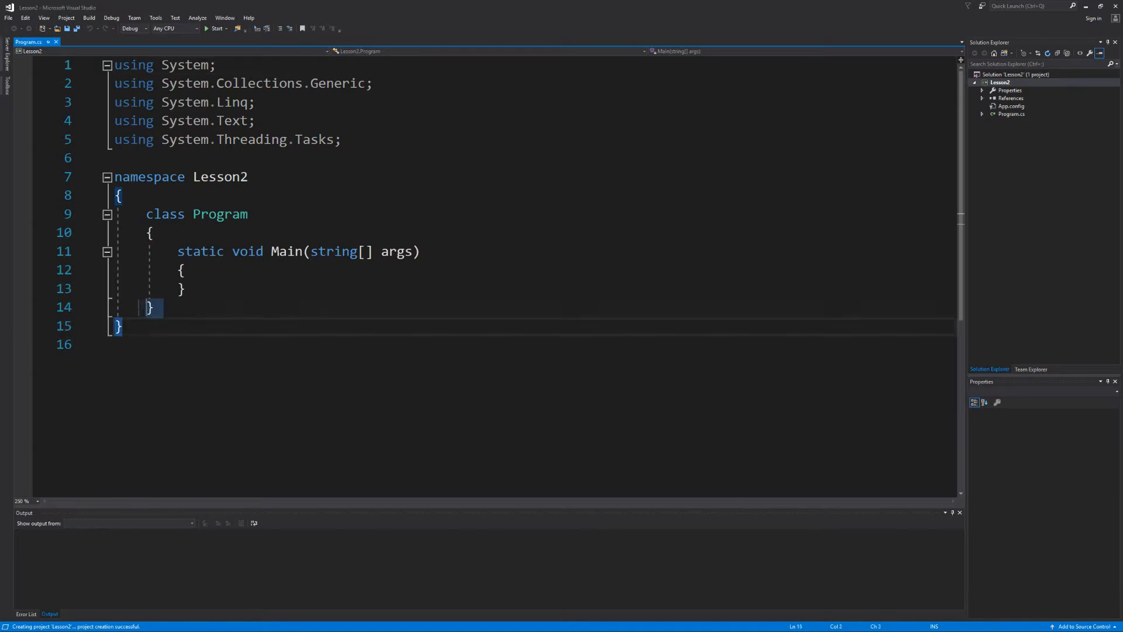
# Step: Declare string input holding "quick brown fox jumps over lazy dog 12345 !@#$%" inside Main
pyautogui.press('ctrl+a')
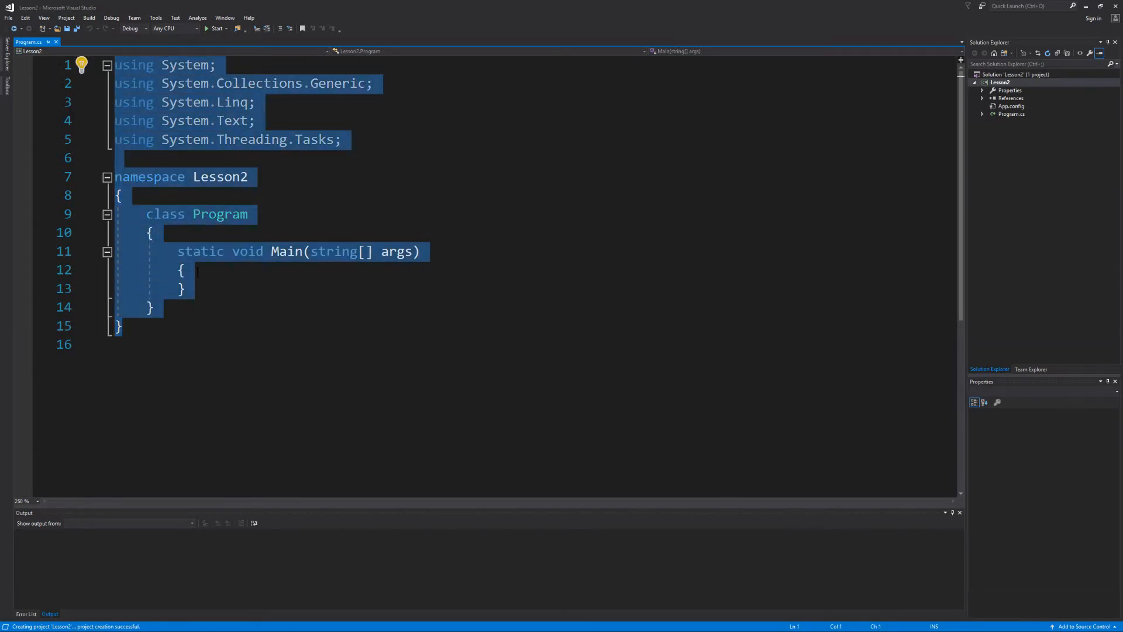
pyautogui.click(196, 270)
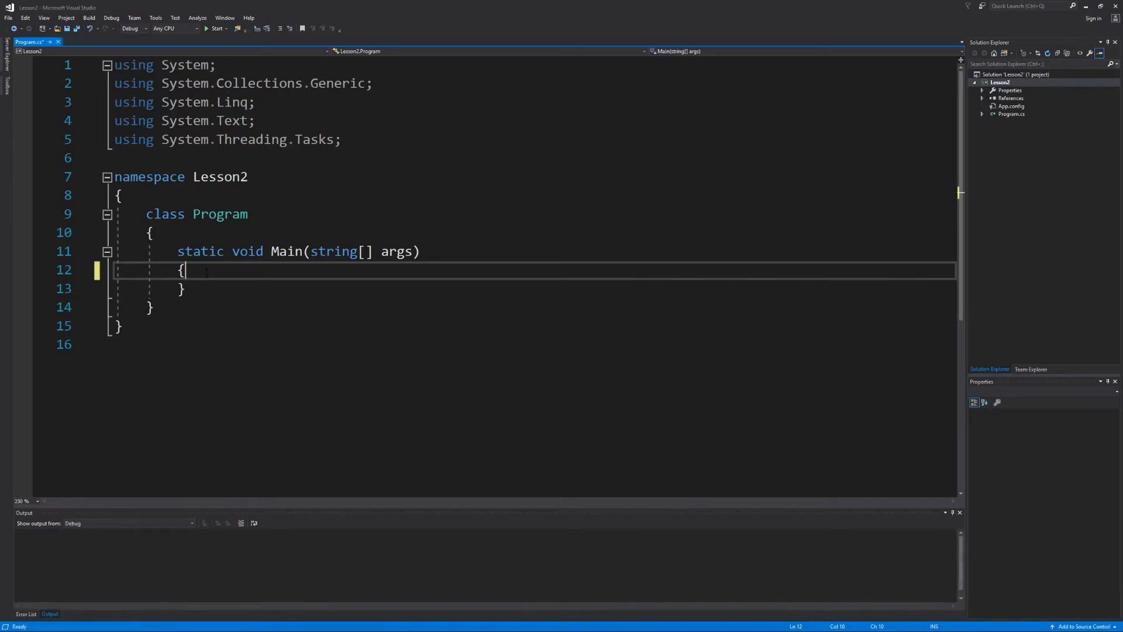
pyautogui.press('enter')
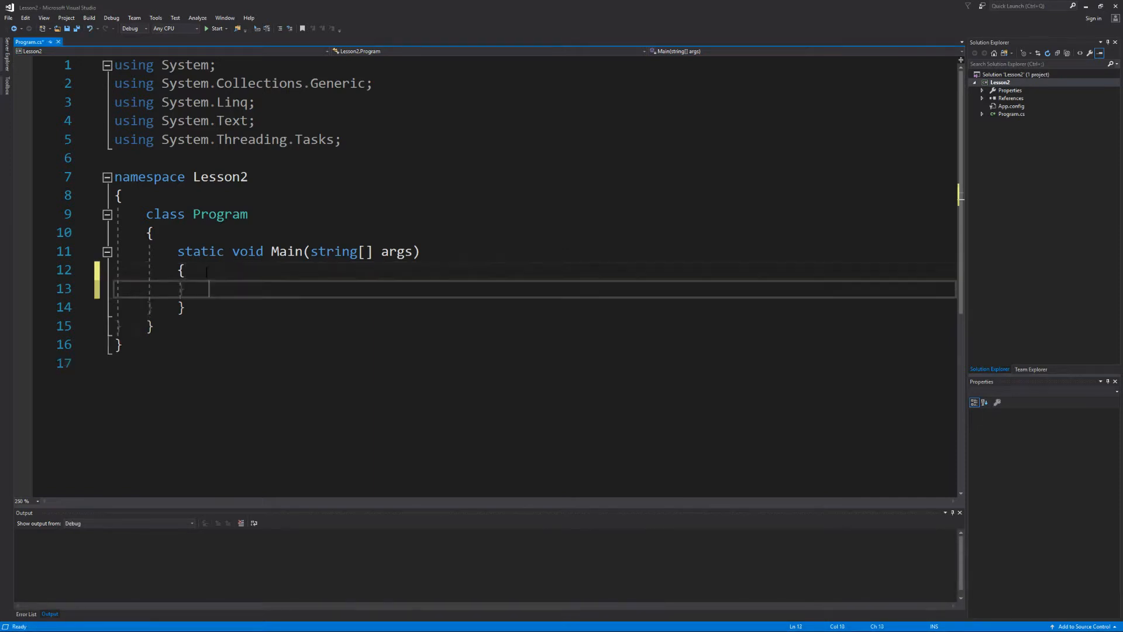
pyautogui.write('string')
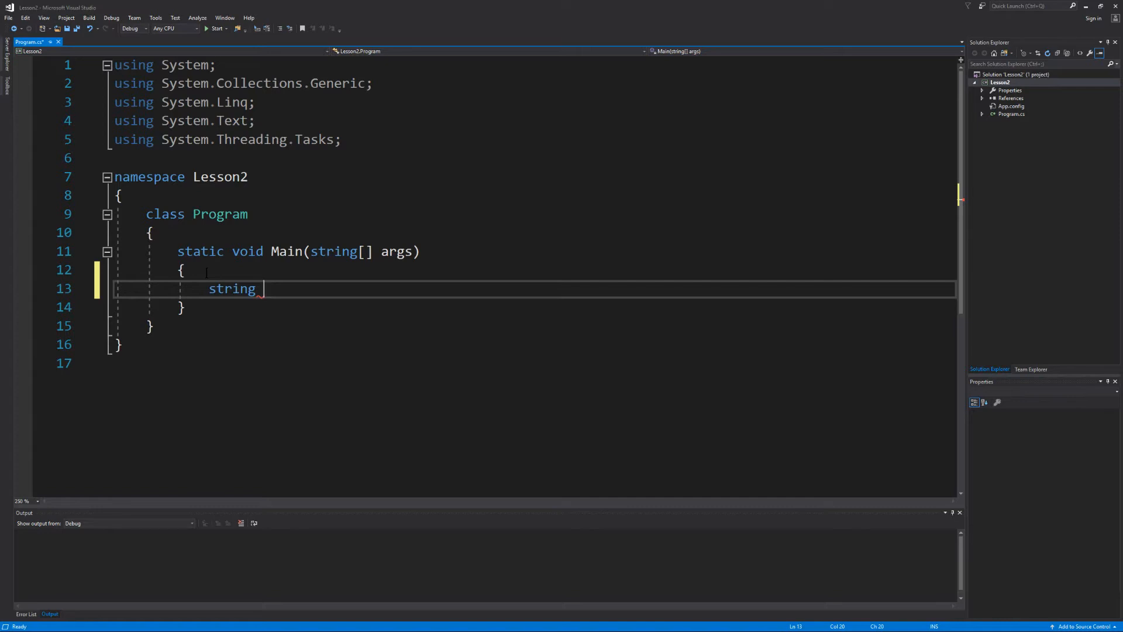
pyautogui.write('input')
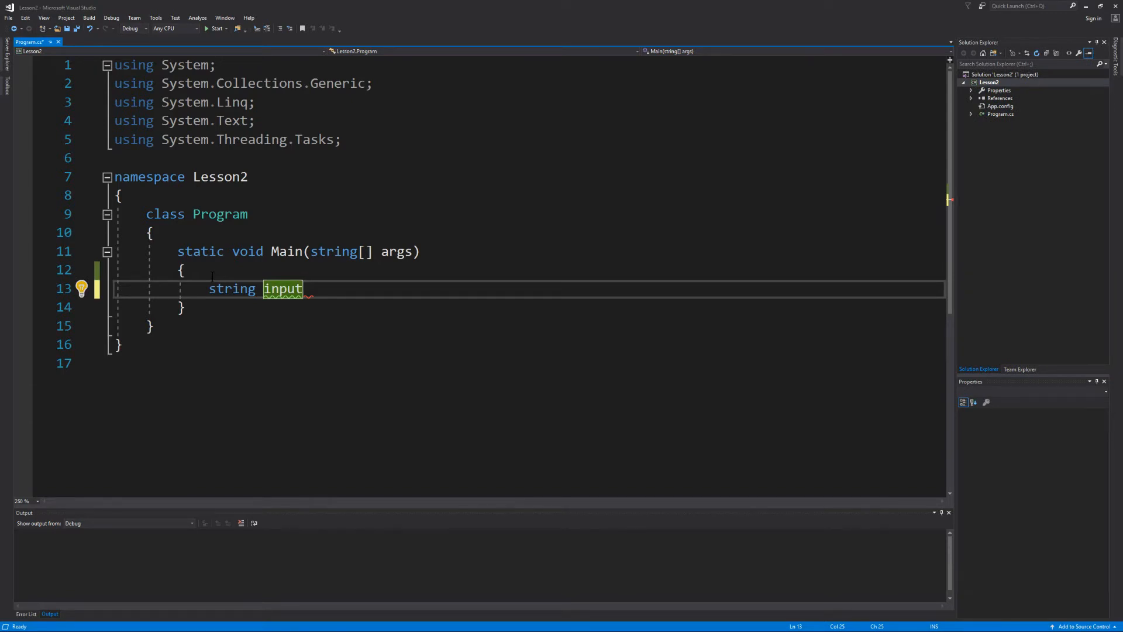
pyautogui.write('" "')
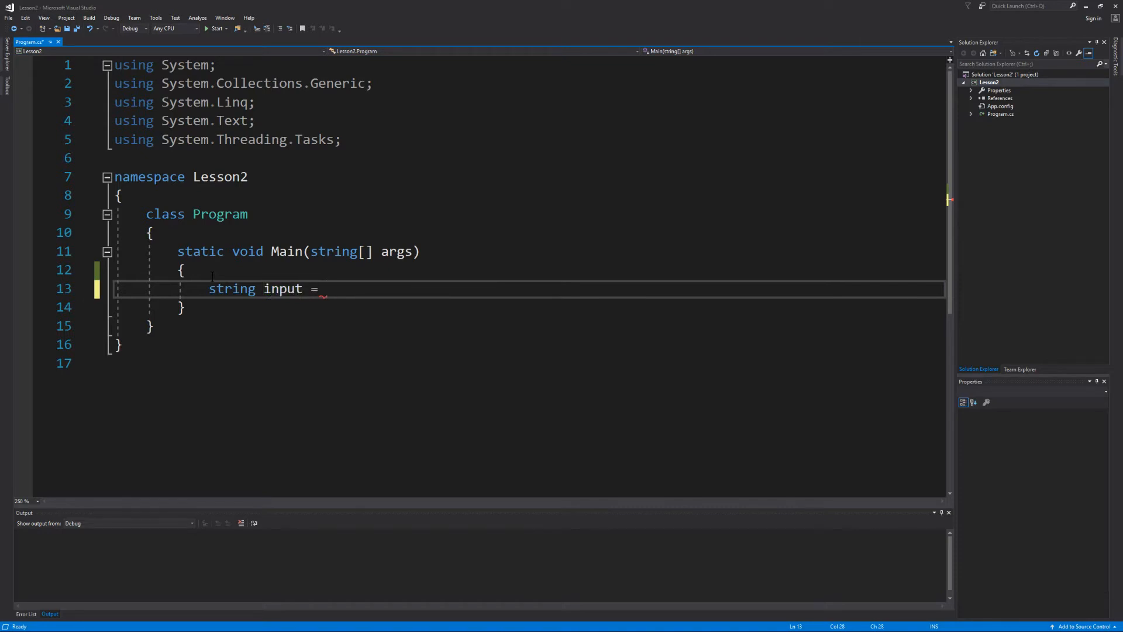
pyautogui.write('""')
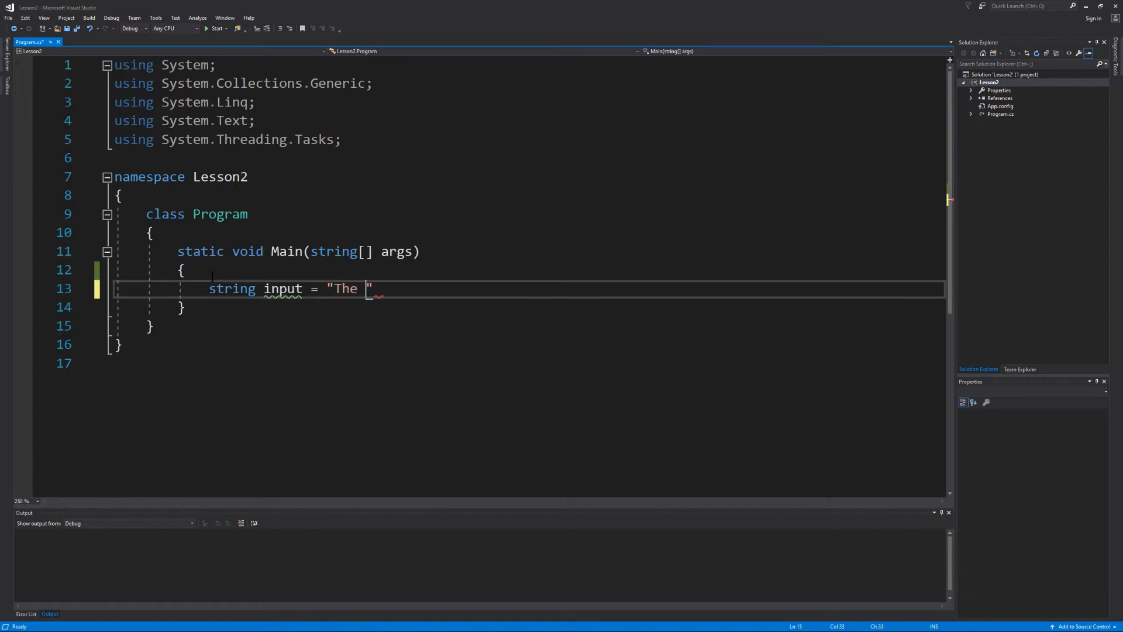
pyautogui.write('quick brown')
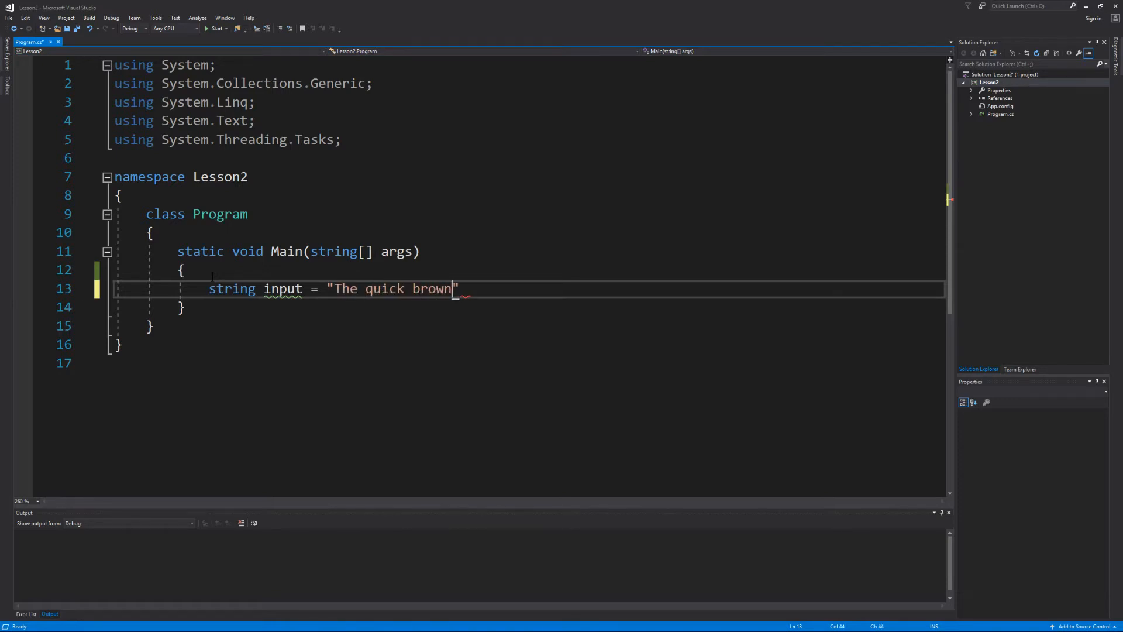
pyautogui.write('fox jump')
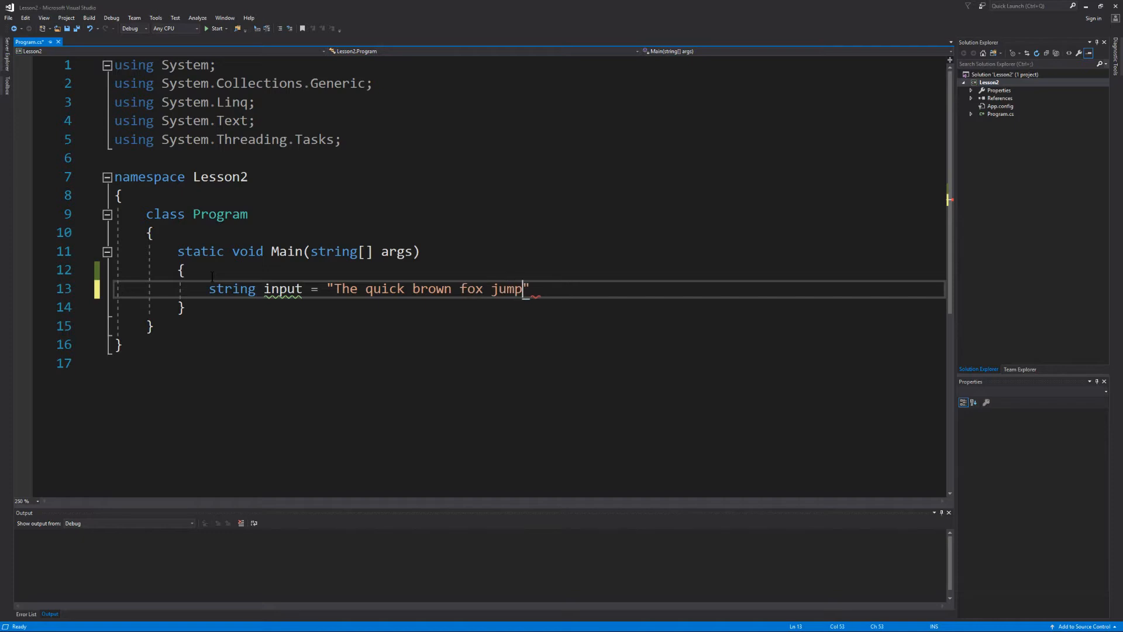
pyautogui.write('s over la')
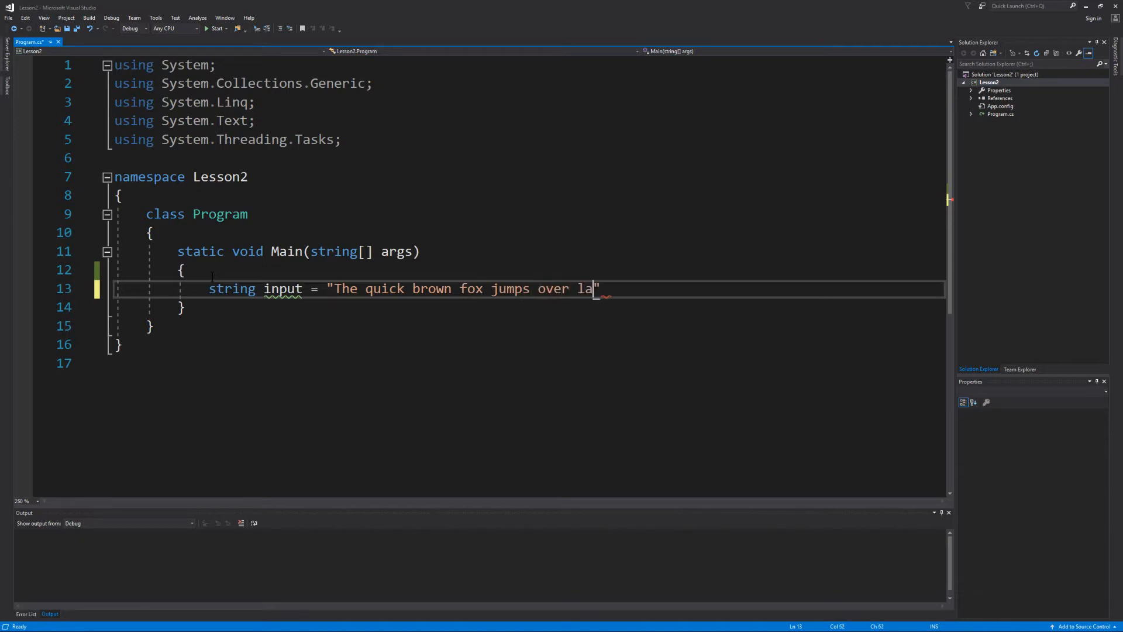
pyautogui.write('zy dog 12345')
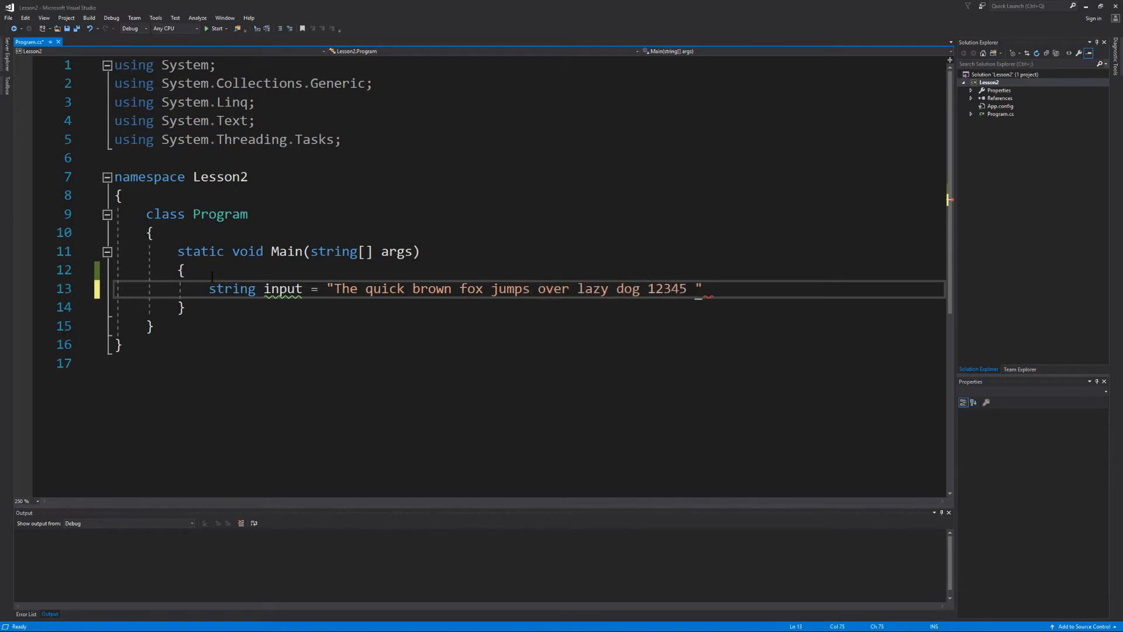
pyautogui.write('!@#$%')
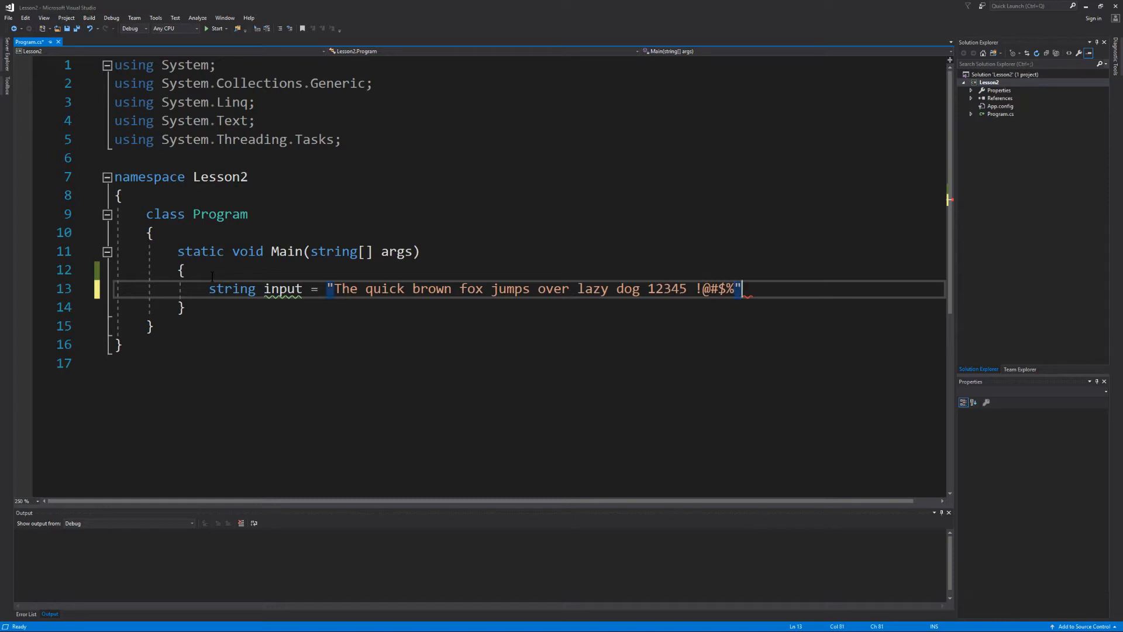
pyautogui.write(';')
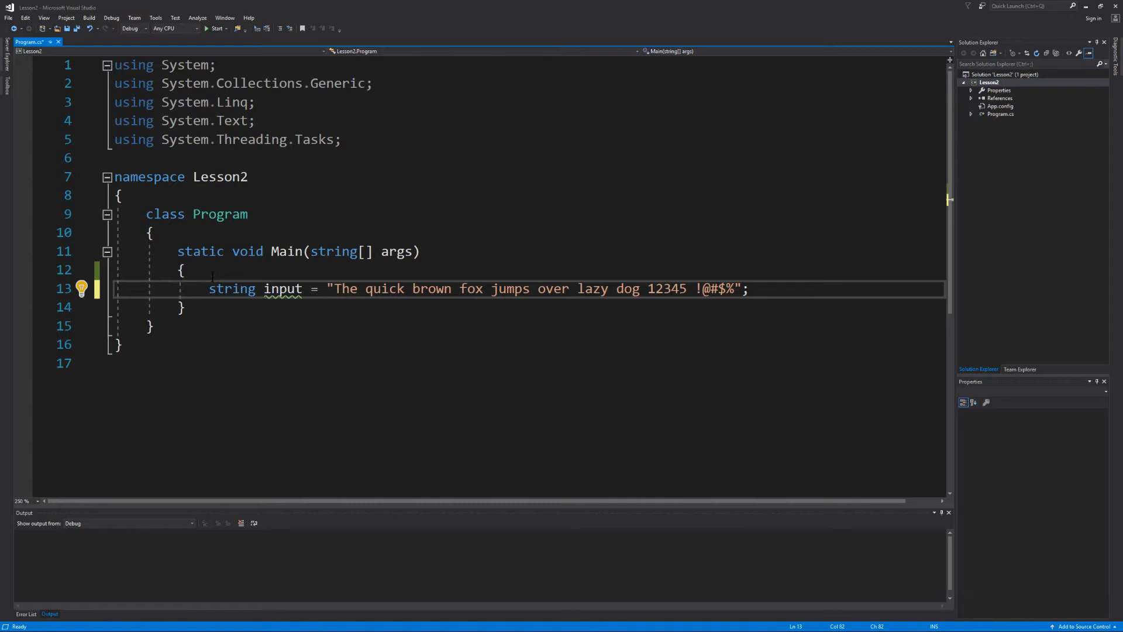
# Step: Print input, then write the "Press <ENTER> to close the program..." prompt and wait with Console.ReadLine()
pyautogui.write('Console')
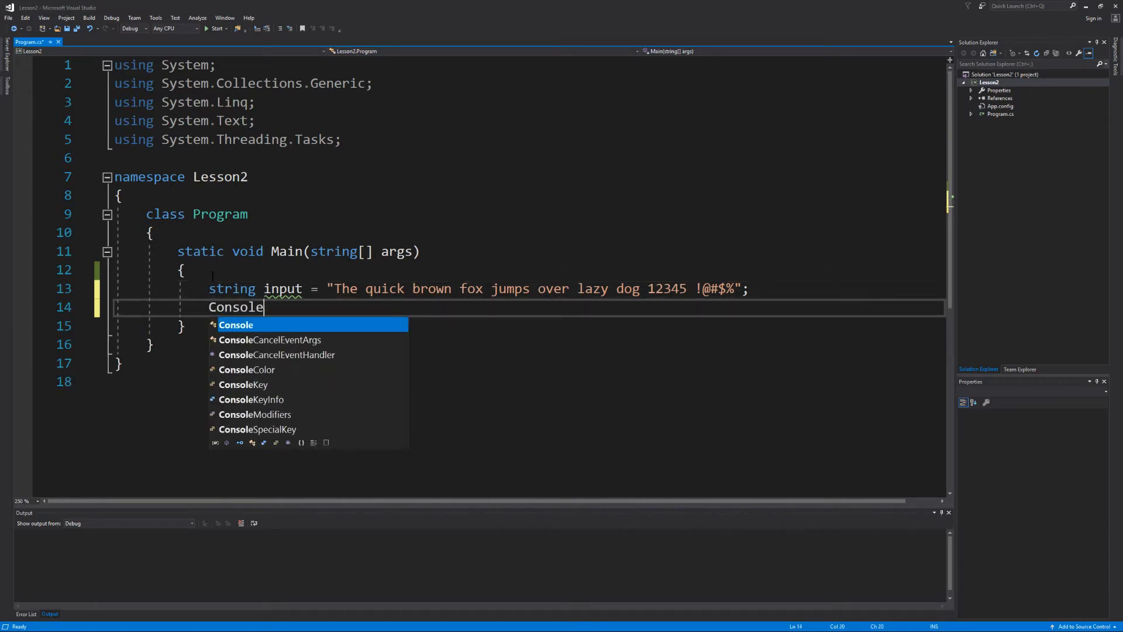
pyautogui.write('.Wr')
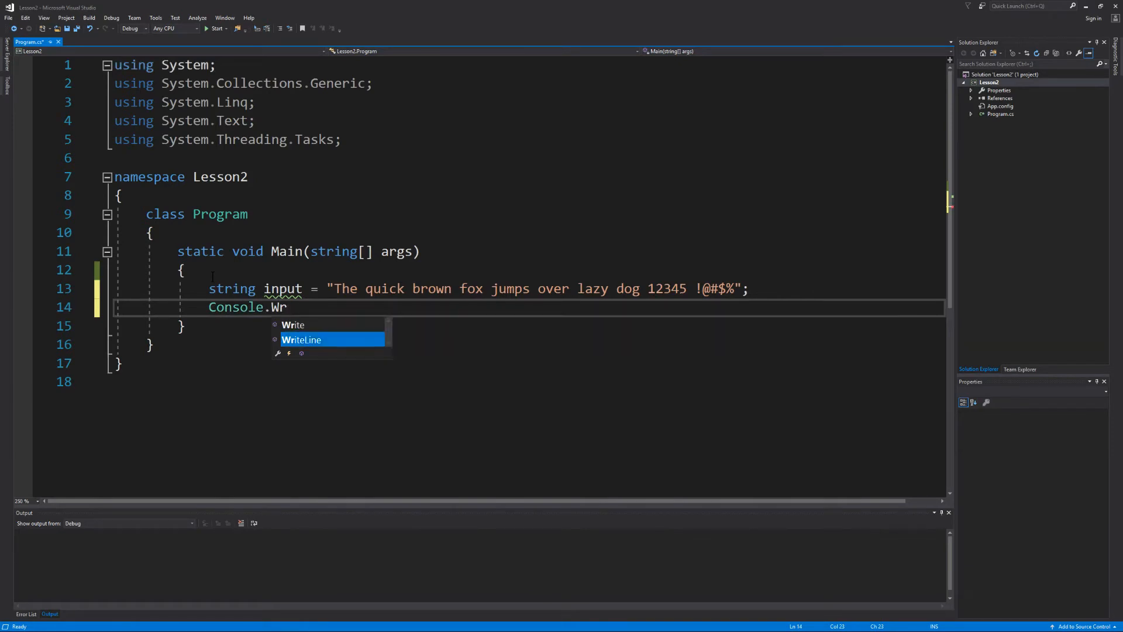
pyautogui.write('iteLine(input);')
pyautogui.write('// Pause')
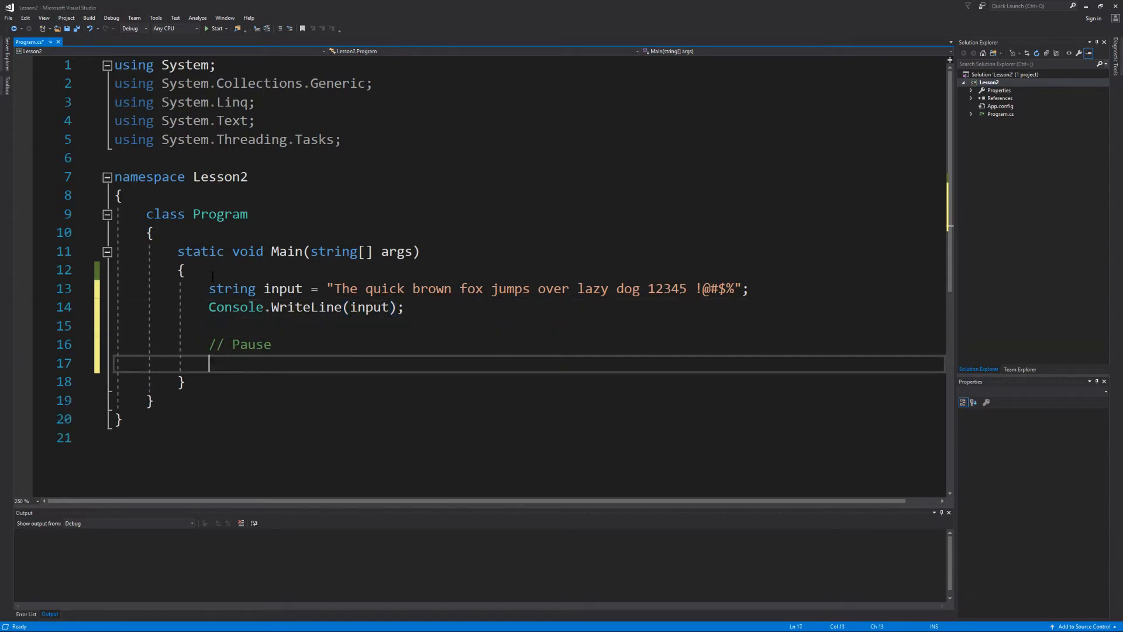
pyautogui.write('Console.WriteLine("Press <ENTER> to close the pro')
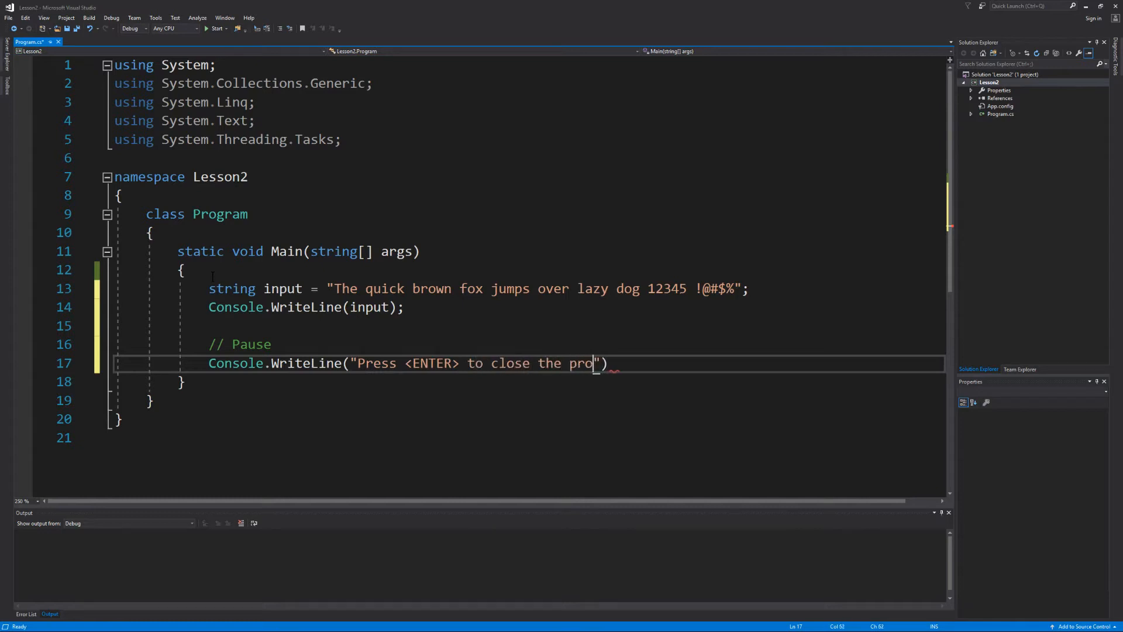
pyautogui.write('gram...");')
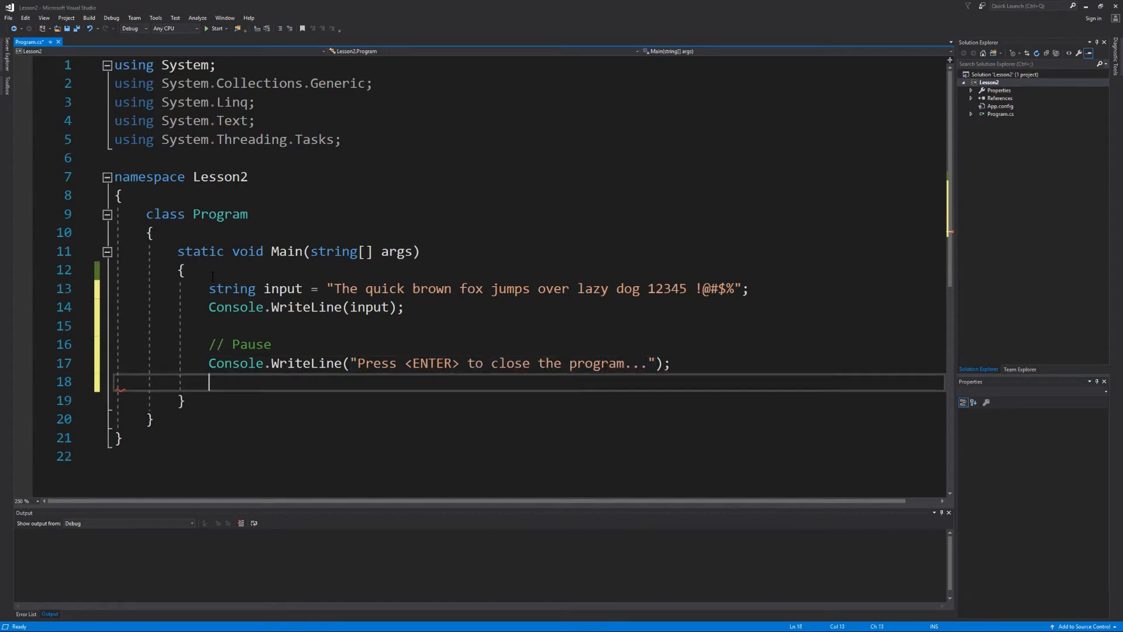
pyautogui.write('Console.ReadLine')
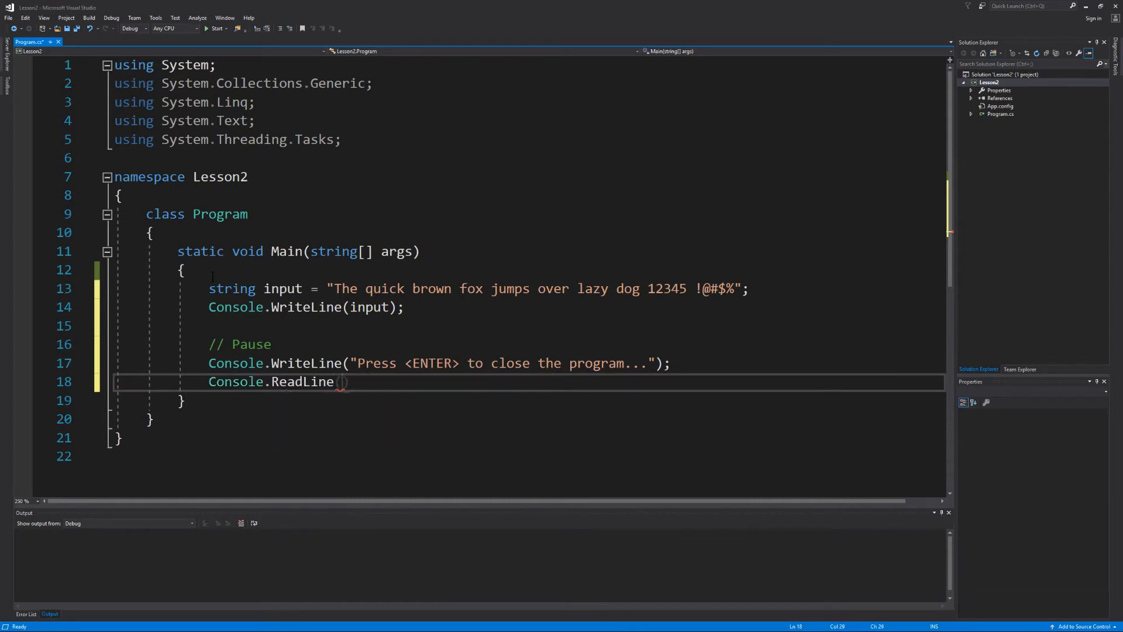
pyautogui.write('();')
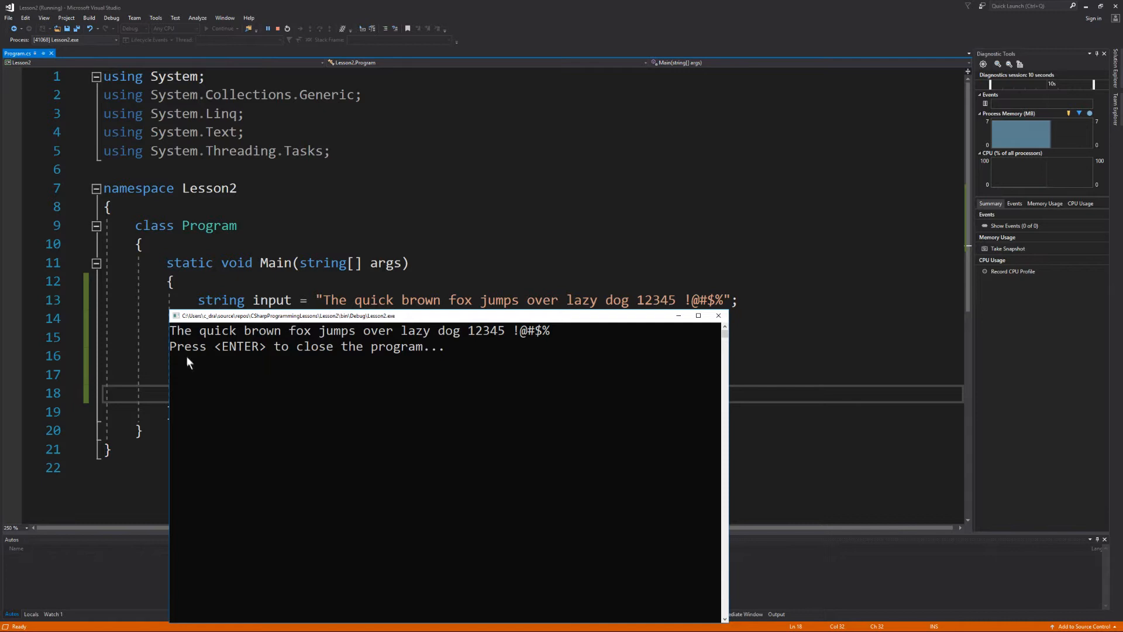
pyautogui.moveTo(344, 358)
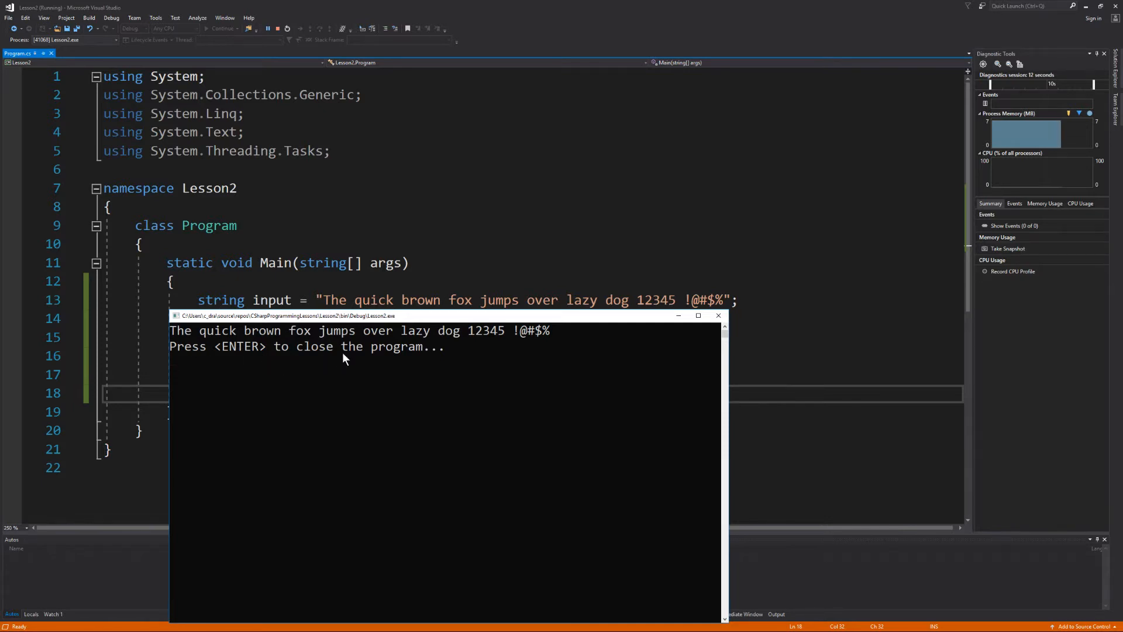
# Step: End the running Lesson2 console by answering its close prompt with Enter
pyautogui.press('enter')
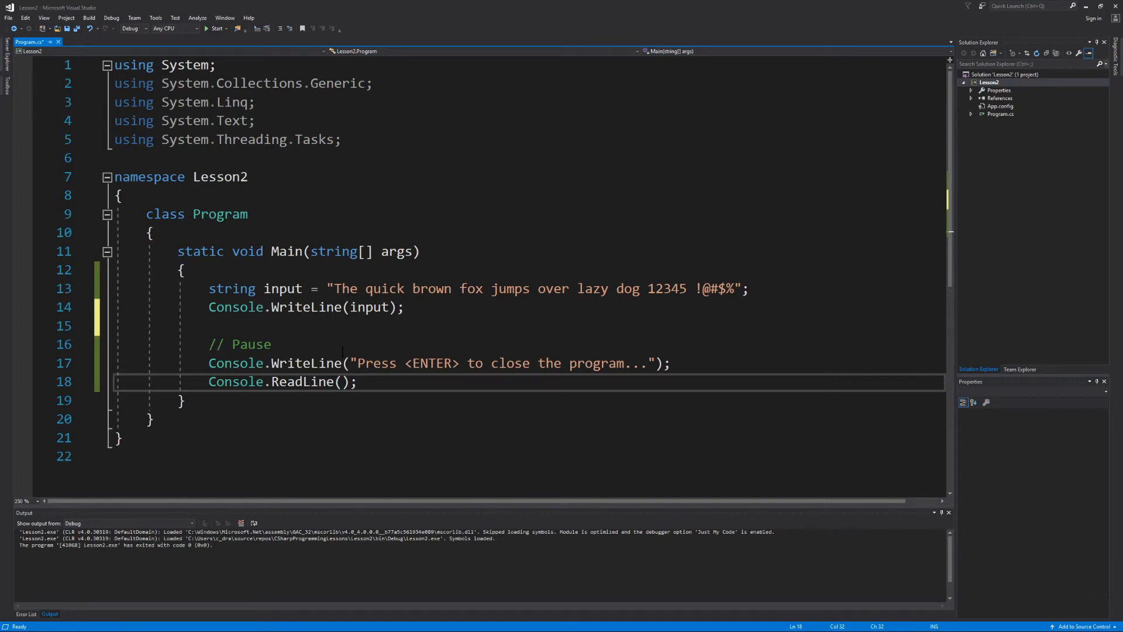
# Step: Declare int number1 = 0; on a new line after the first output
pyautogui.press('enter')
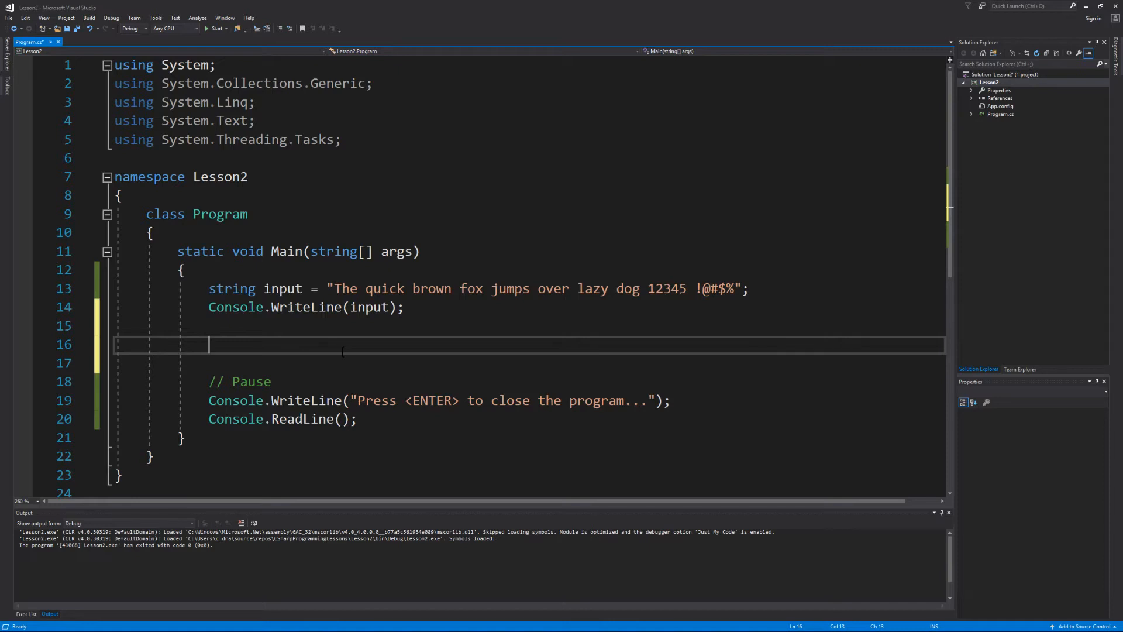
pyautogui.write('int')
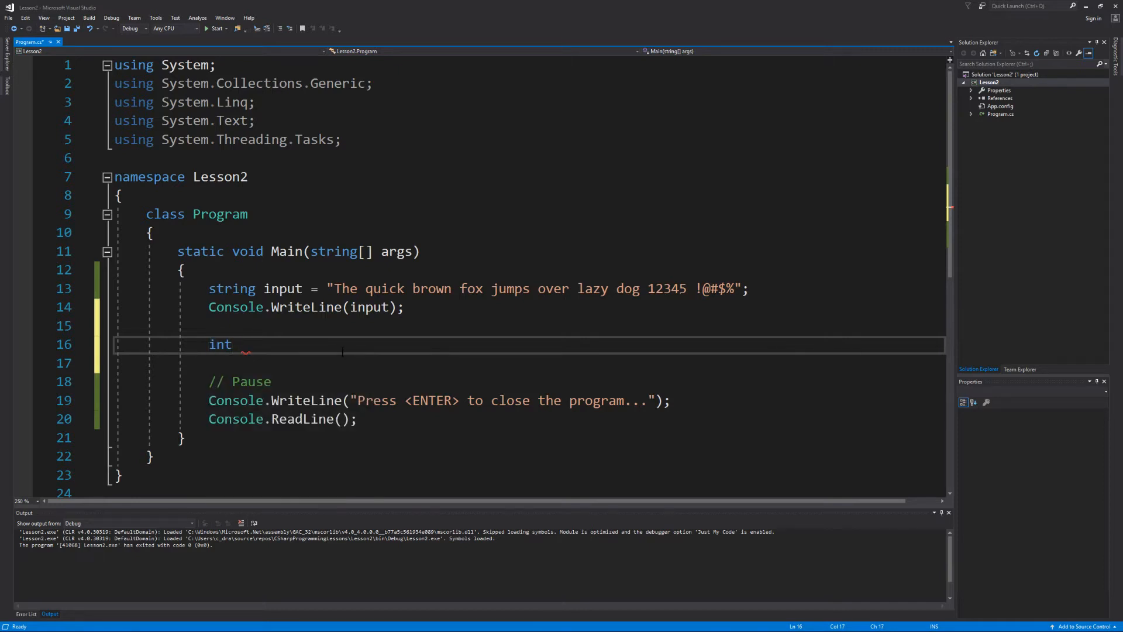
pyautogui.write('number')
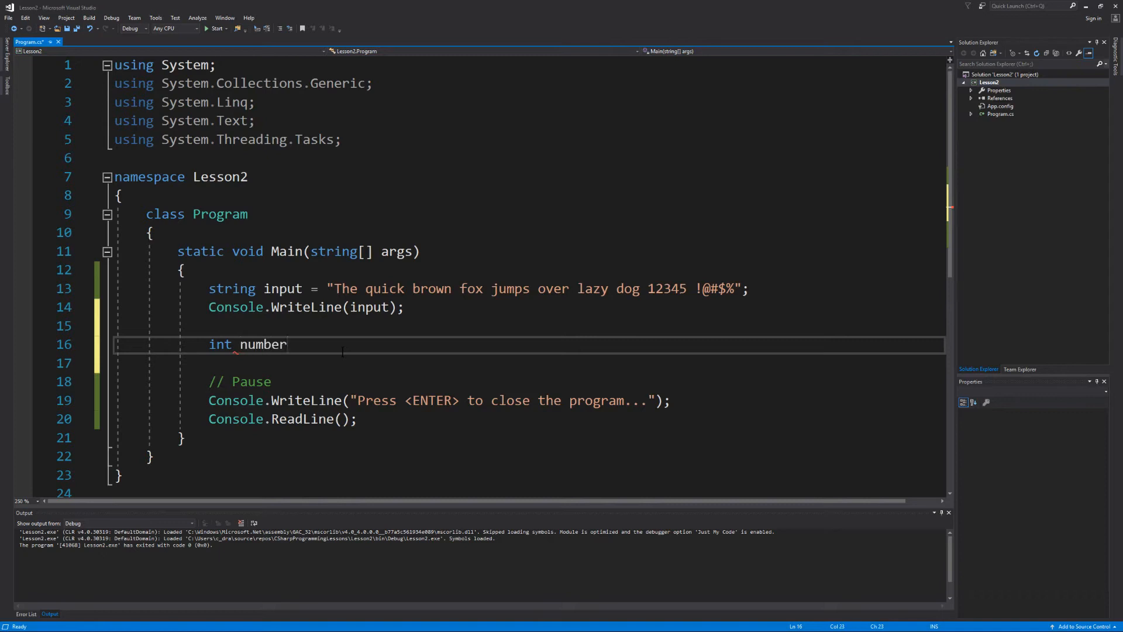
pyautogui.write('1')
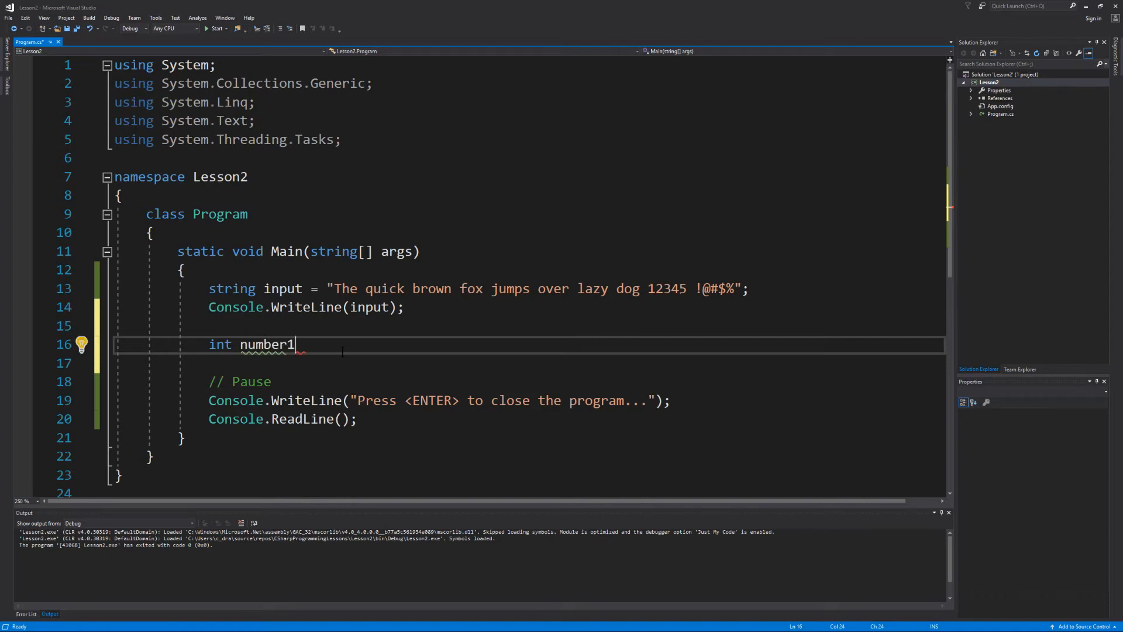
pyautogui.doubleClick(265, 344)
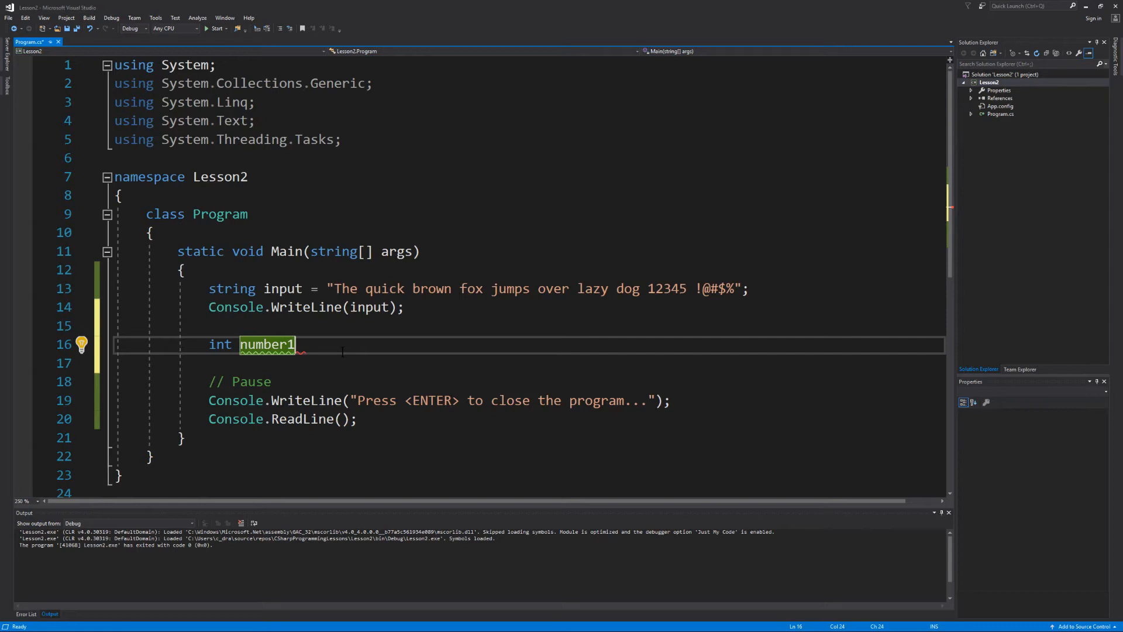
pyautogui.write('=')
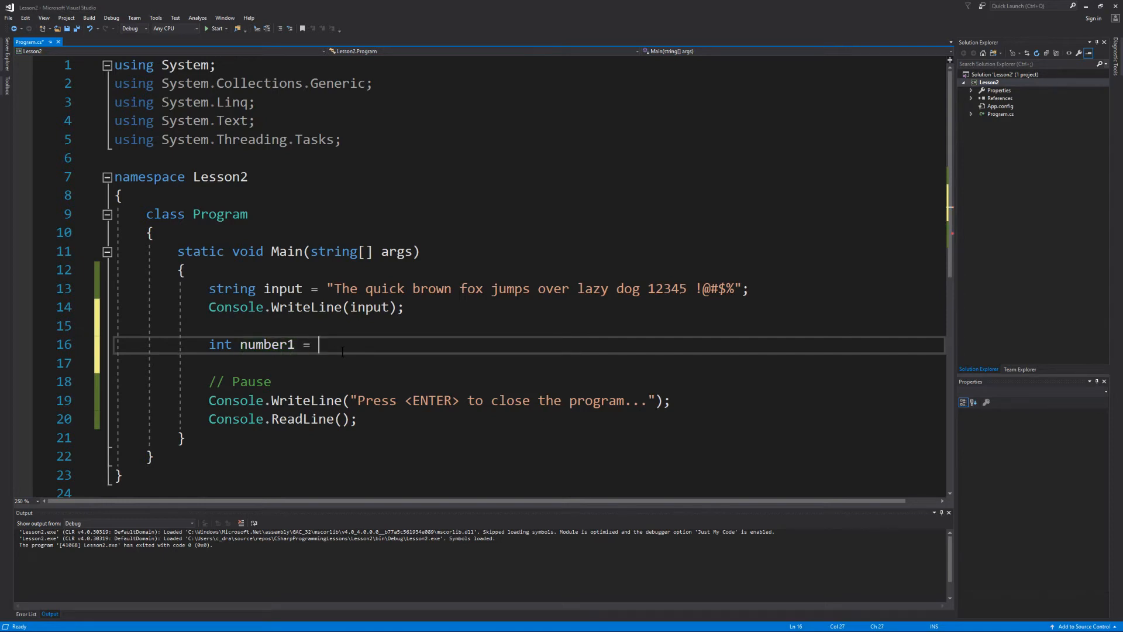
pyautogui.write('0;')
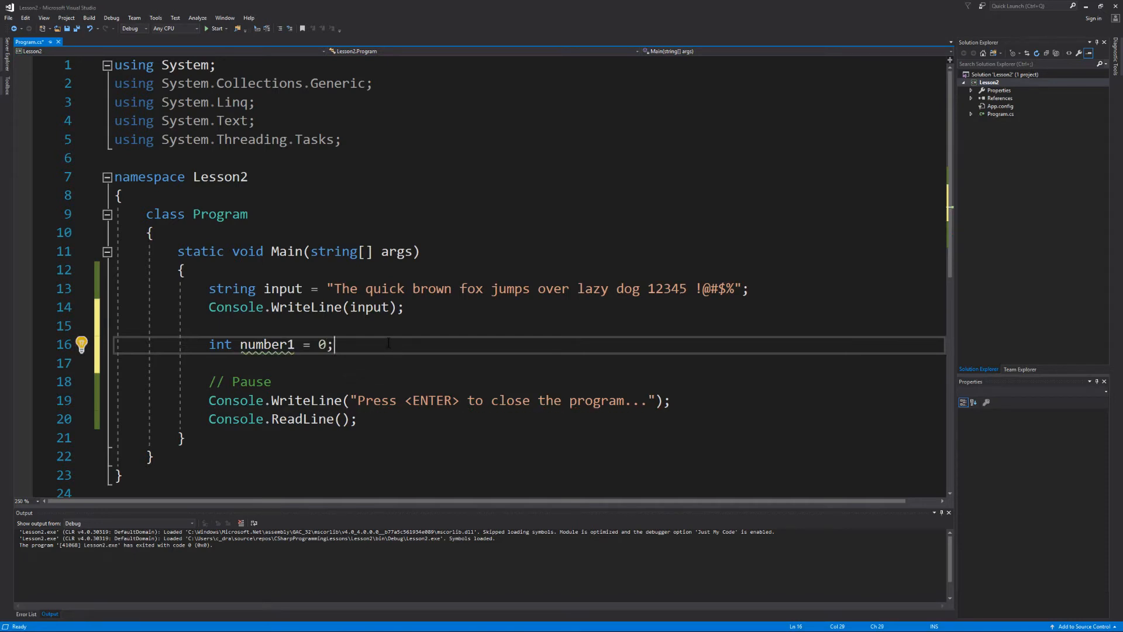
# Step: Declare double number2 = 0.0; and leave blank lines below the declarations
pyautogui.press('enter')
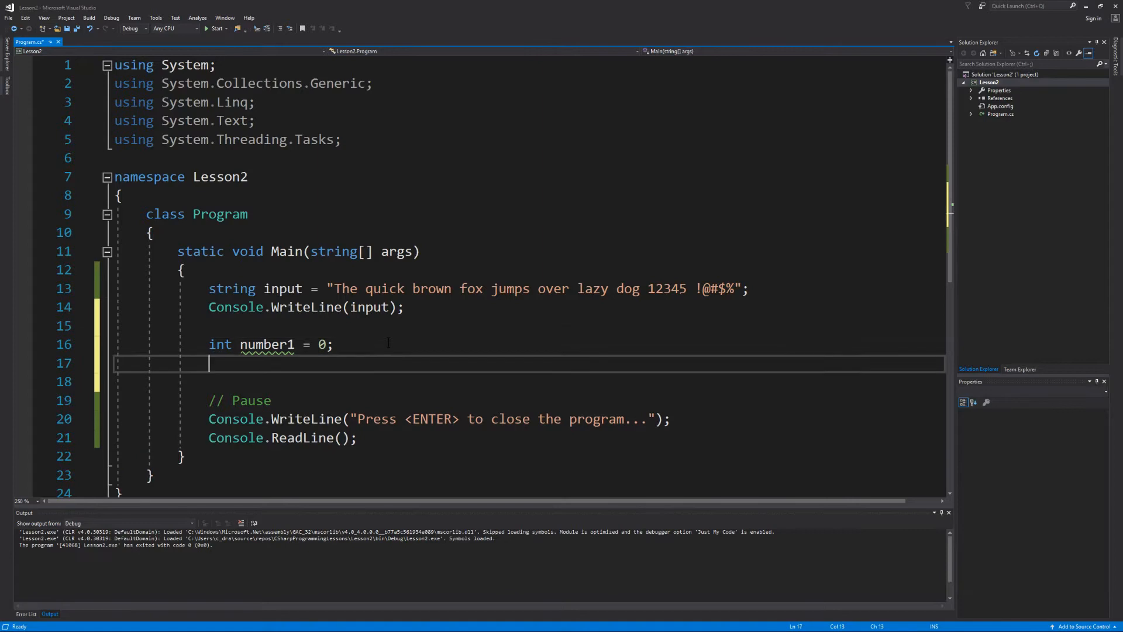
pyautogui.write('double')
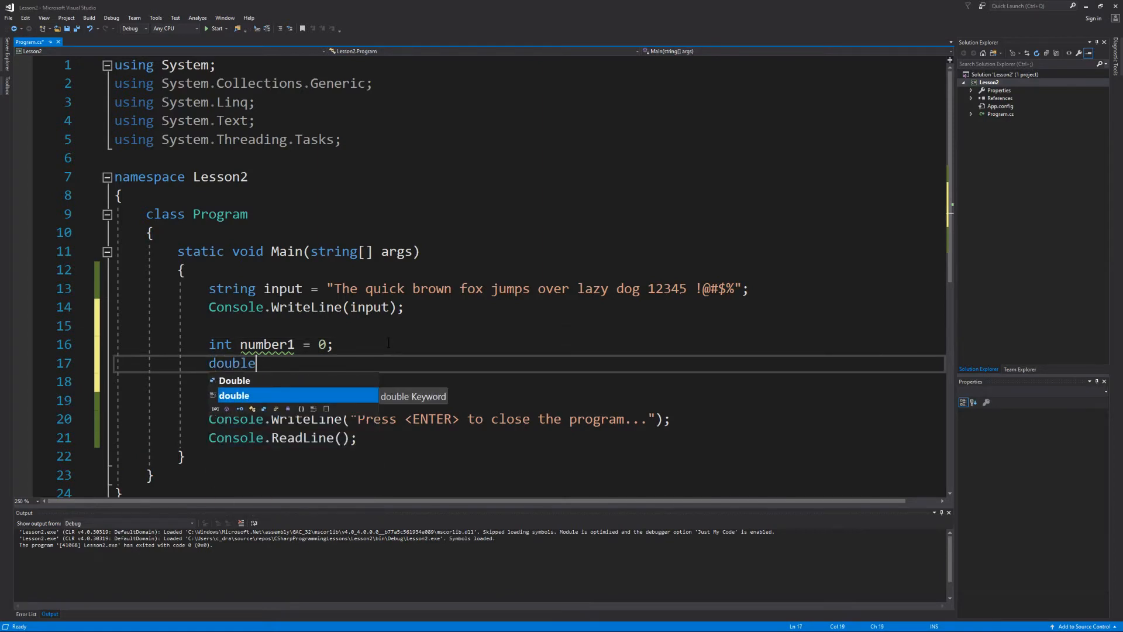
pyautogui.write('num')
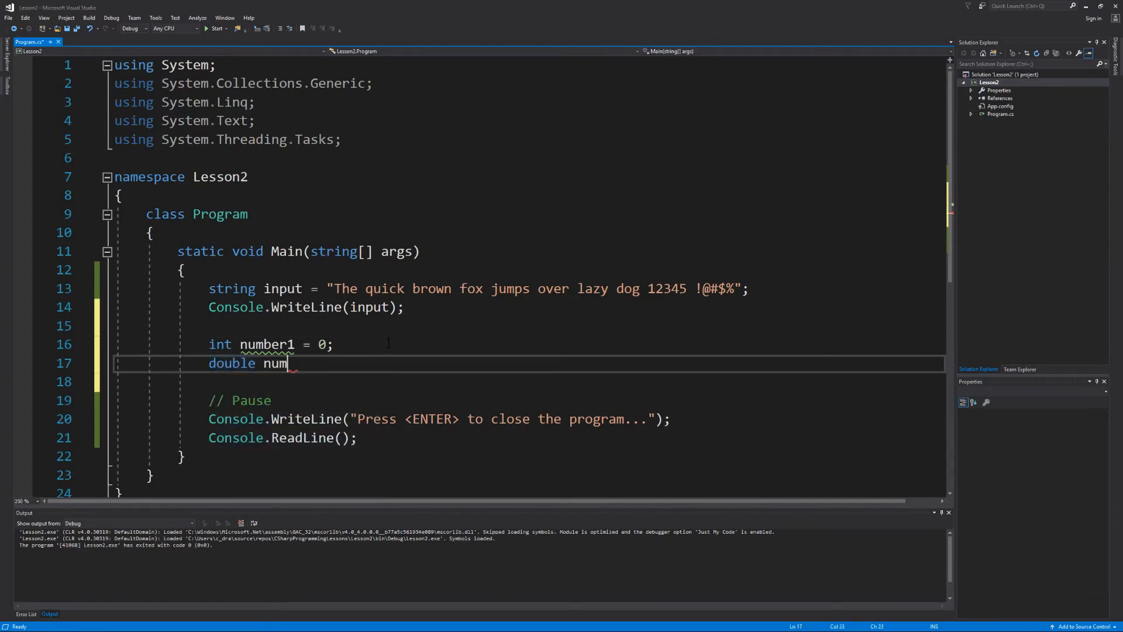
pyautogui.write('ber2')
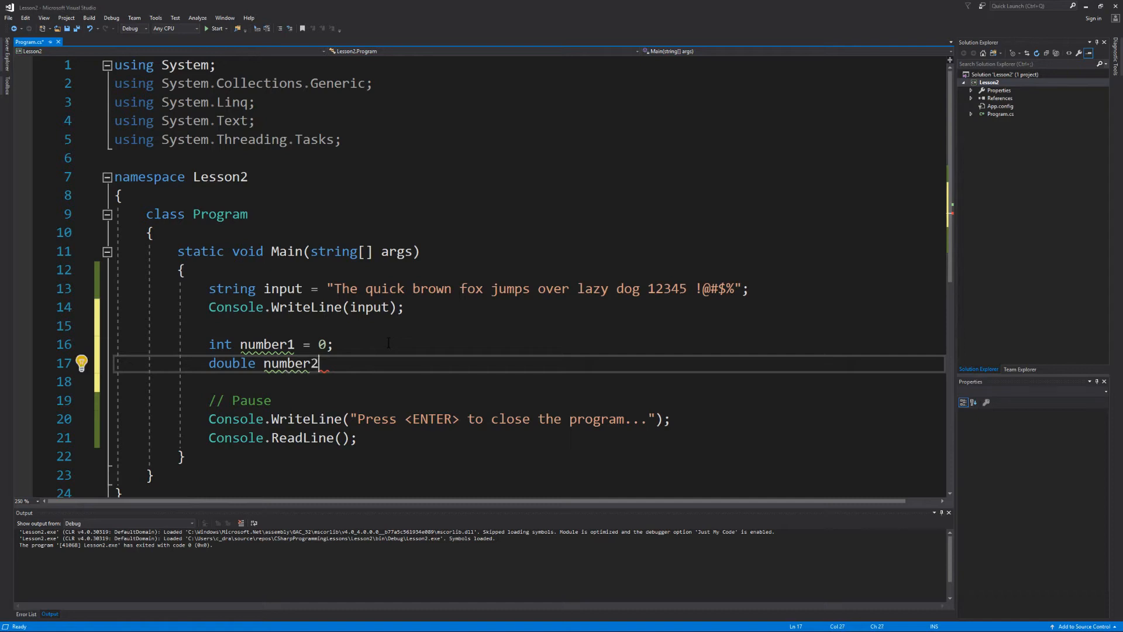
pyautogui.write('= 0')
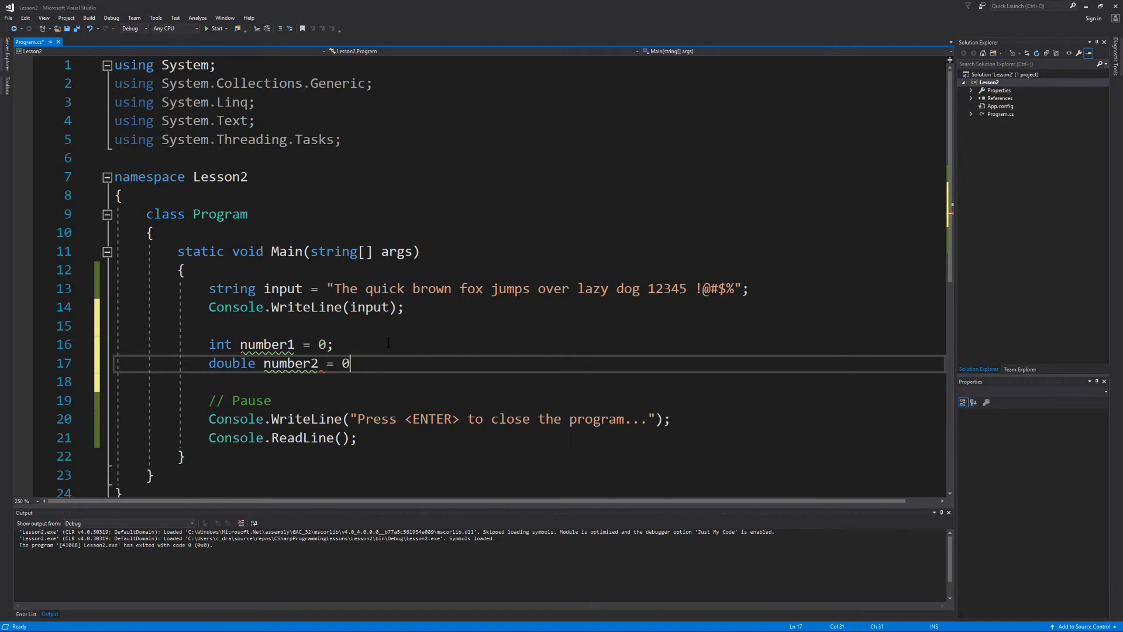
pyautogui.write('.0')
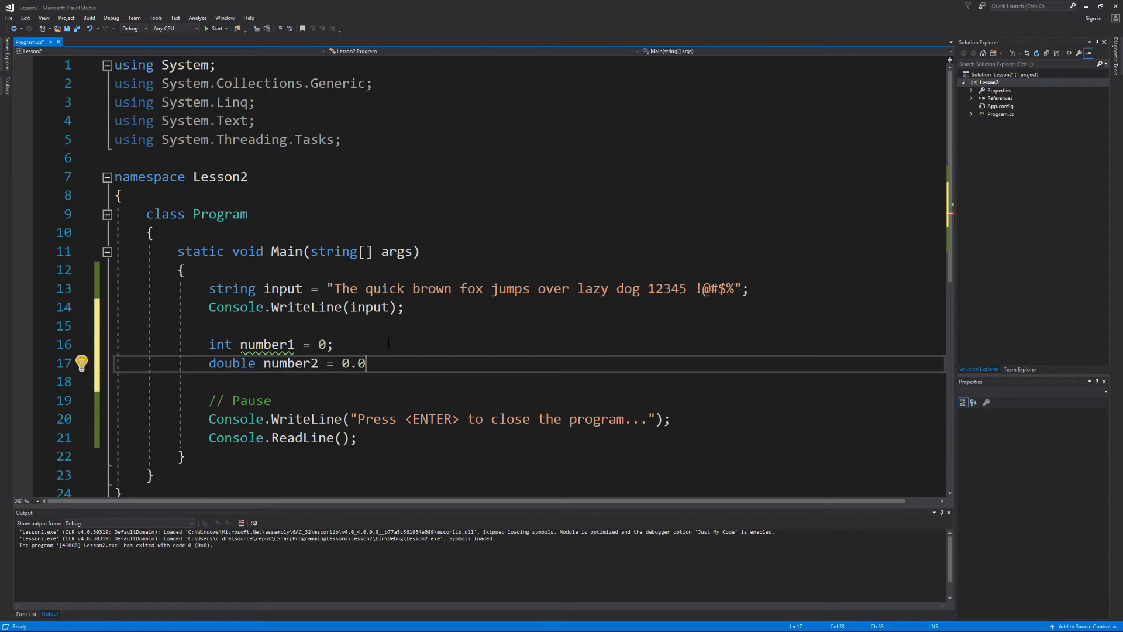
pyautogui.write(';')
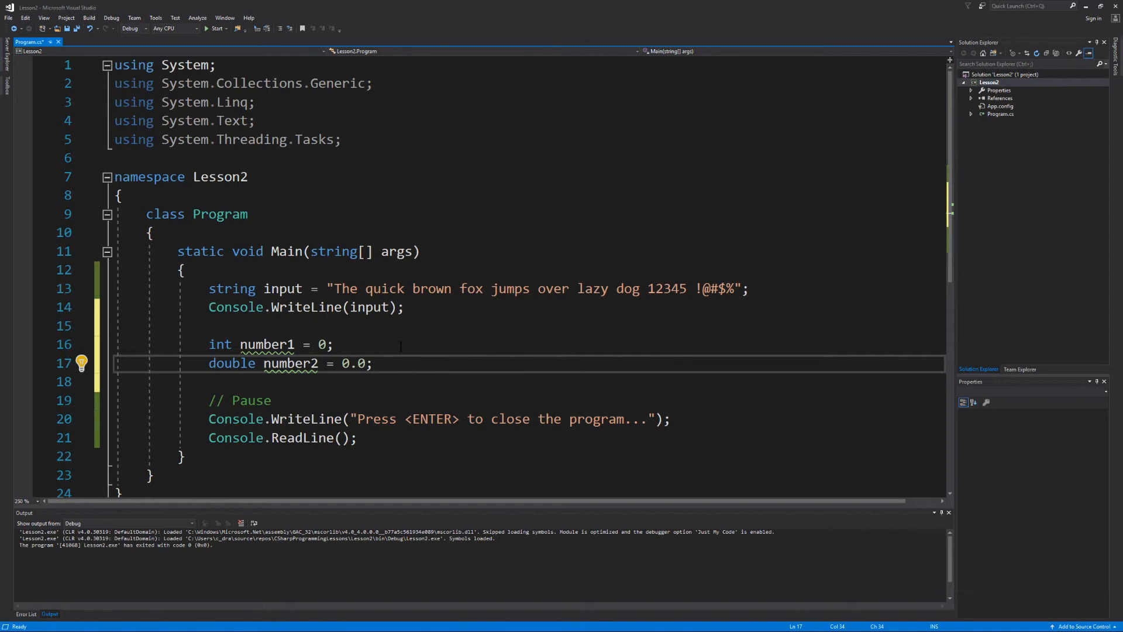
pyautogui.click(372, 363)
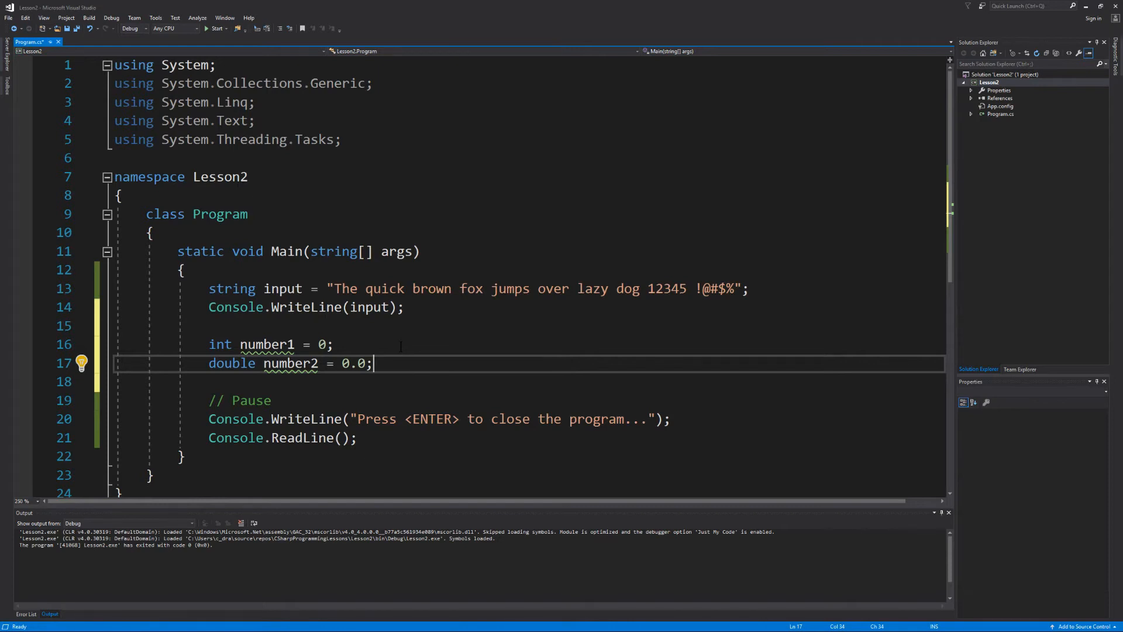
pyautogui.press('enter')
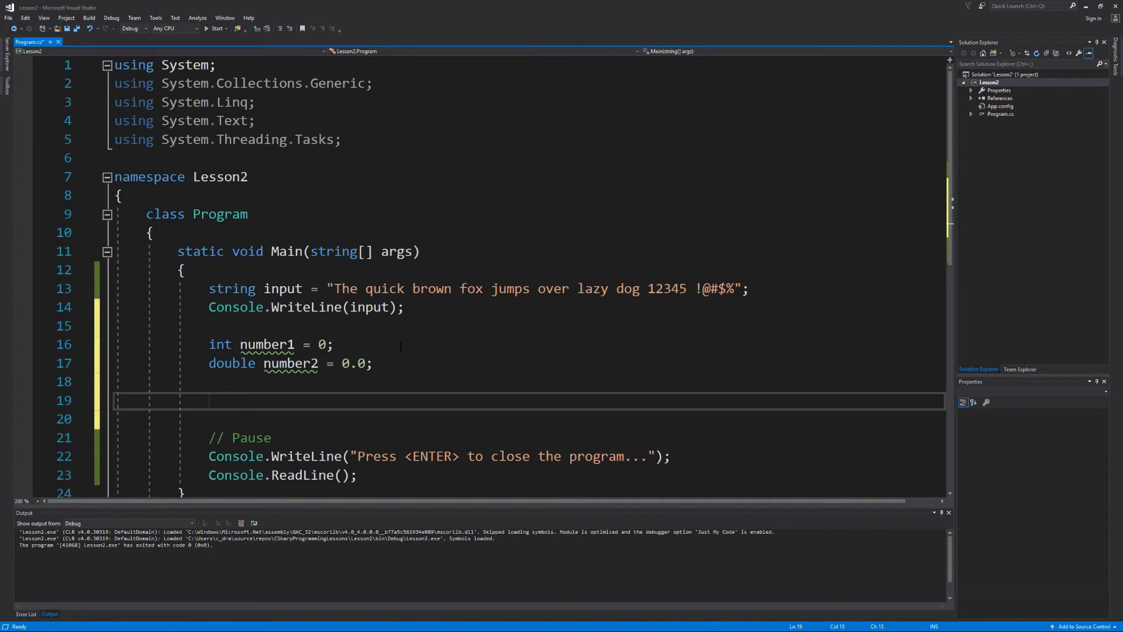
# Step: Write the prompt Console.Write("Enter an integer value: ");
pyautogui.write('Con')
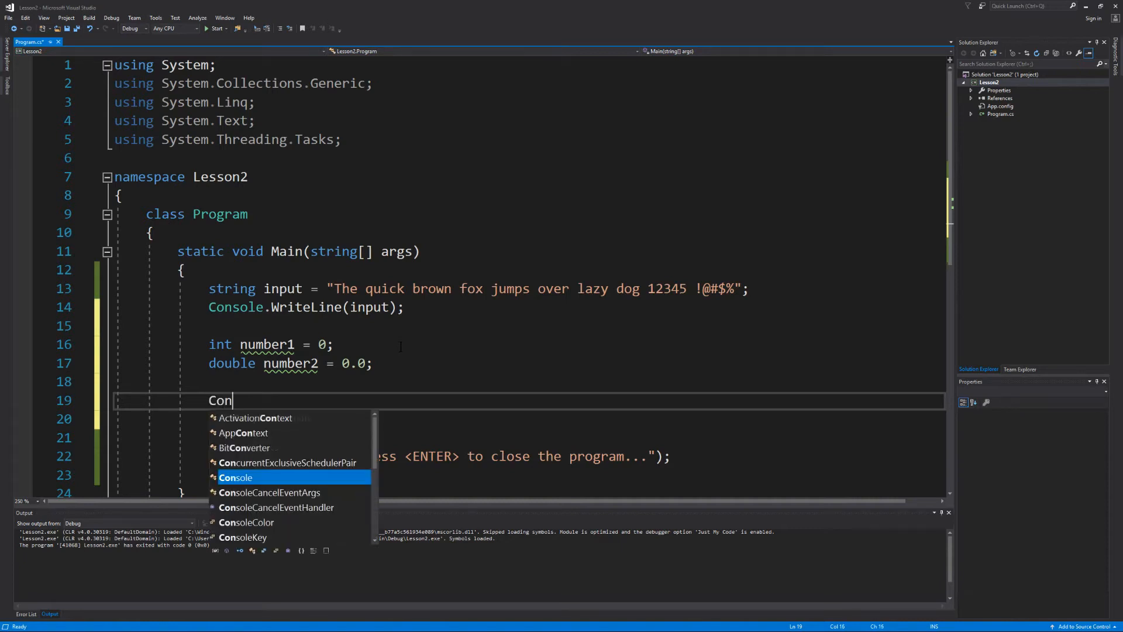
pyautogui.write('sole')
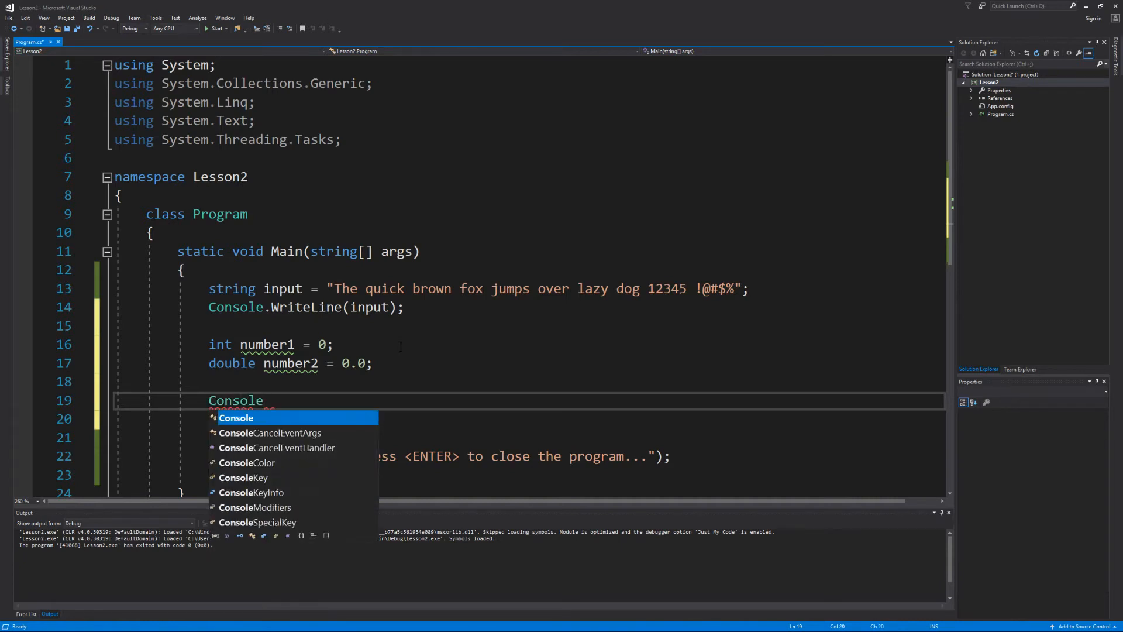
pyautogui.write('.Write(')
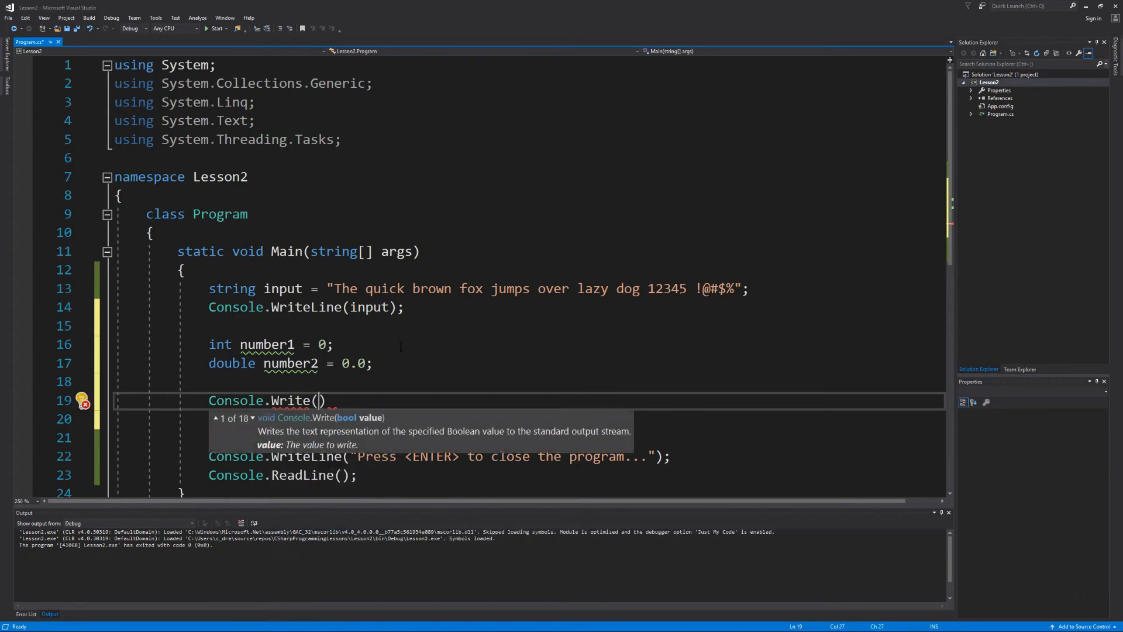
pyautogui.write('"')
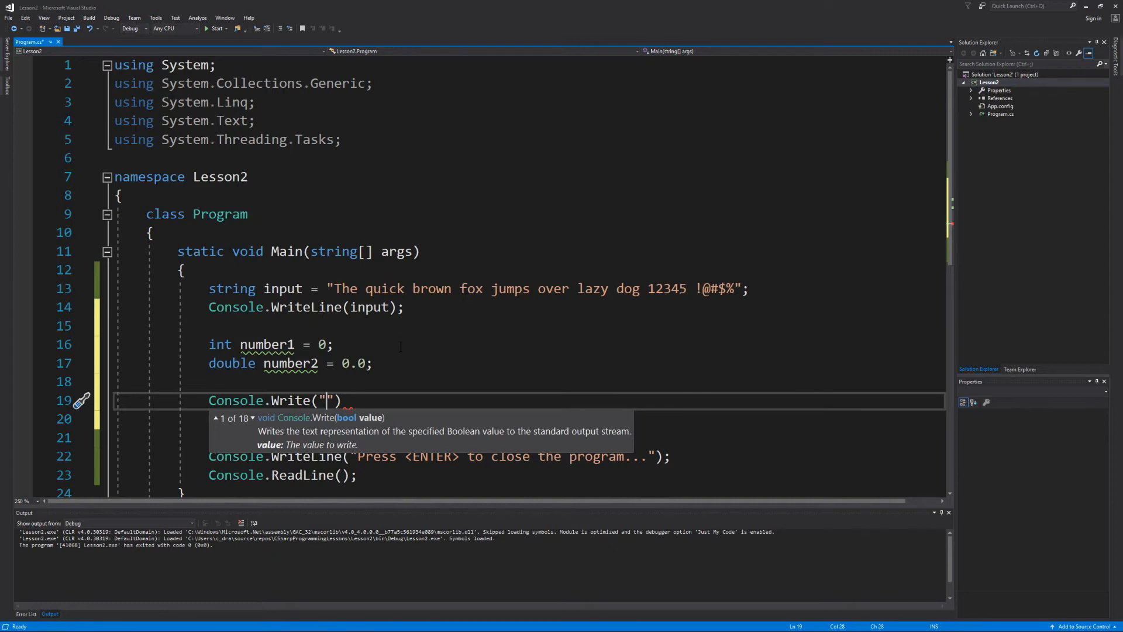
pyautogui.write('Enter')
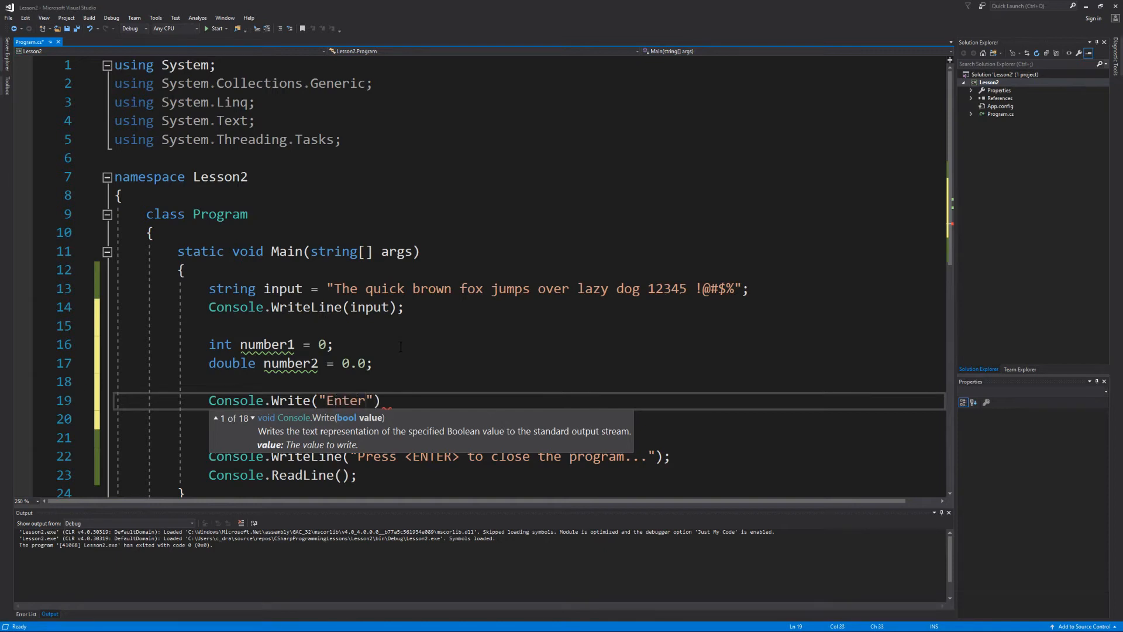
pyautogui.write('an integer')
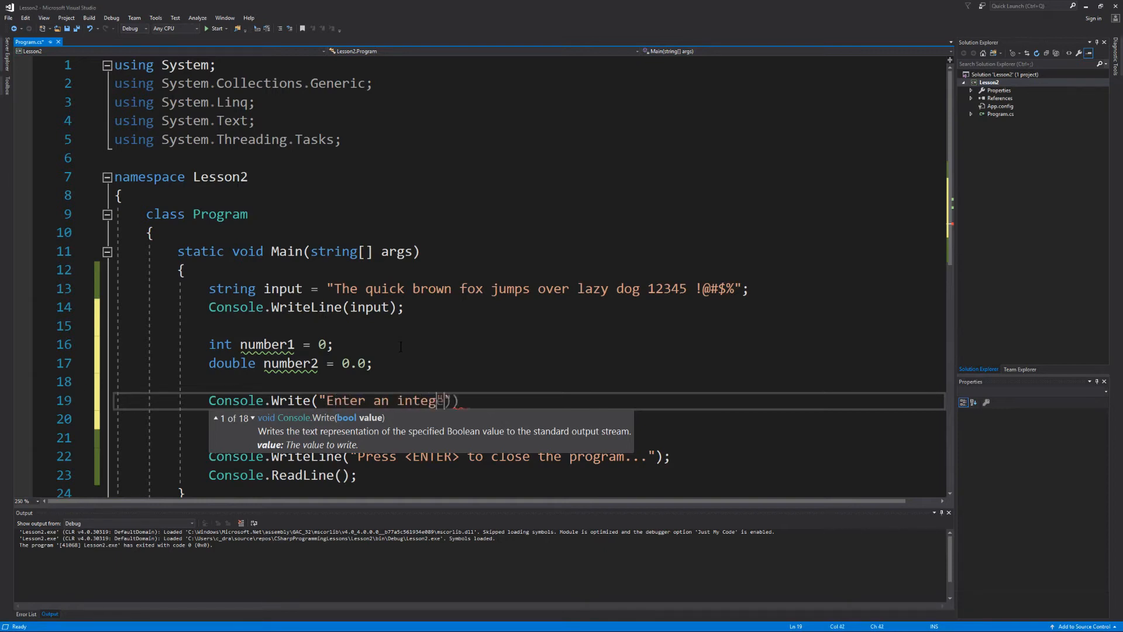
pyautogui.write('er value:')
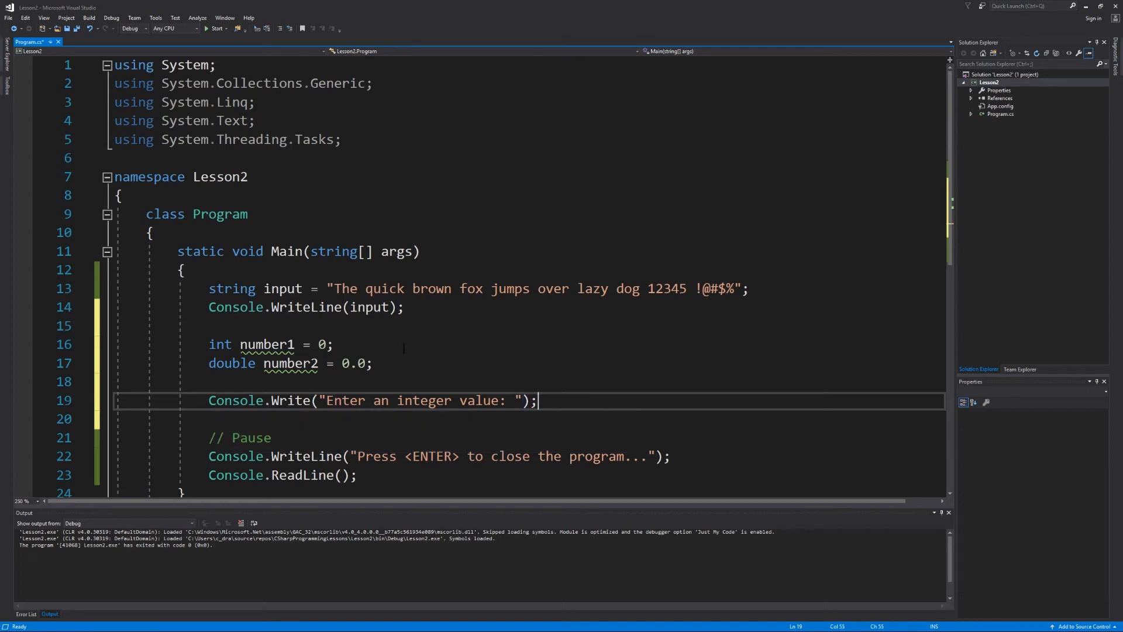
# Step: Assign number1 = Console.ReadLine();, leaving a string-to-int error
pyautogui.write('numb')
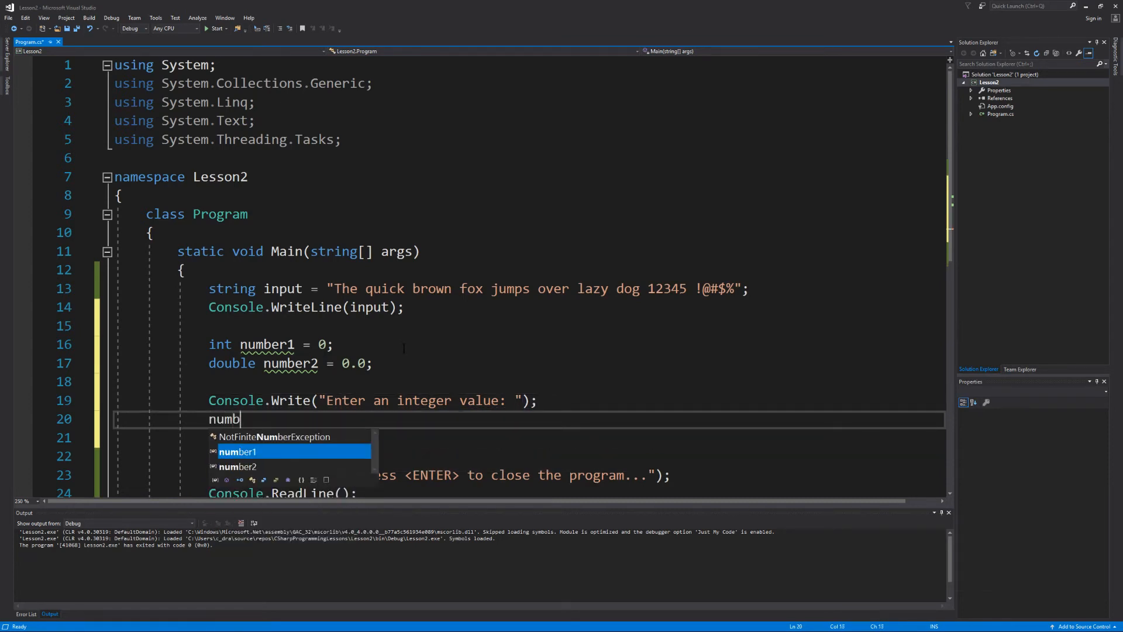
pyautogui.write('er1 =')
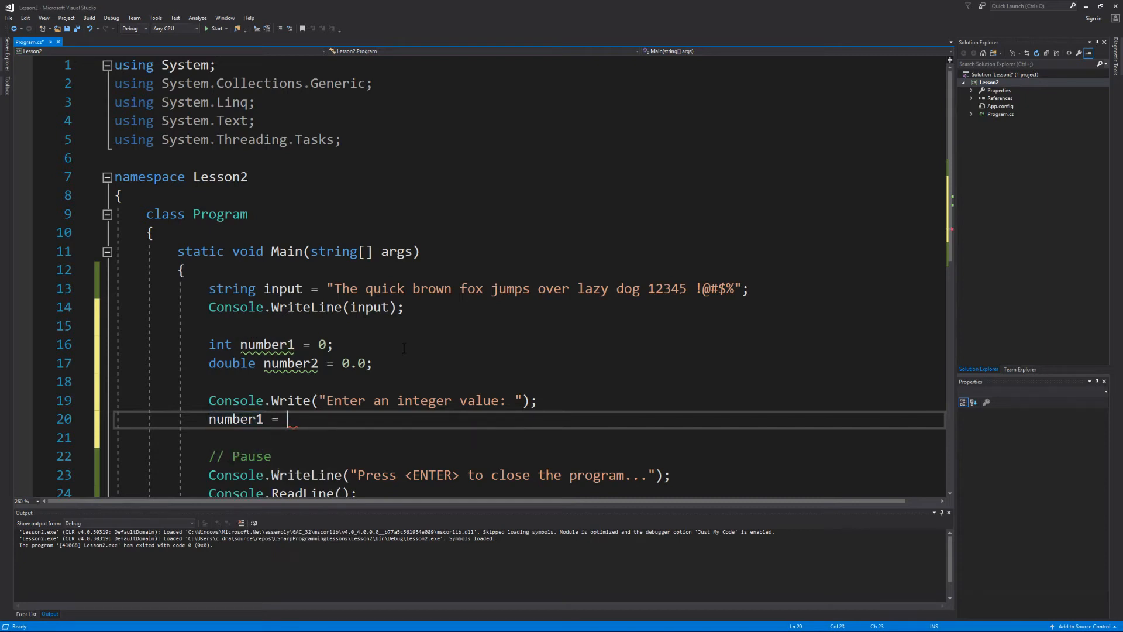
pyautogui.write('Console.Rea')
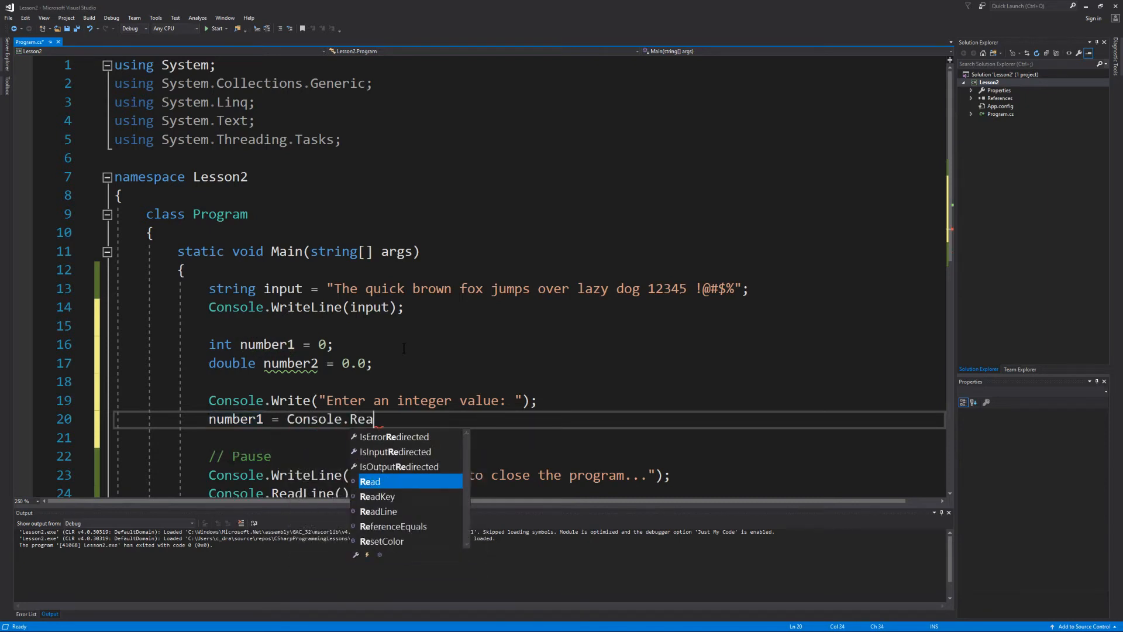
pyautogui.write('dlin')
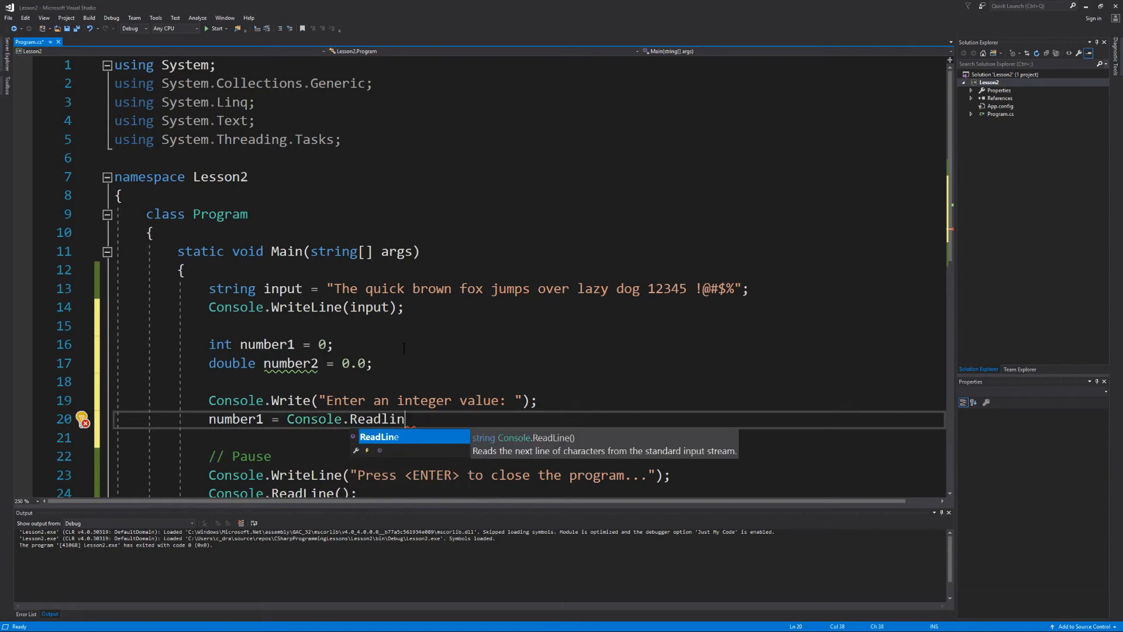
pyautogui.write('e();')
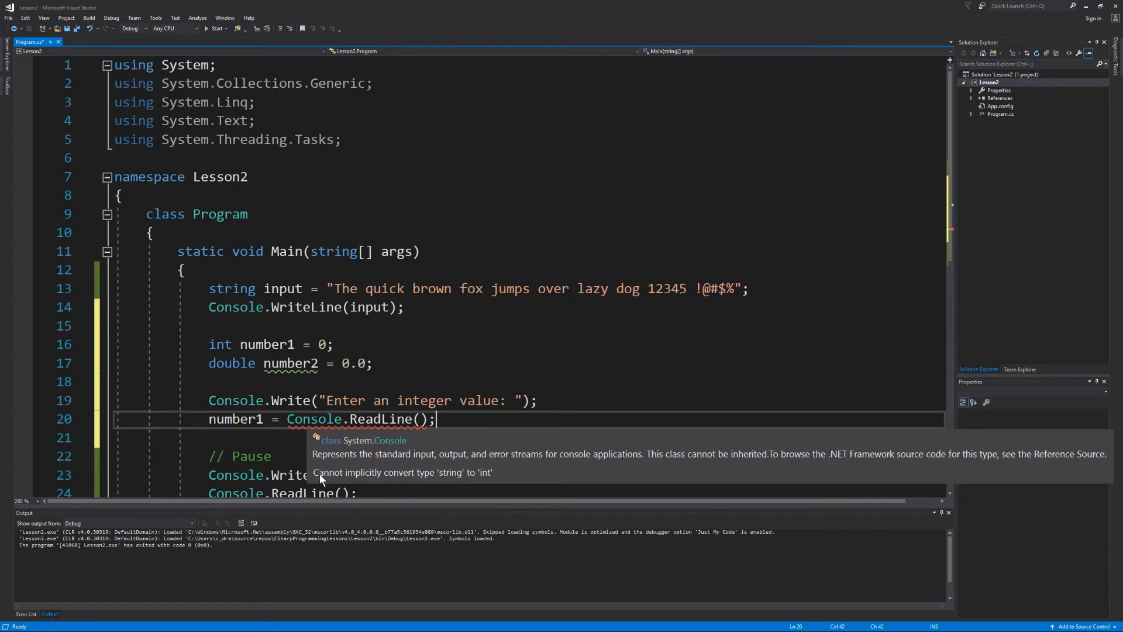
pyautogui.moveTo(411, 481)
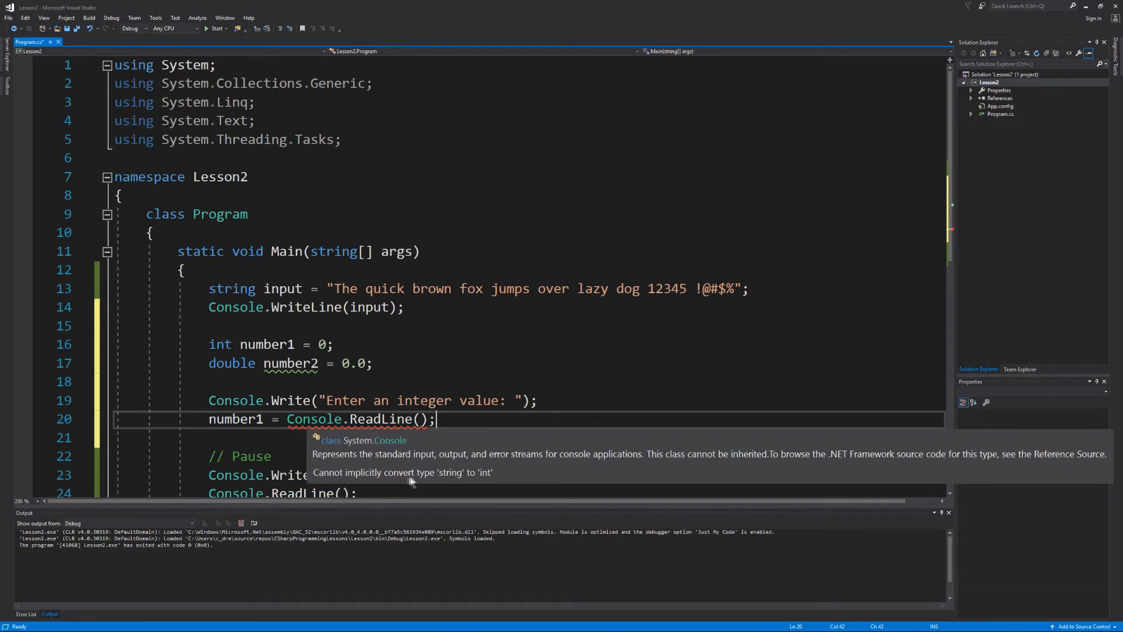
pyautogui.moveTo(469, 479)
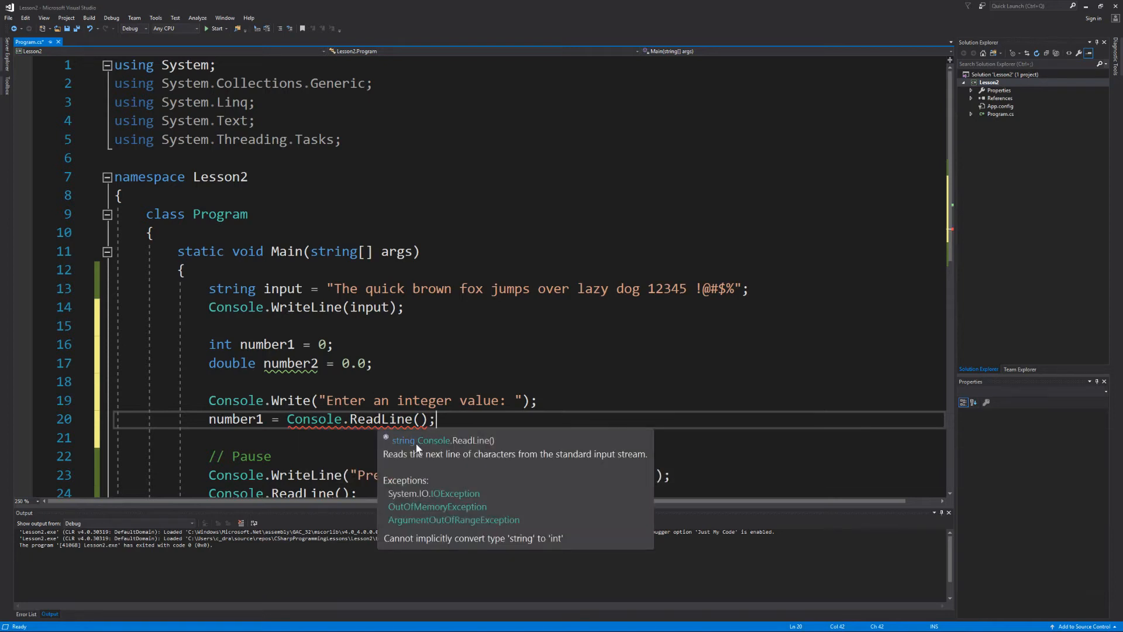
pyautogui.moveTo(398, 449)
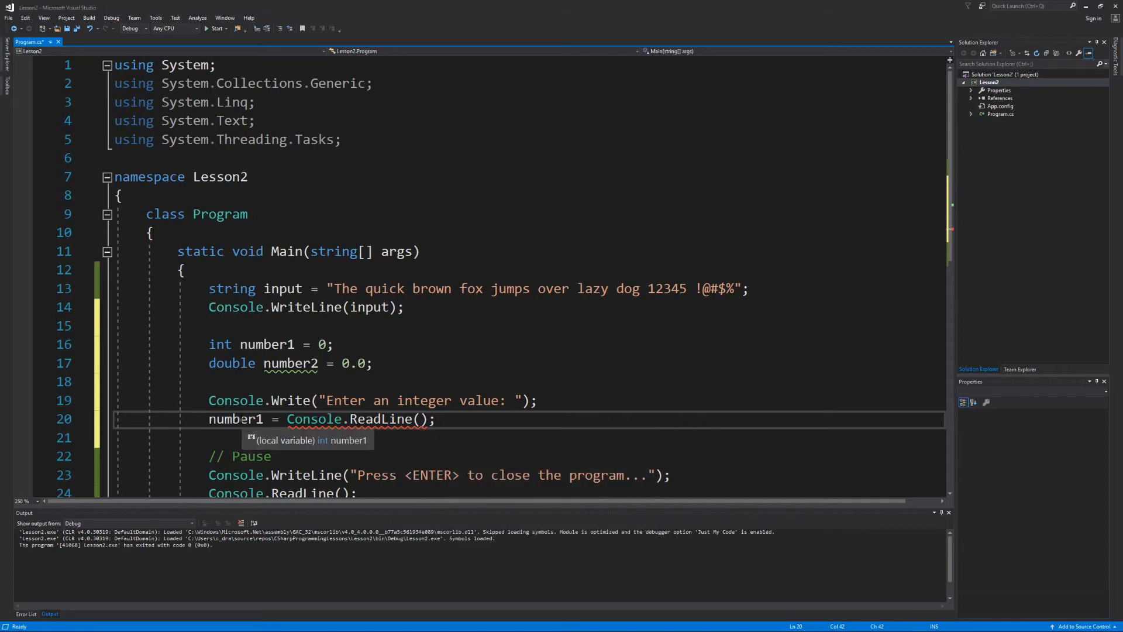
pyautogui.moveTo(318, 447)
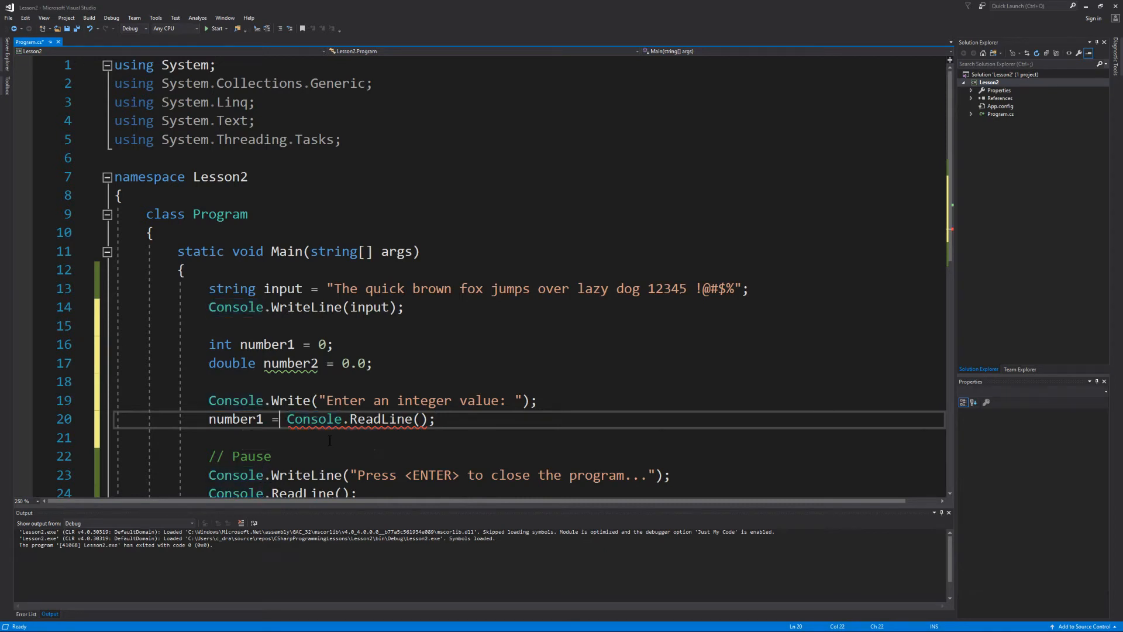
# Step: Wrap the read line in Convert.ToInt32 so number1 gets an integer
pyautogui.write('Convert')
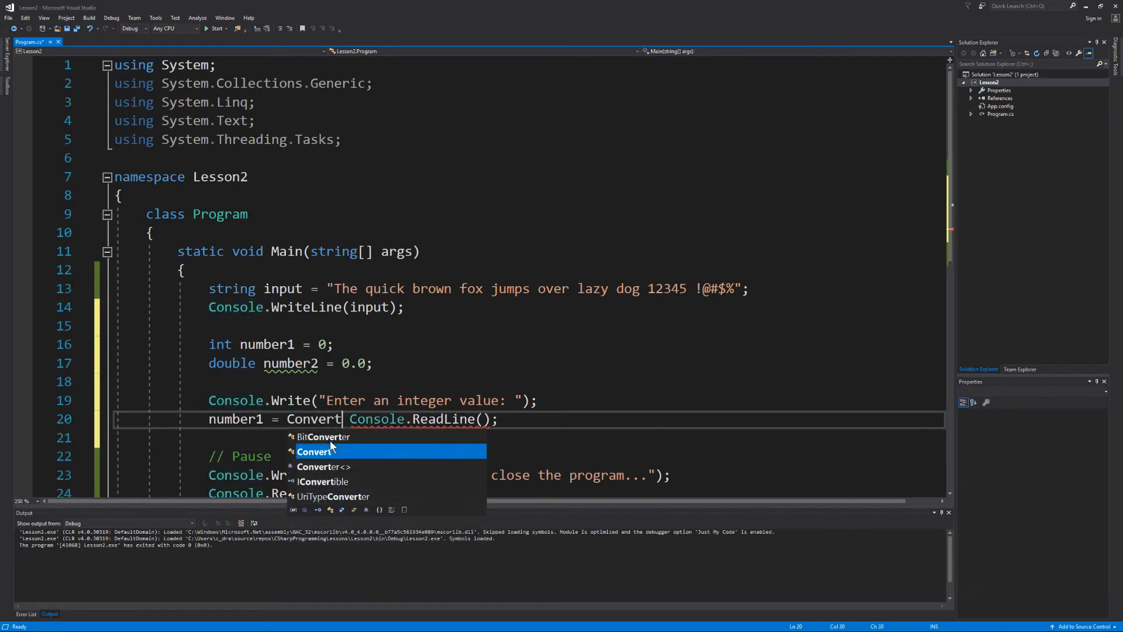
pyautogui.write('.')
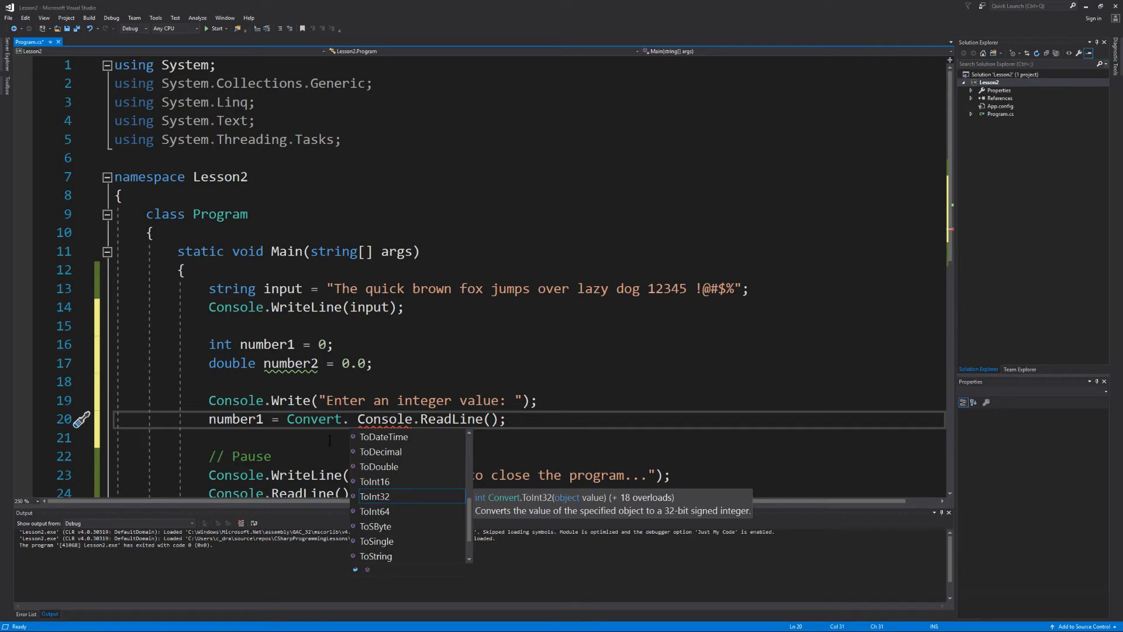
pyautogui.write('To')
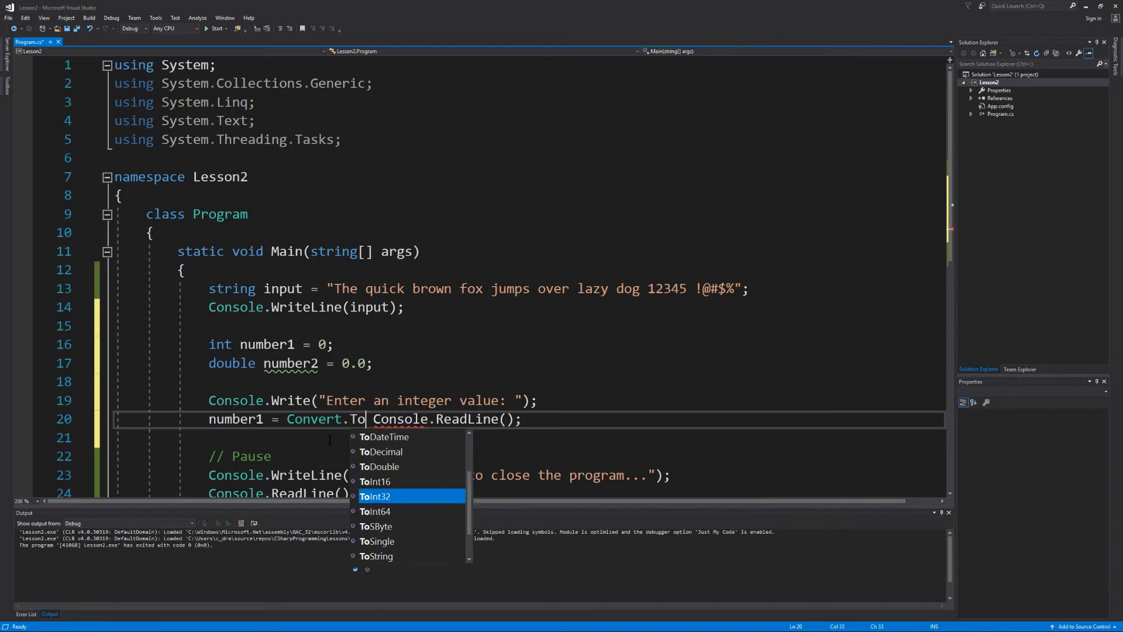
pyautogui.write('Int32(')
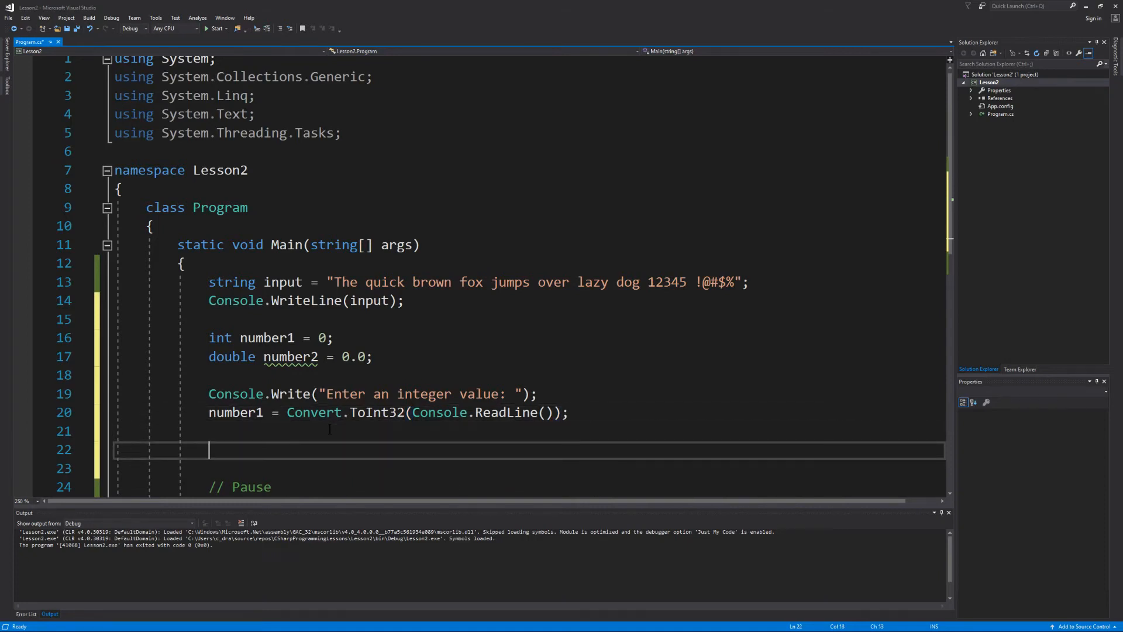
# Step: Write the prompt Console.Write("Enter a double value: ");
pyautogui.write('C')
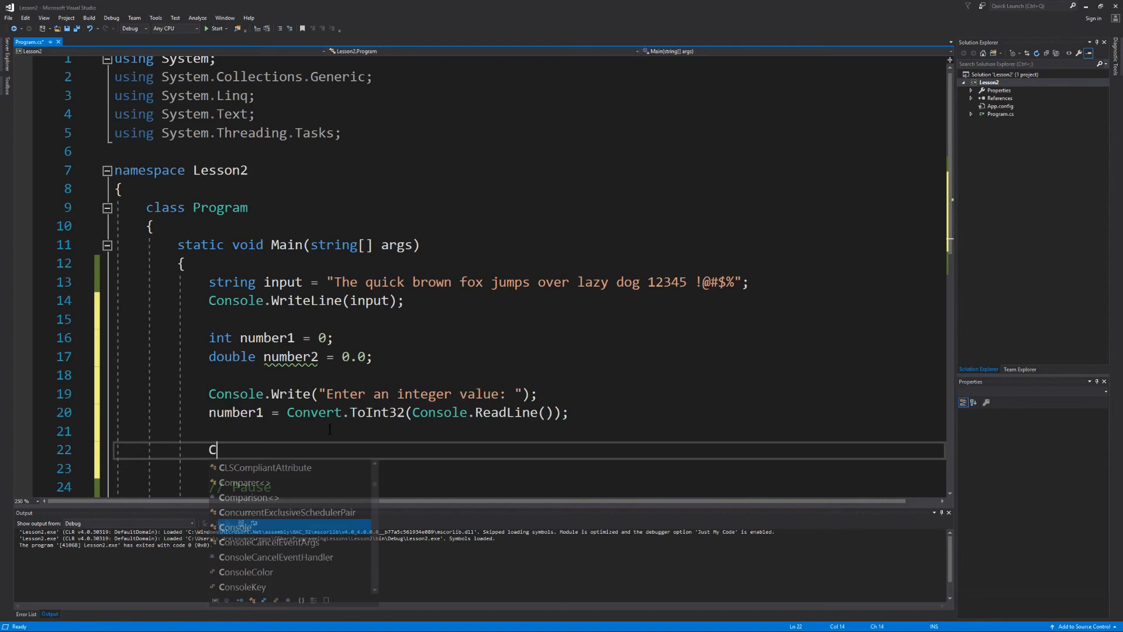
pyautogui.write('onsole.Write(')
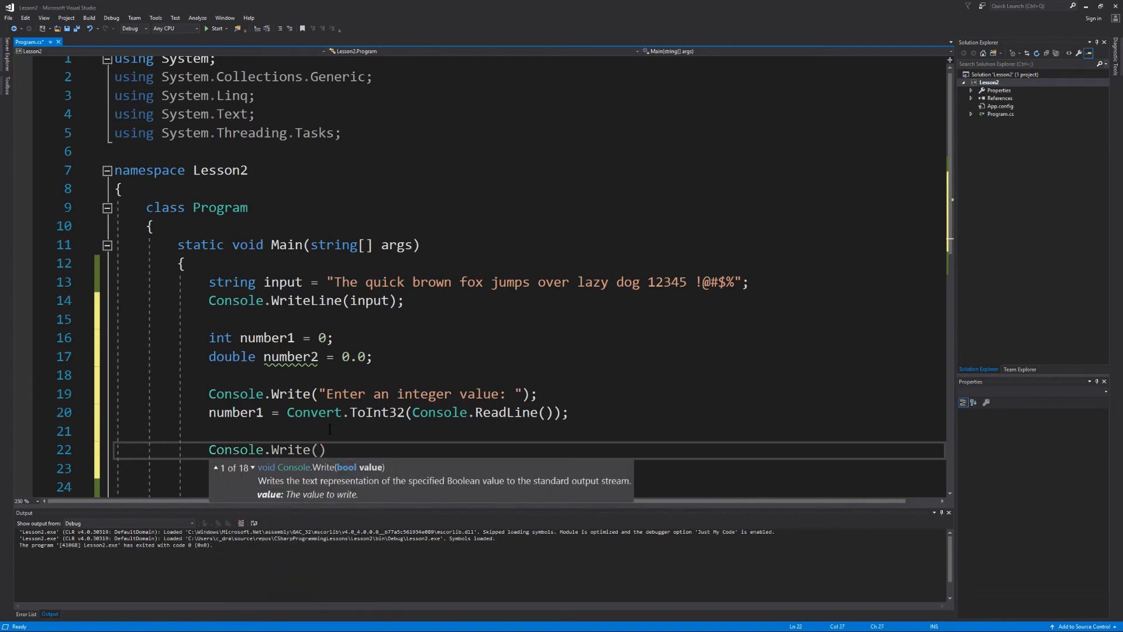
pyautogui.write('"Enter a "')
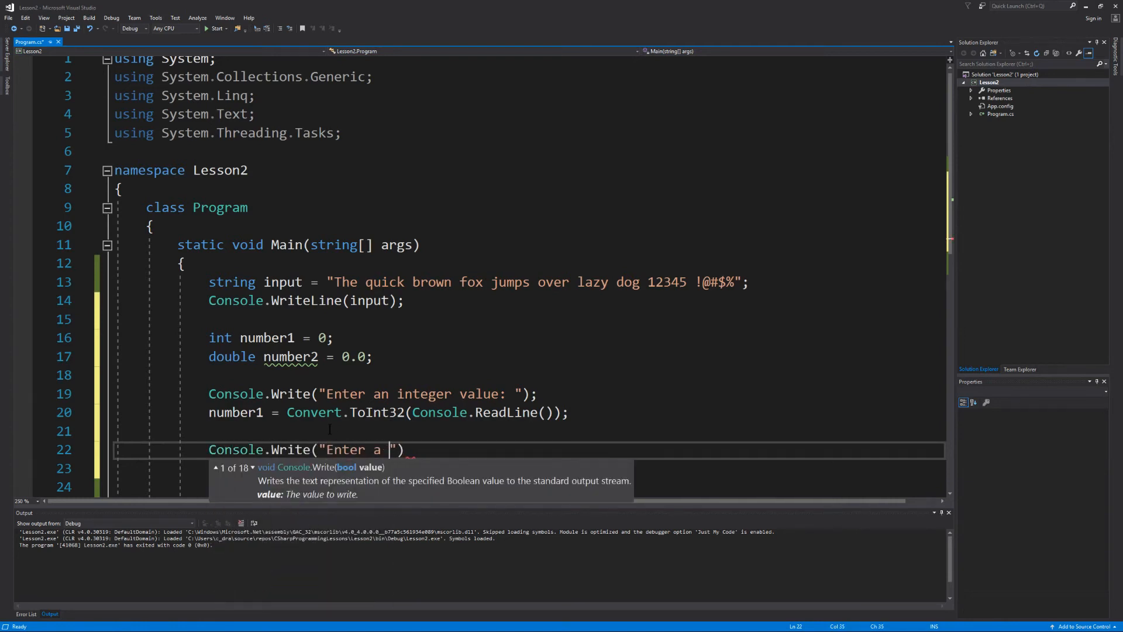
pyautogui.write('double va')
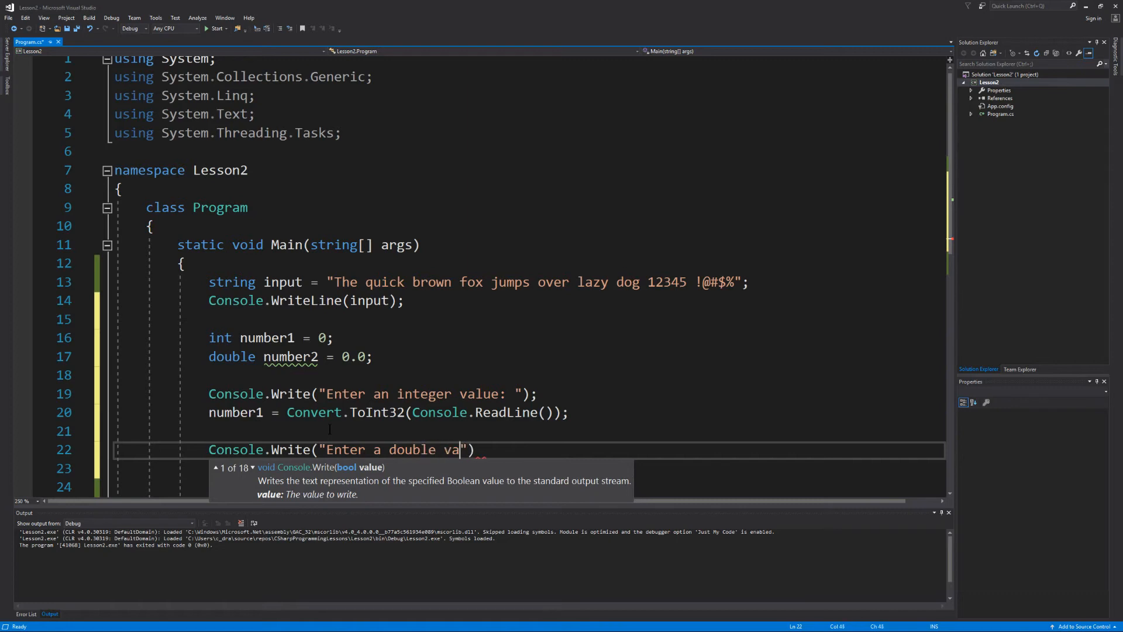
pyautogui.write('lue: ");')
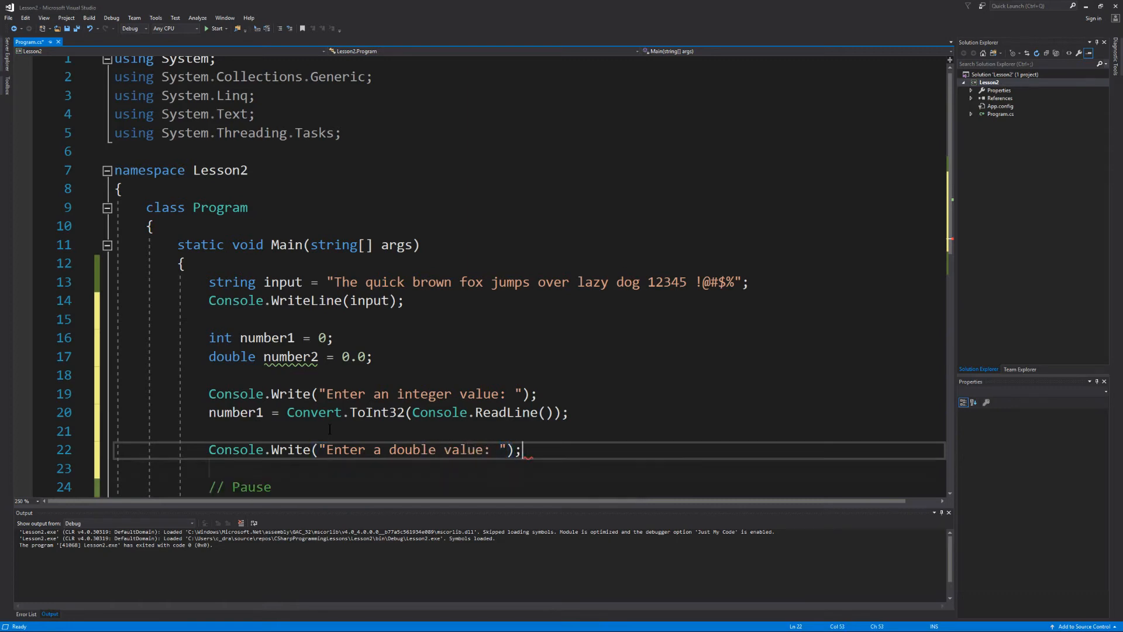
# Step: Assign number2 = Convert.ToDouble(Console.ReadLine());
pyautogui.write('number2')
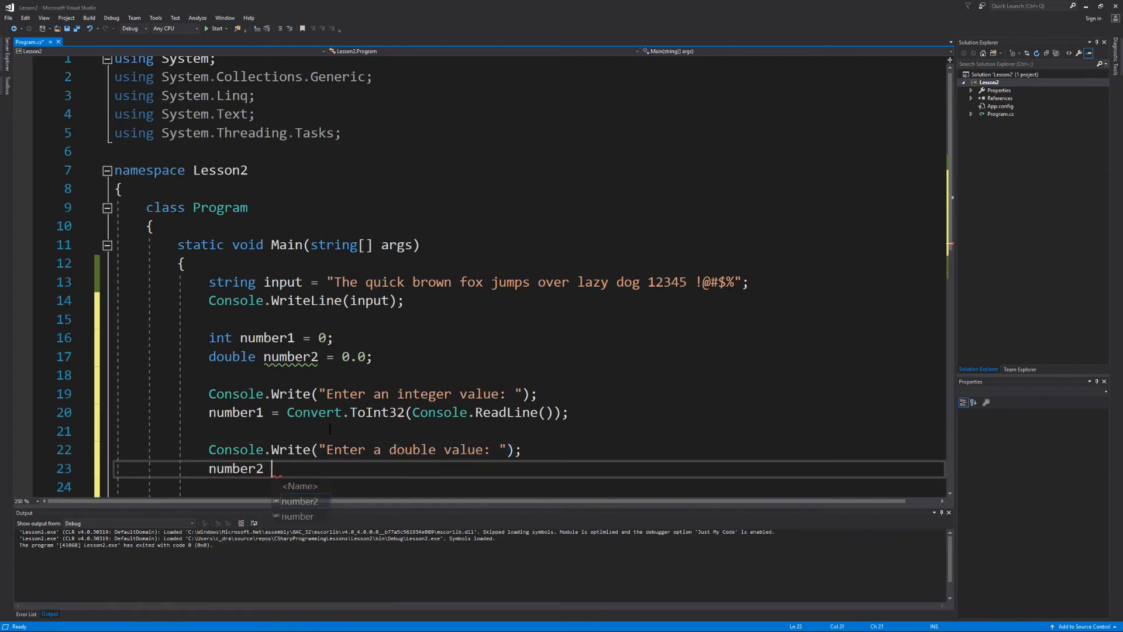
pyautogui.write('=')
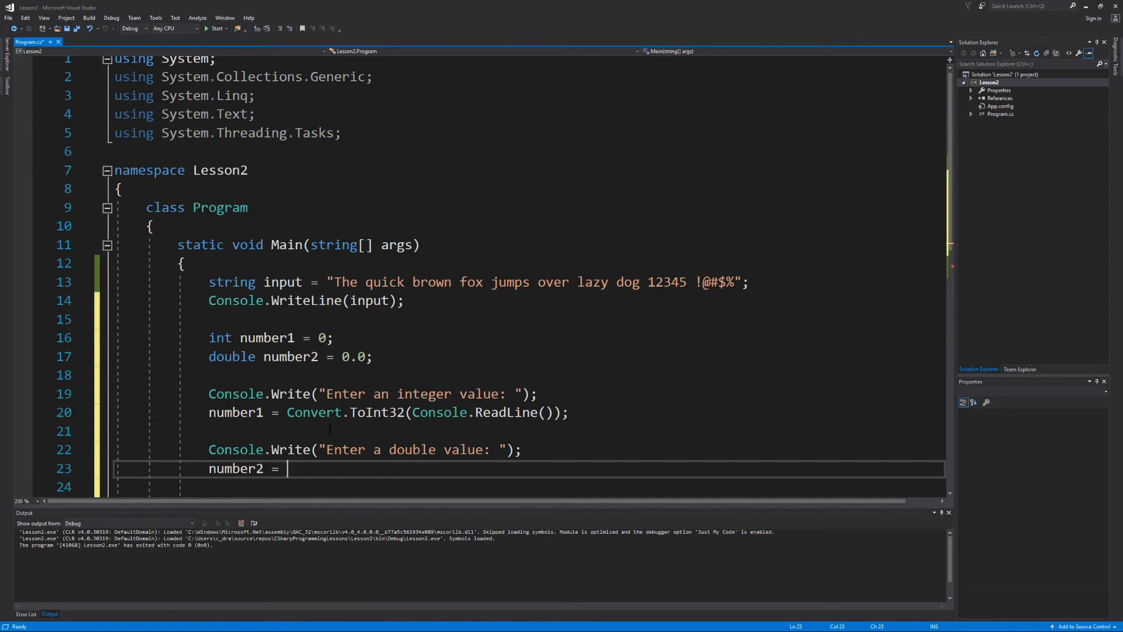
pyautogui.write('Convert')
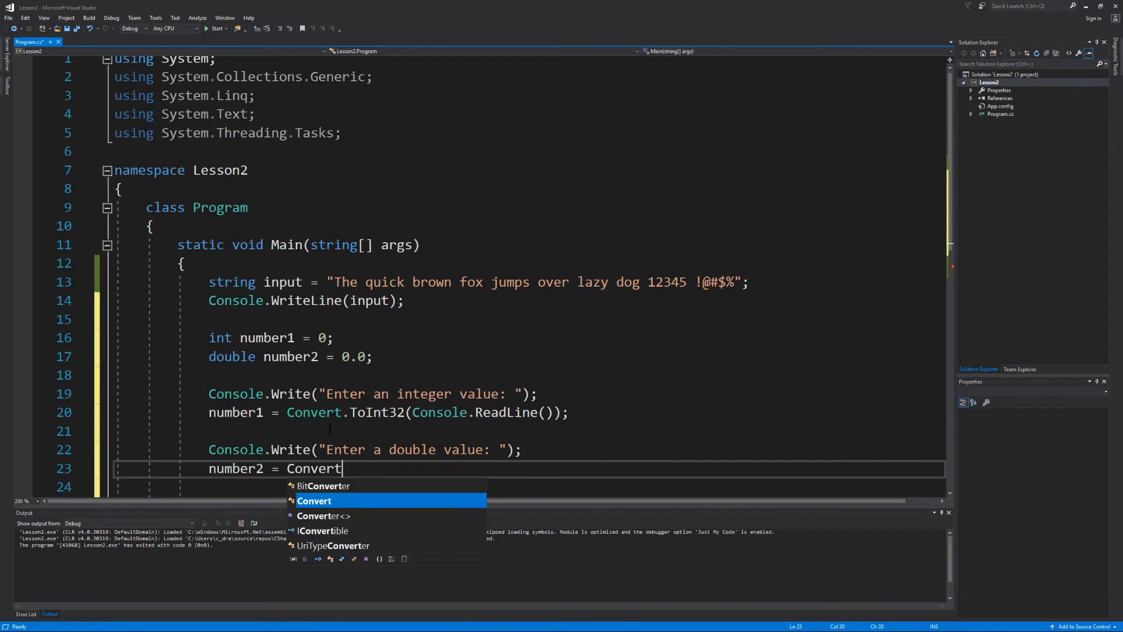
pyautogui.write('.ToDouble(Console.ReadLine(')
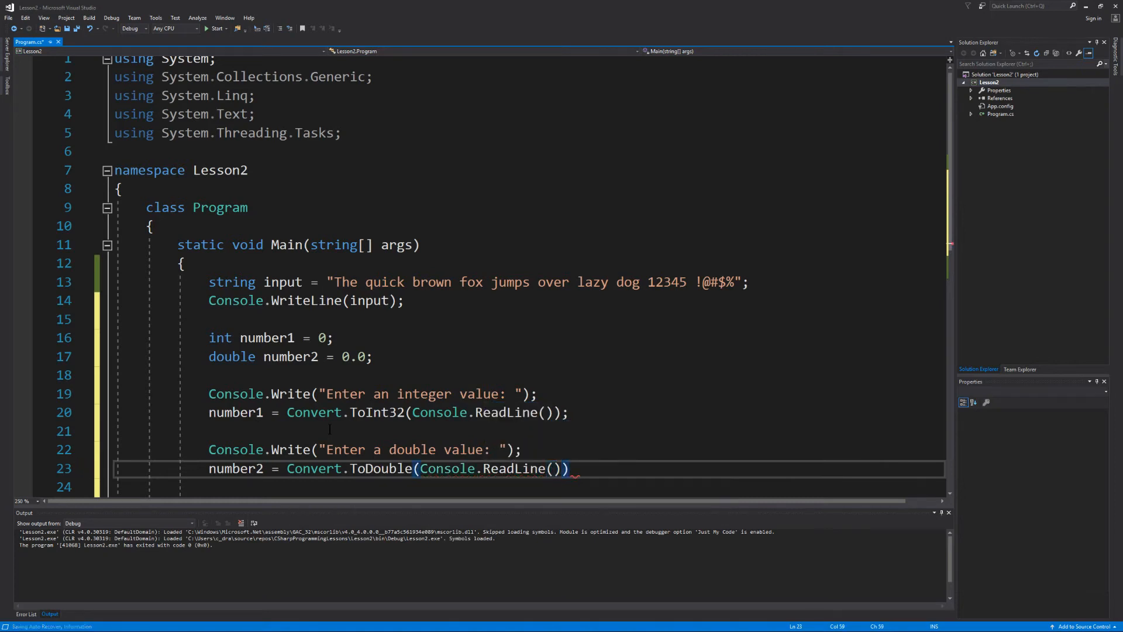
pyautogui.write(';')
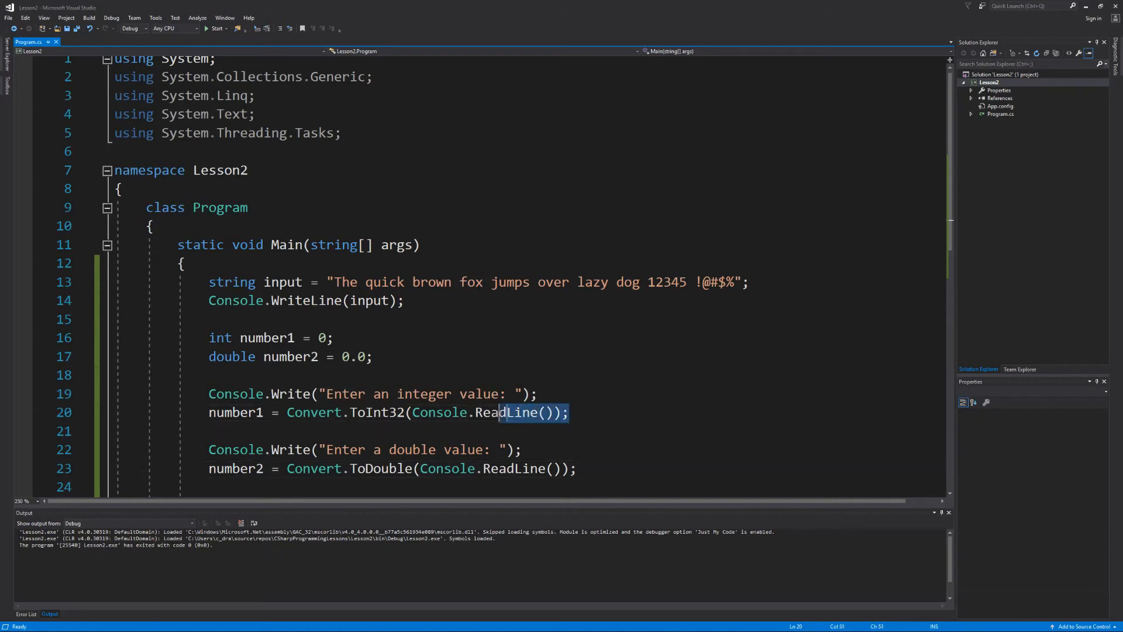
pyautogui.moveTo(314, 412)
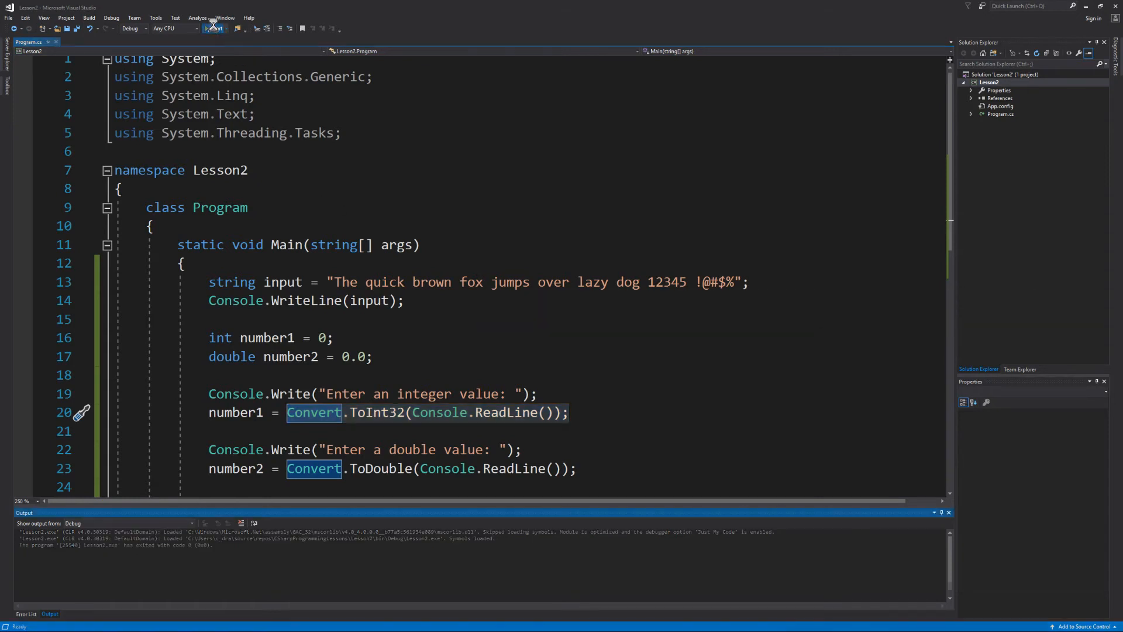
# Step: Run Lesson2, enter 'asdf' at the integer prompt to hit a FormatException on ToInt32, then stop debugging
pyautogui.click(213, 28)
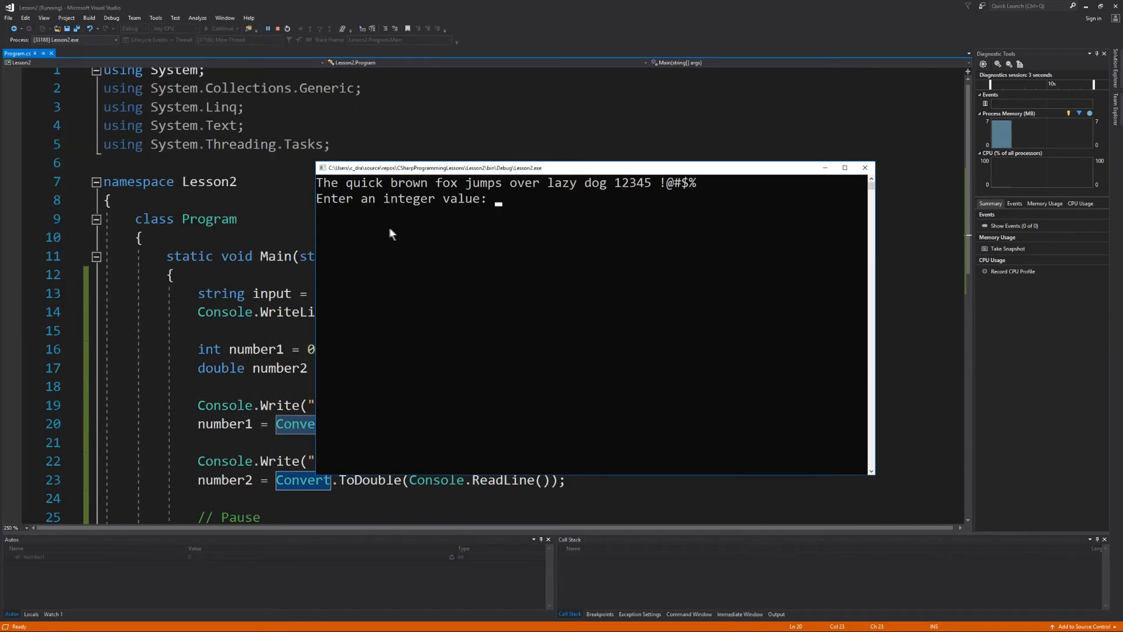
pyautogui.write('asdf')
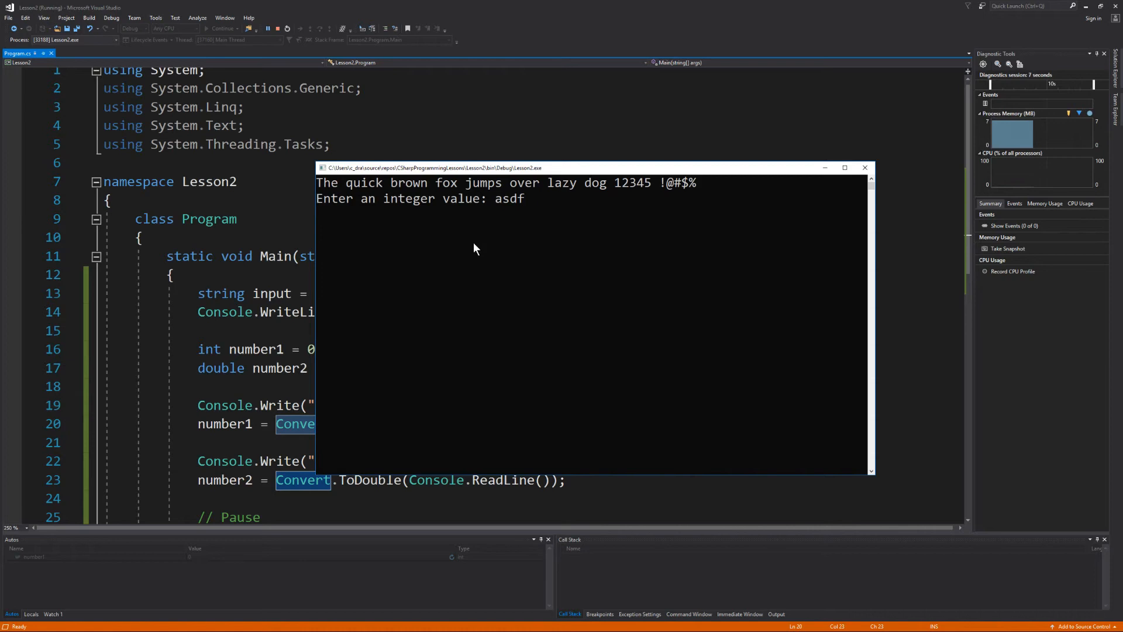
pyautogui.press('enter')
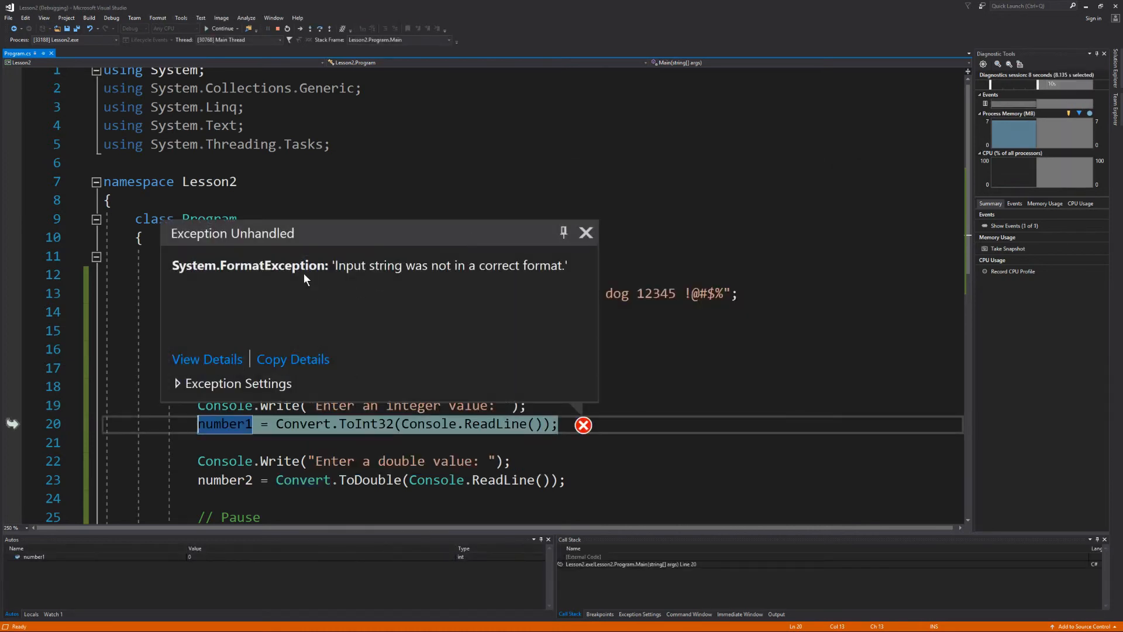
pyautogui.moveTo(221, 312)
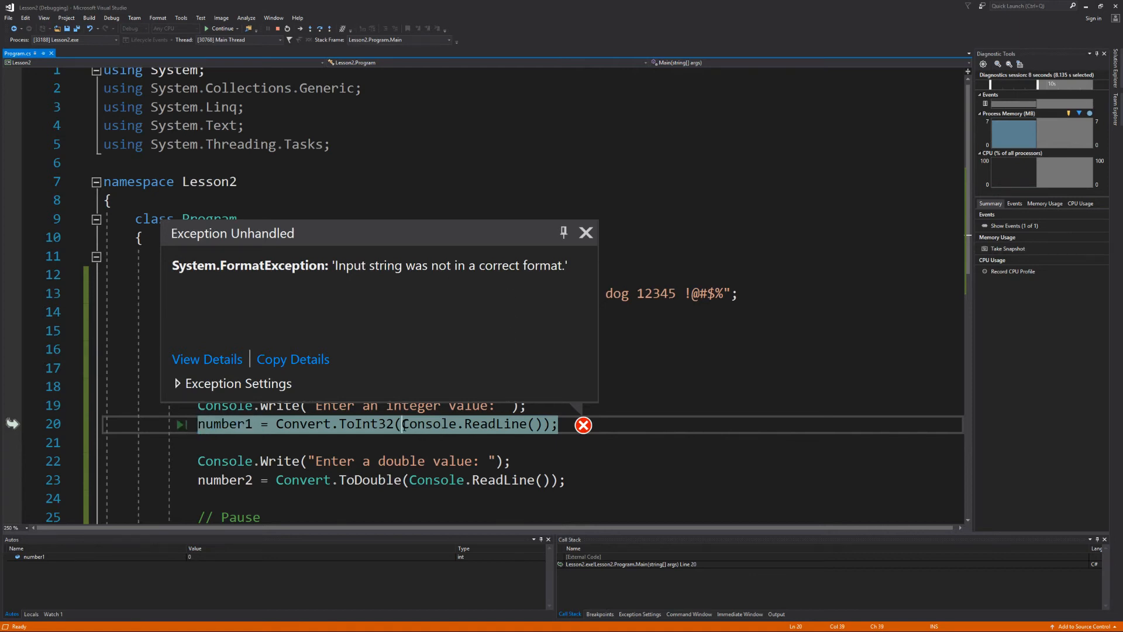
pyautogui.doubleClick(465, 423)
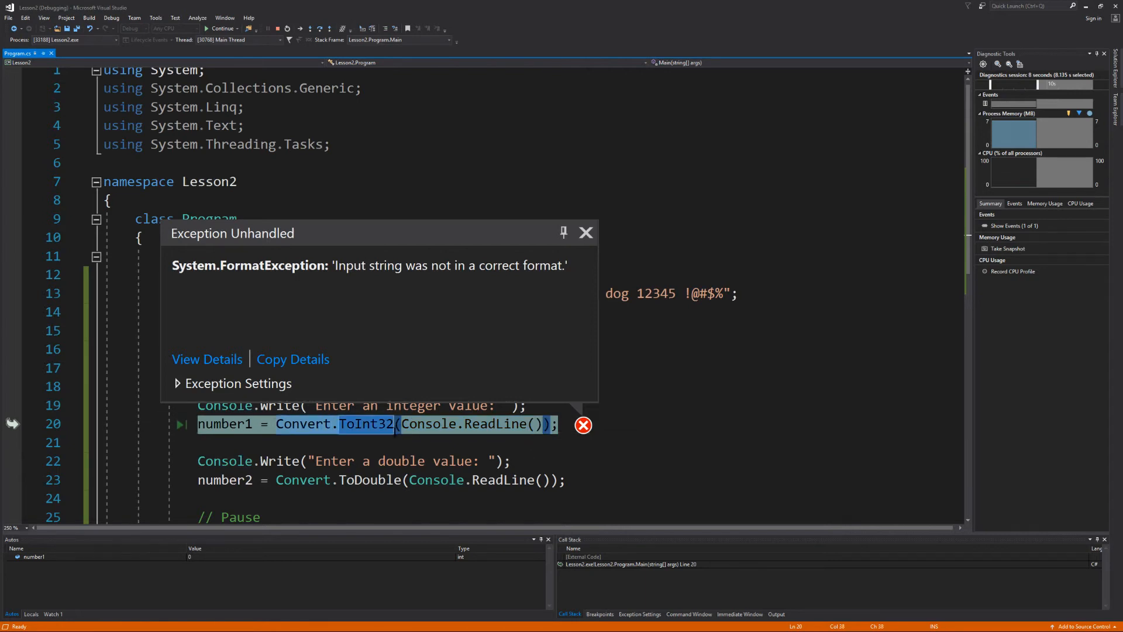
pyautogui.moveTo(393, 436)
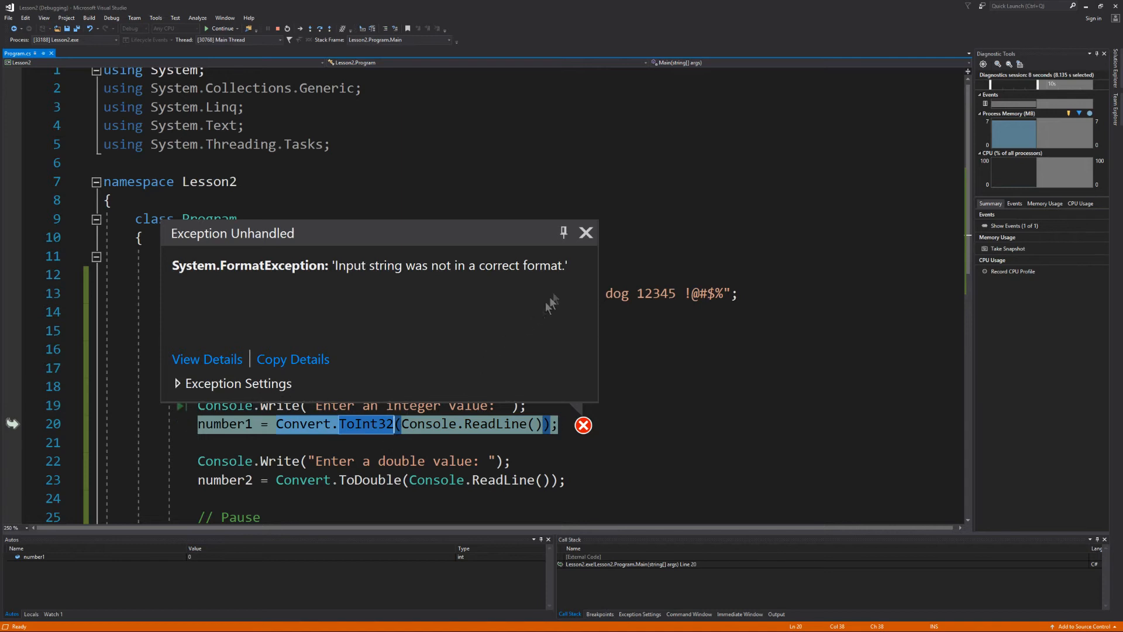
pyautogui.moveTo(502, 305)
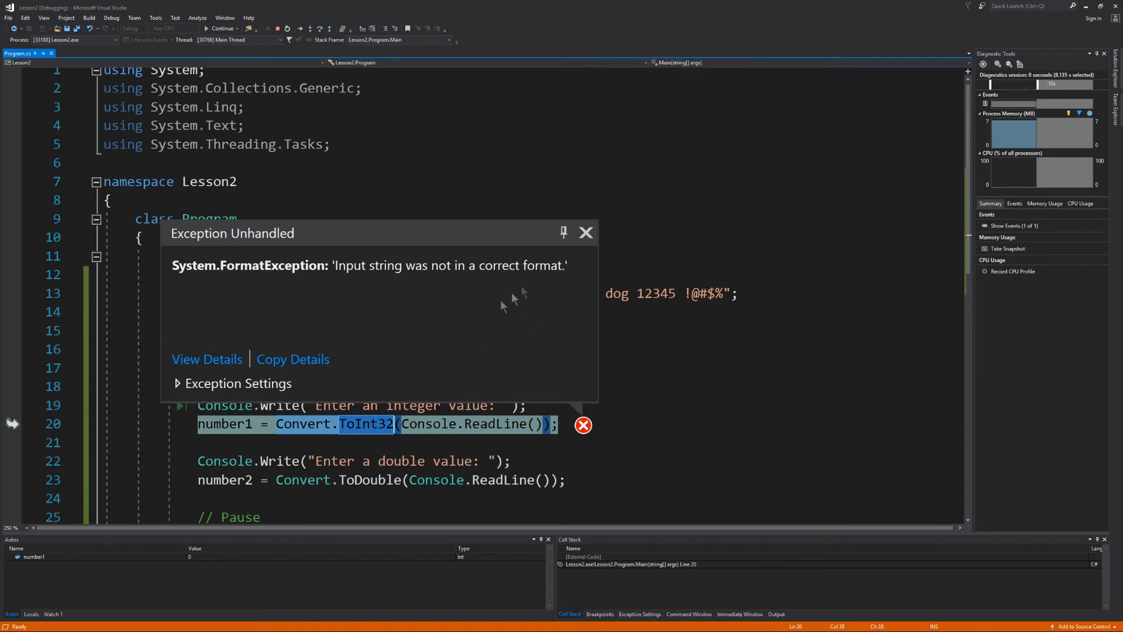
pyautogui.click(584, 231)
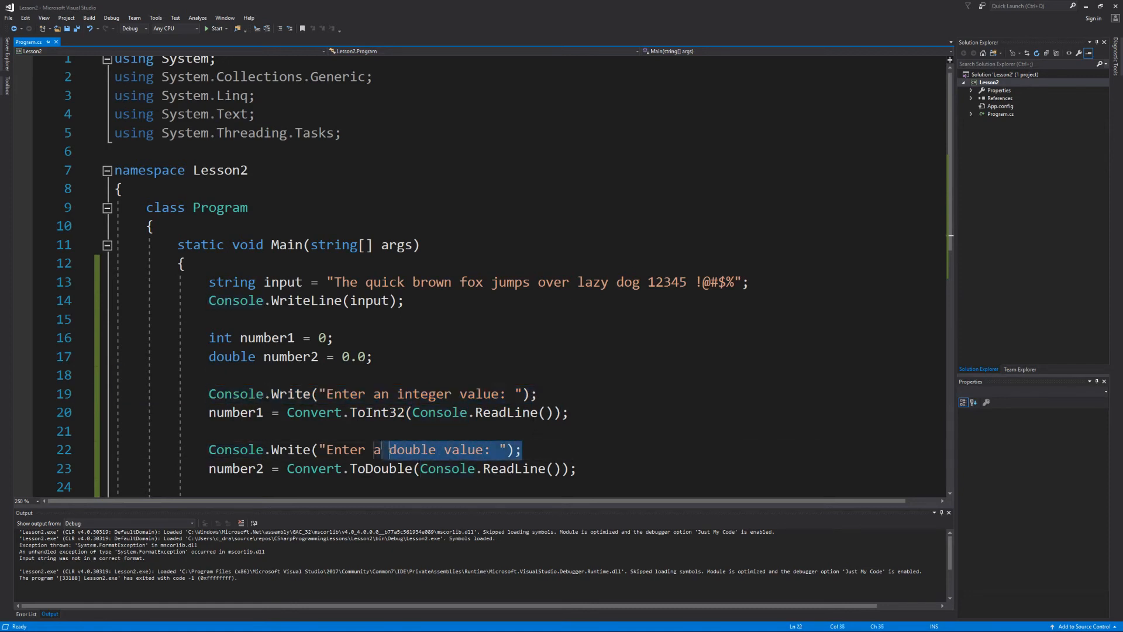
# Step: Add double answer = number1 + number2; after reading number2
pyautogui.doubleClick(290, 449)
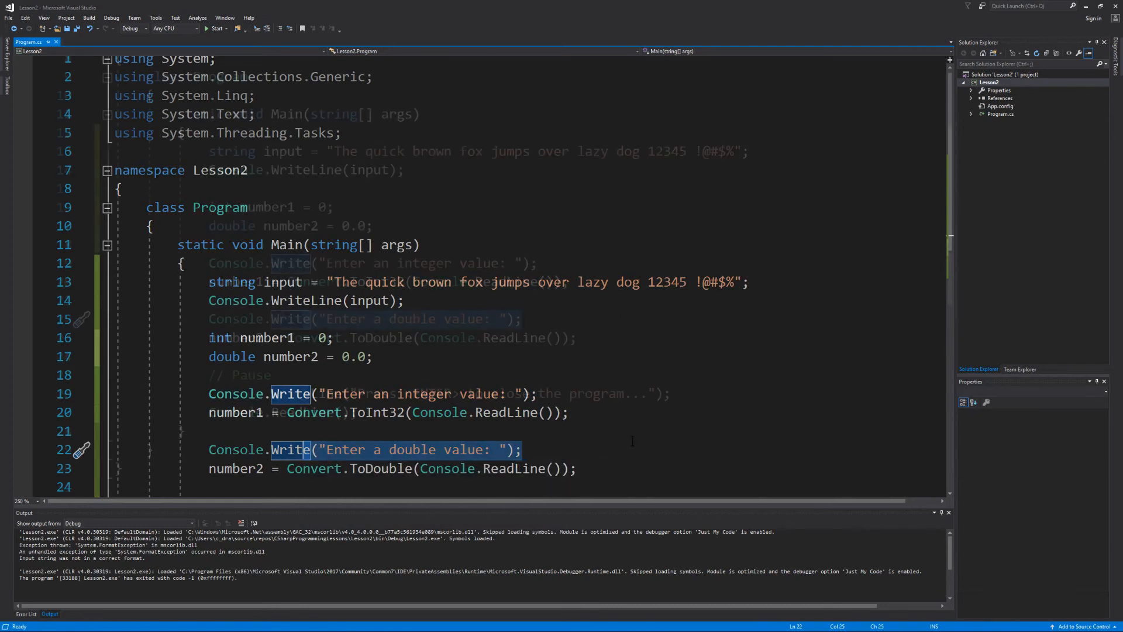
pyautogui.scroll(-3)
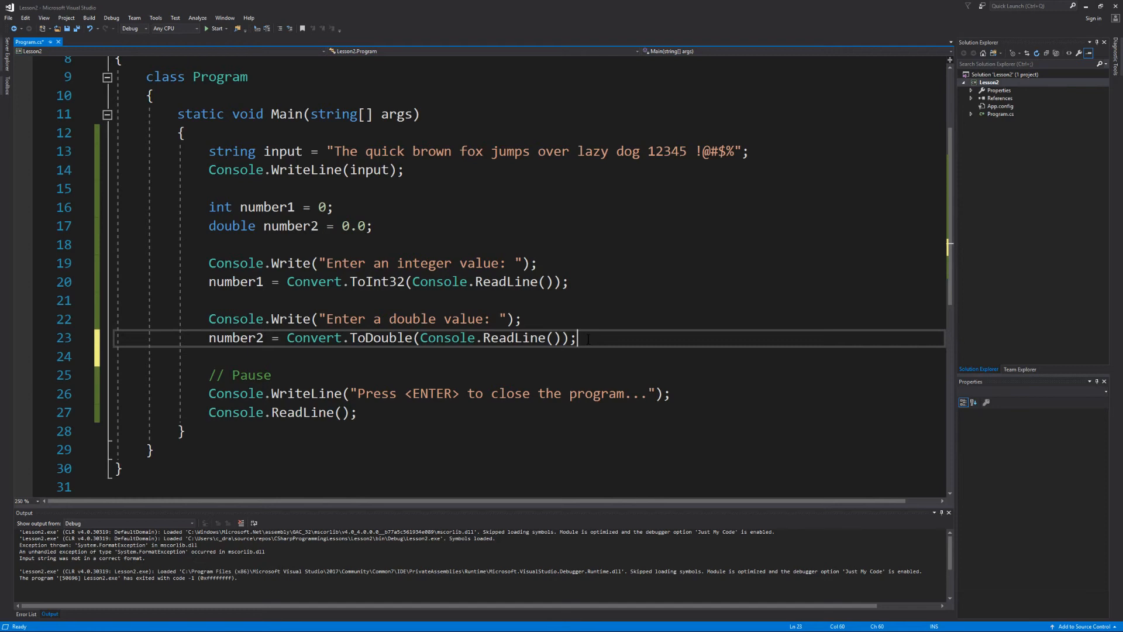
pyautogui.press('Enter')
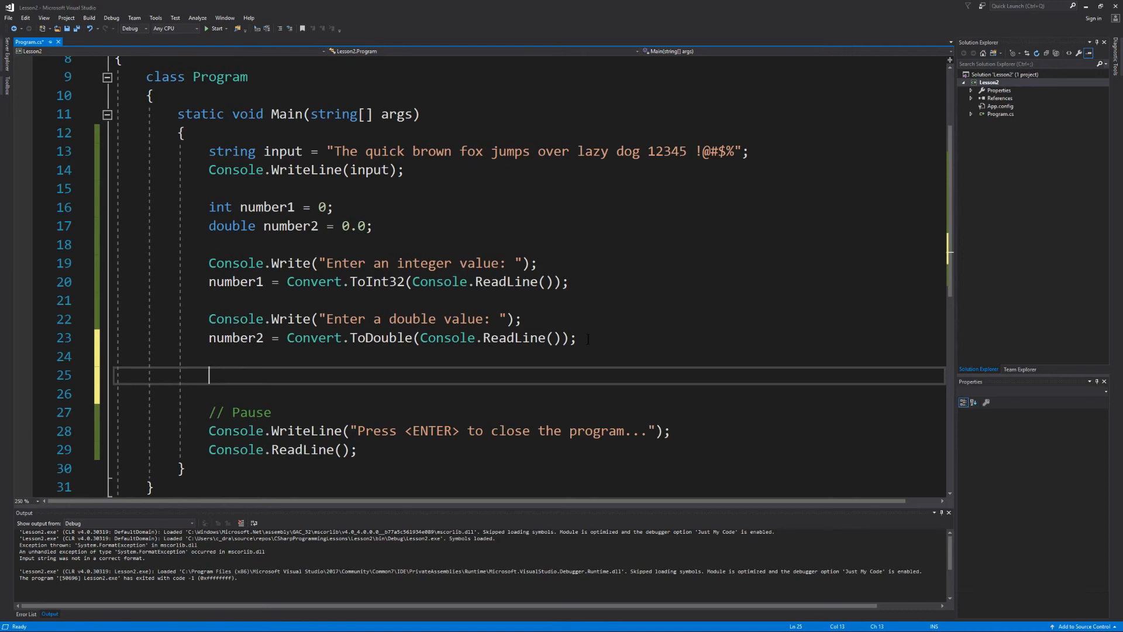
pyautogui.write('double')
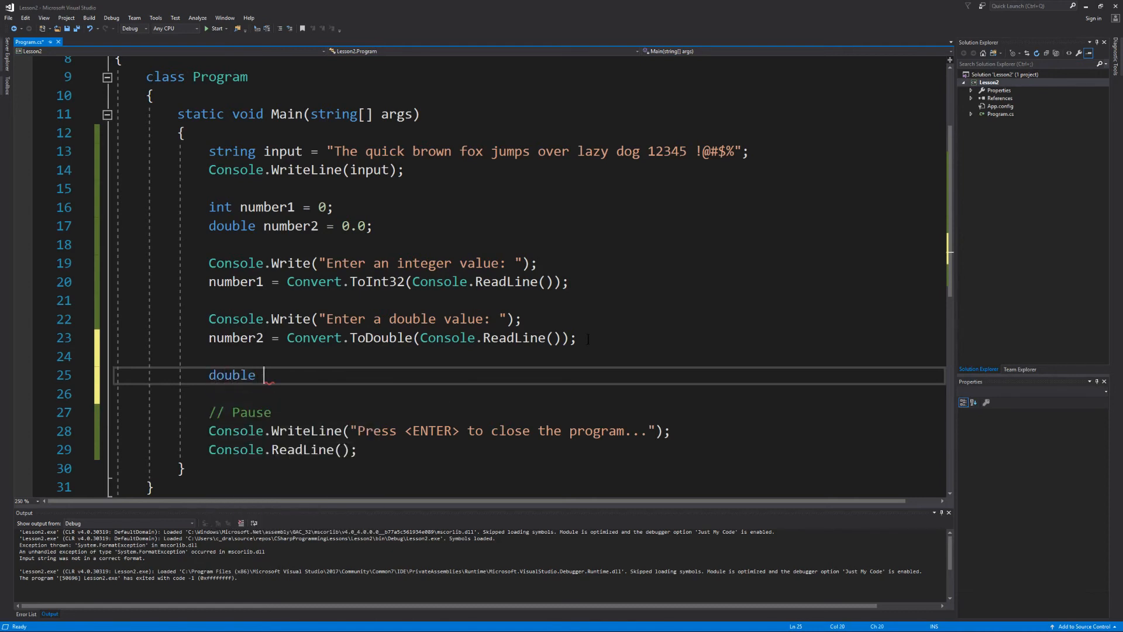
pyautogui.write('ans')
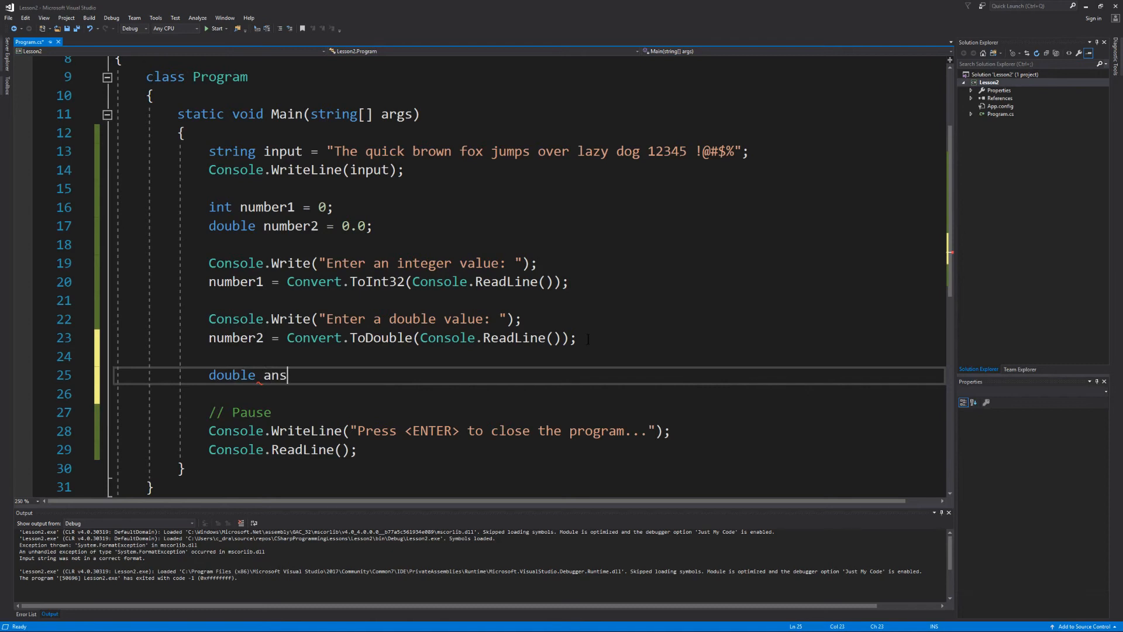
pyautogui.write('wer =')
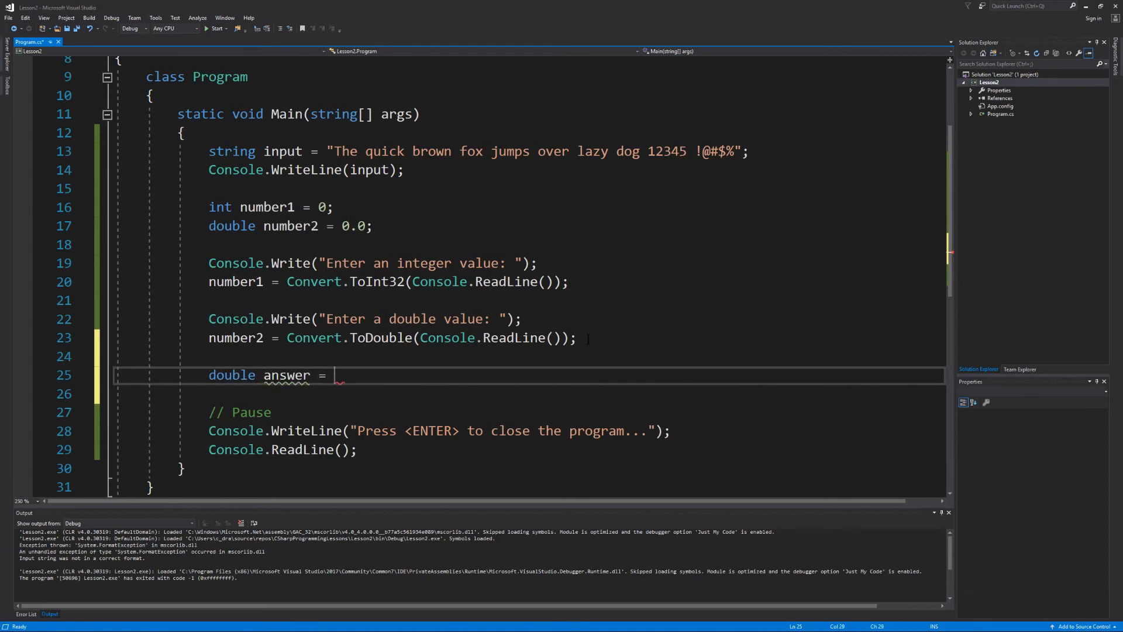
pyautogui.write('number1 + nu')
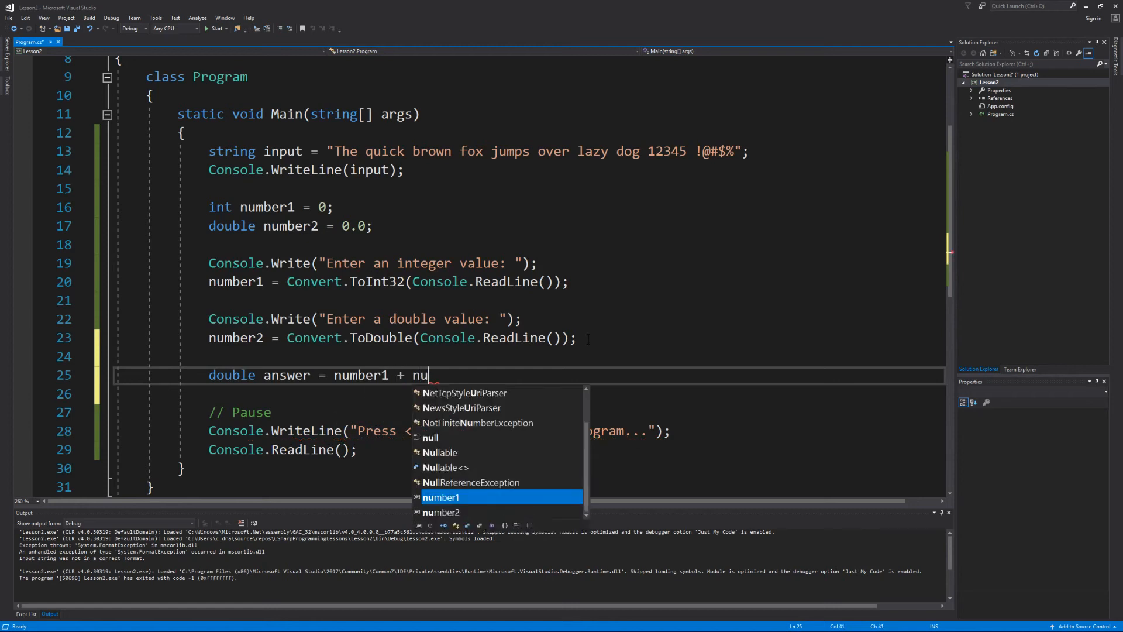
pyautogui.write('mber2;')
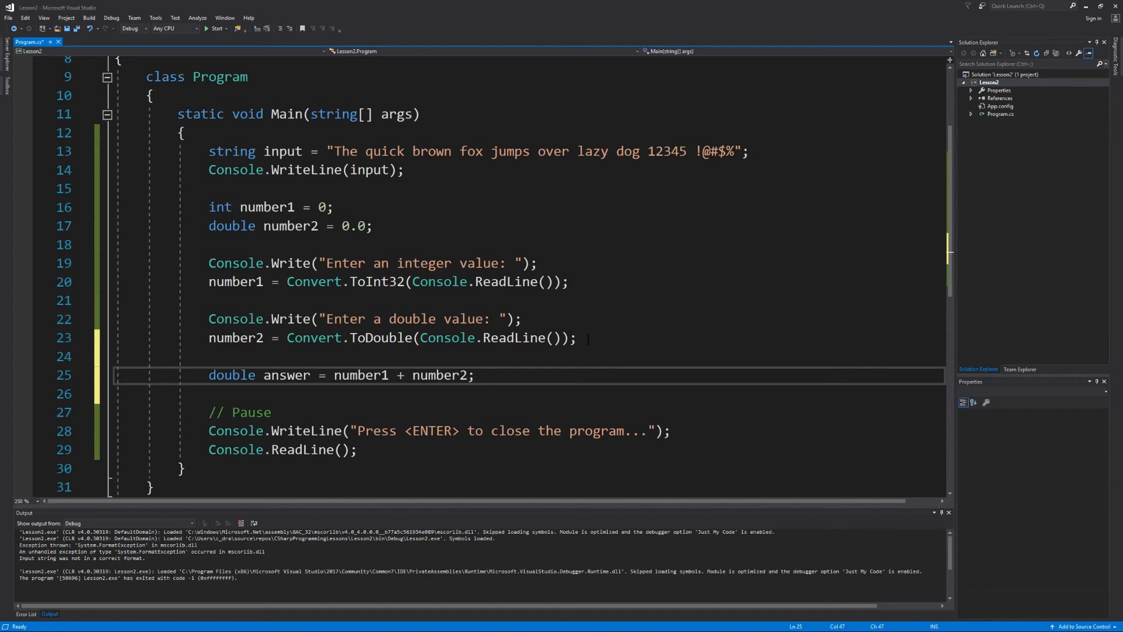
# Step: Print the equation with Console.WriteLine(number1 + " + " + number2 + " = " + answer);
pyautogui.write('Conso')
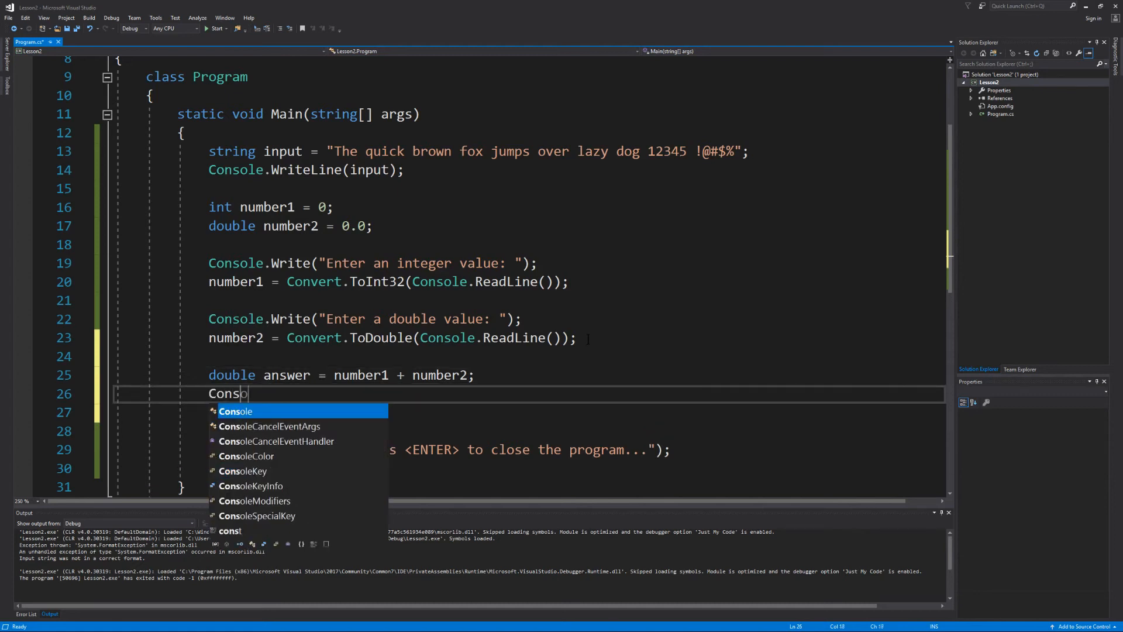
pyautogui.write('.Wr')
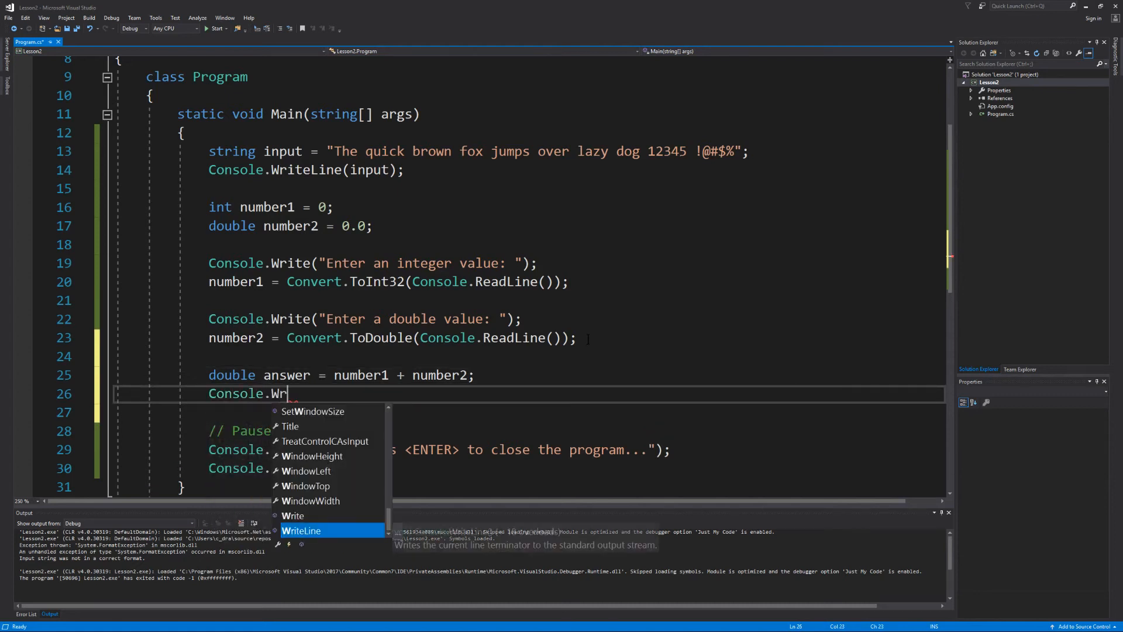
pyautogui.write('iteL')
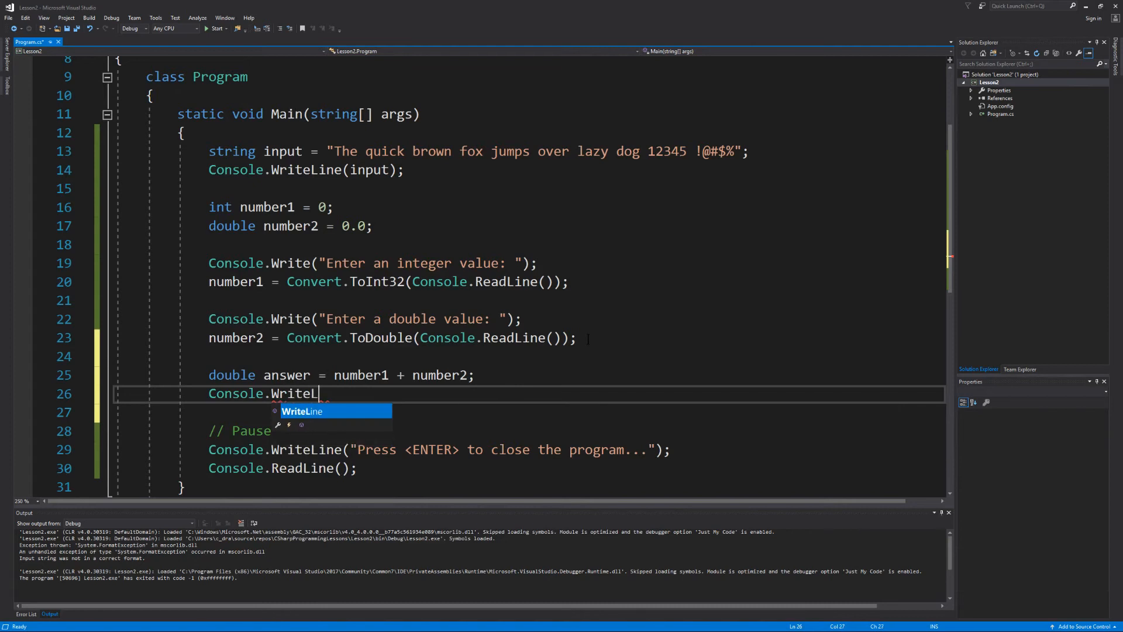
pyautogui.write('ine')
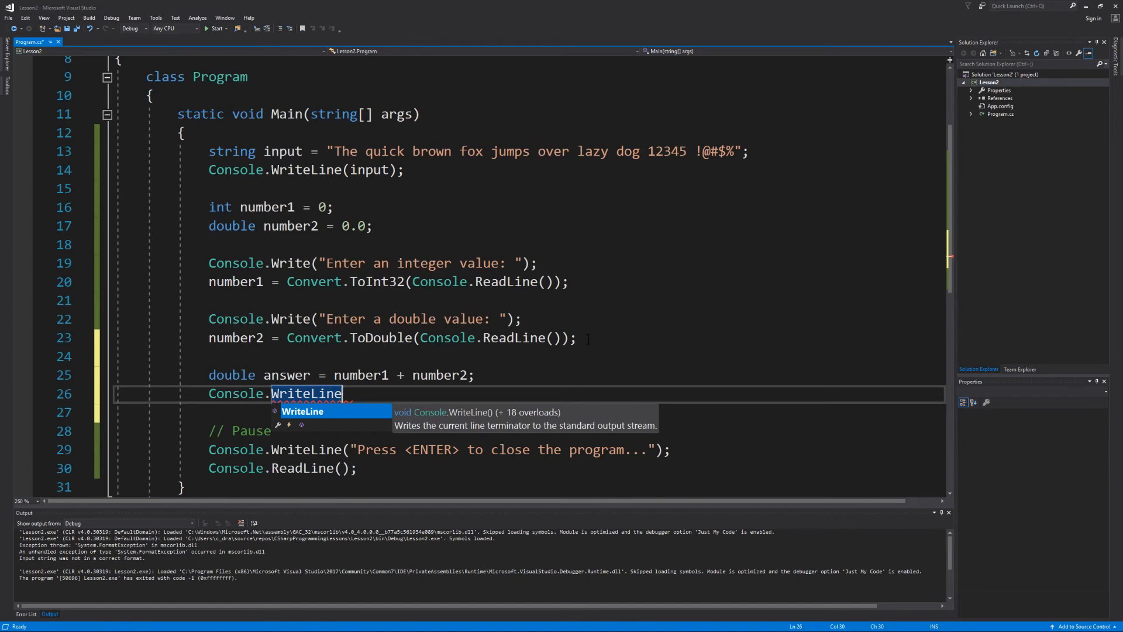
pyautogui.write('(')
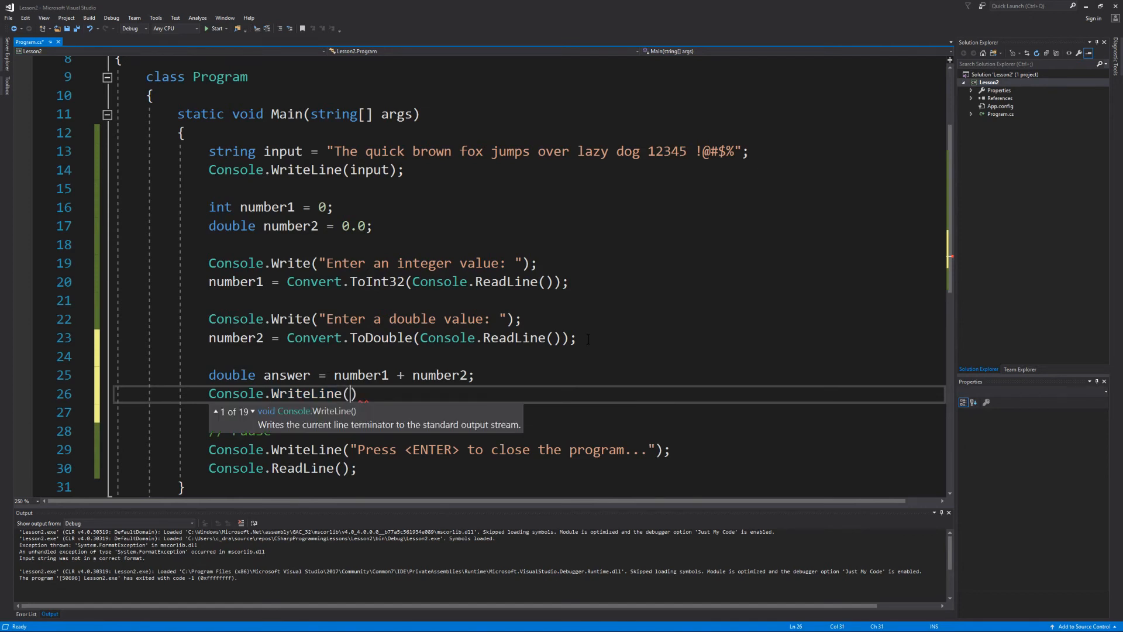
pyautogui.write('numb')
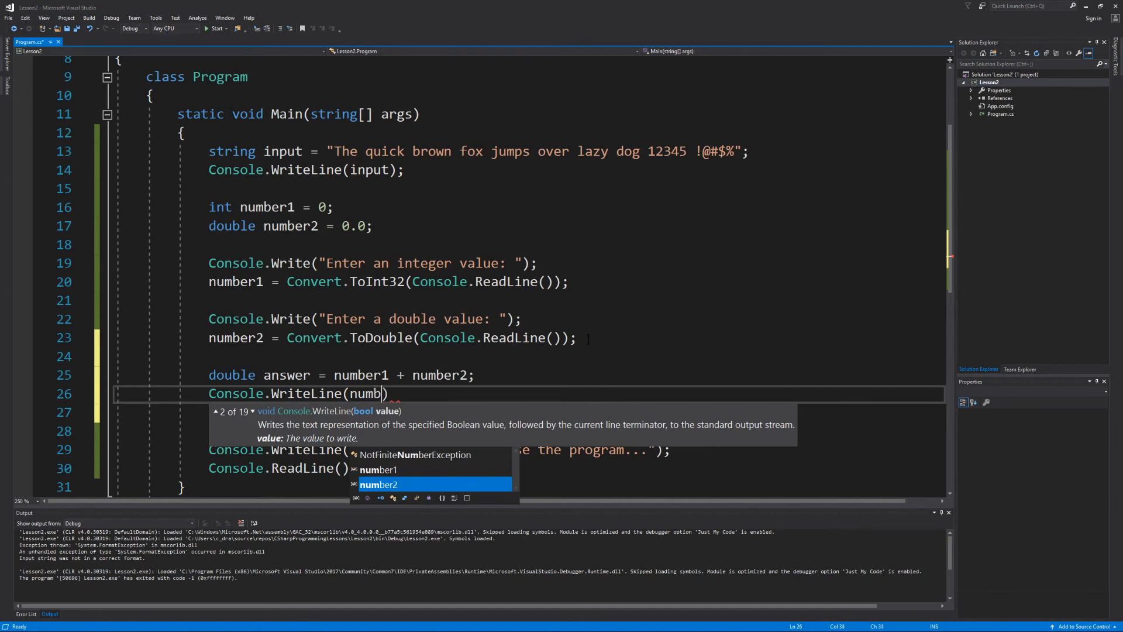
pyautogui.write('number1 +')
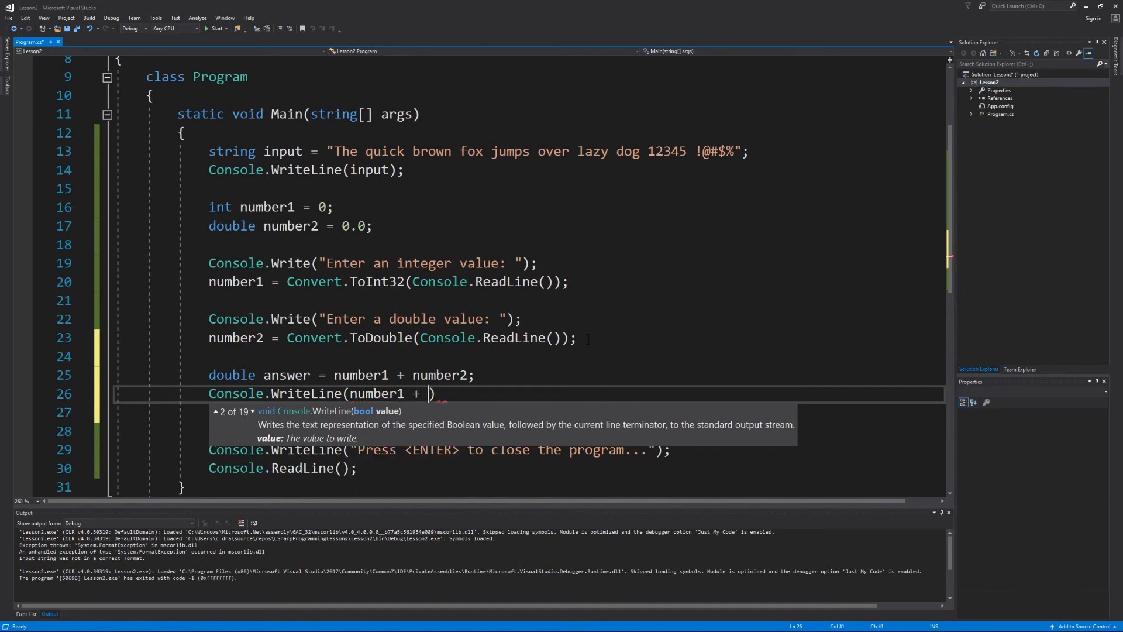
pyautogui.write('" + " + n')
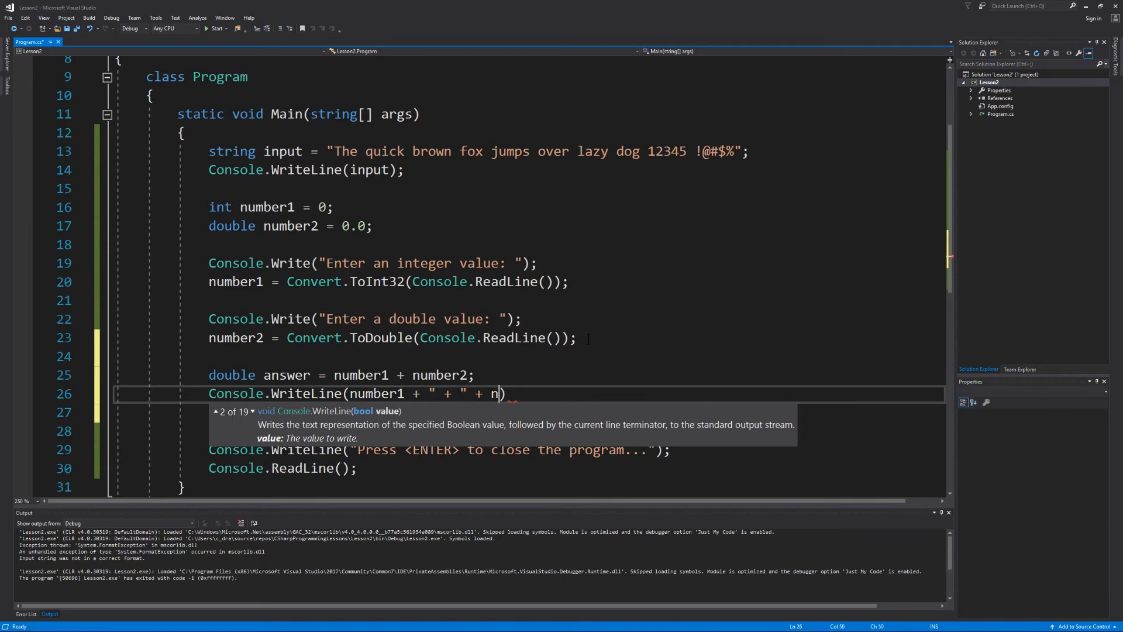
pyautogui.write('umber2')
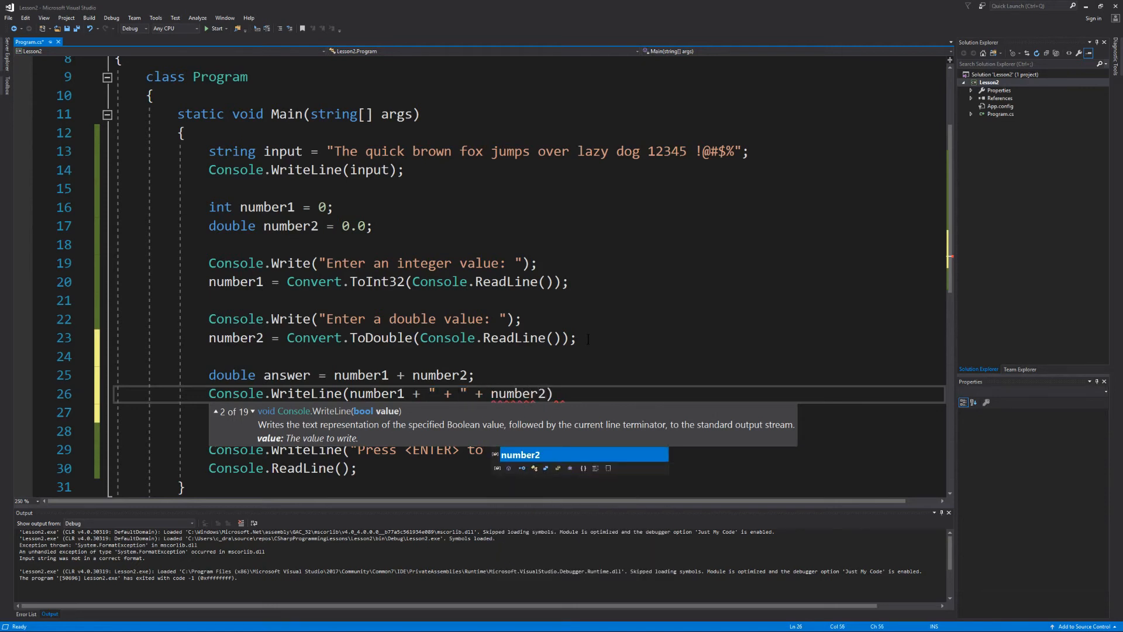
pyautogui.write('+ " "')
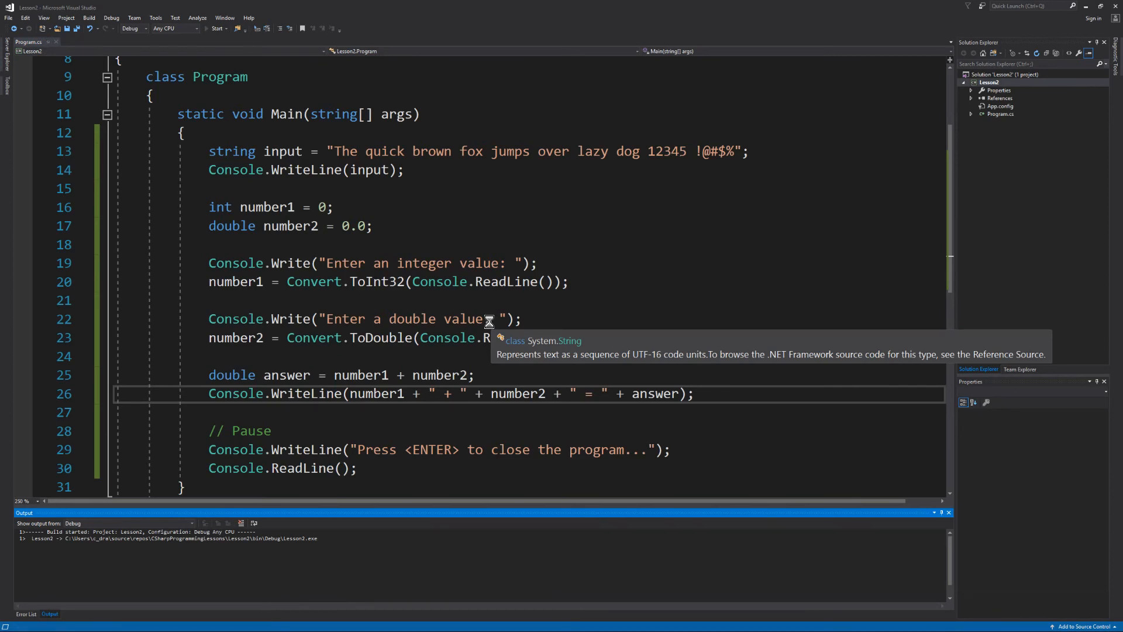
# Step: Run Lesson2 and supply 5 as the integer and 12.3 as the double
pyautogui.click(214, 28)
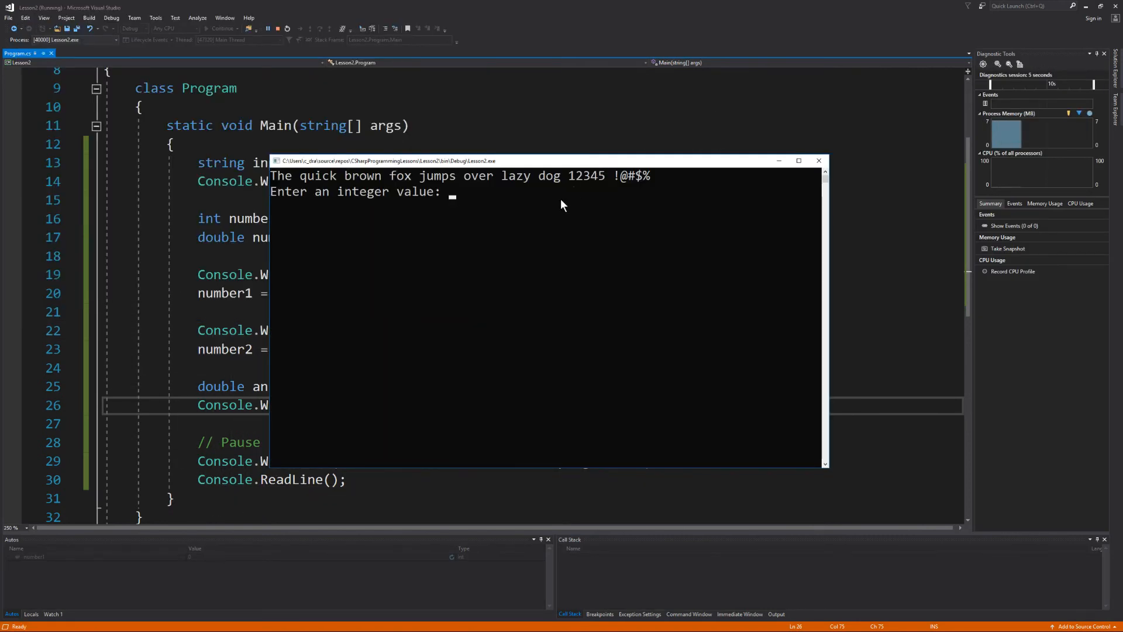
pyautogui.write('5')
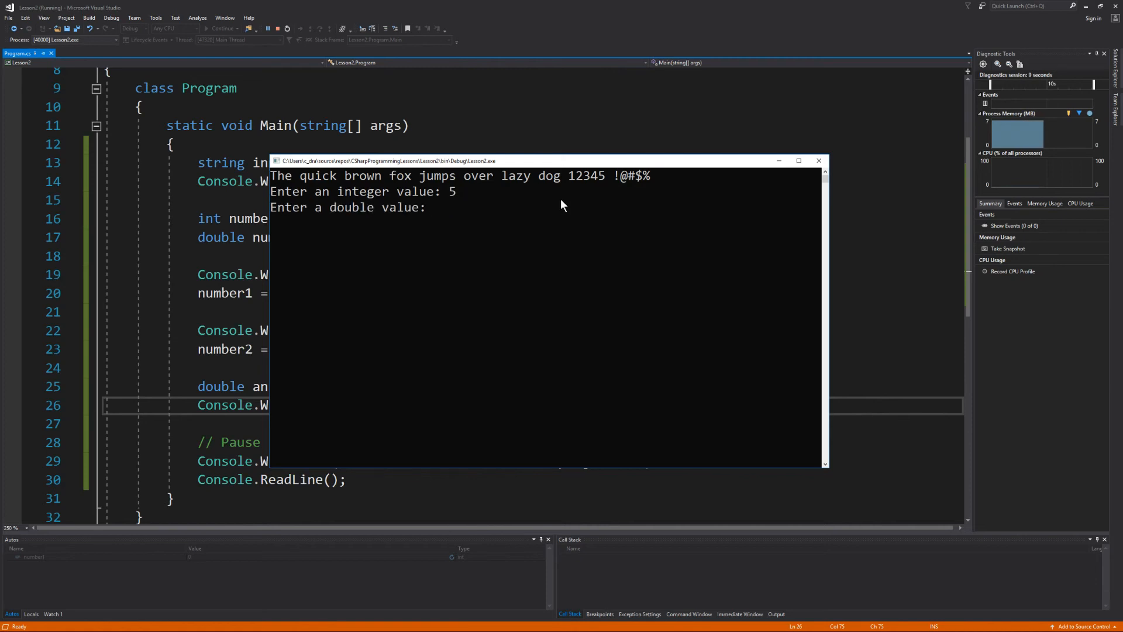
pyautogui.write('12.3')
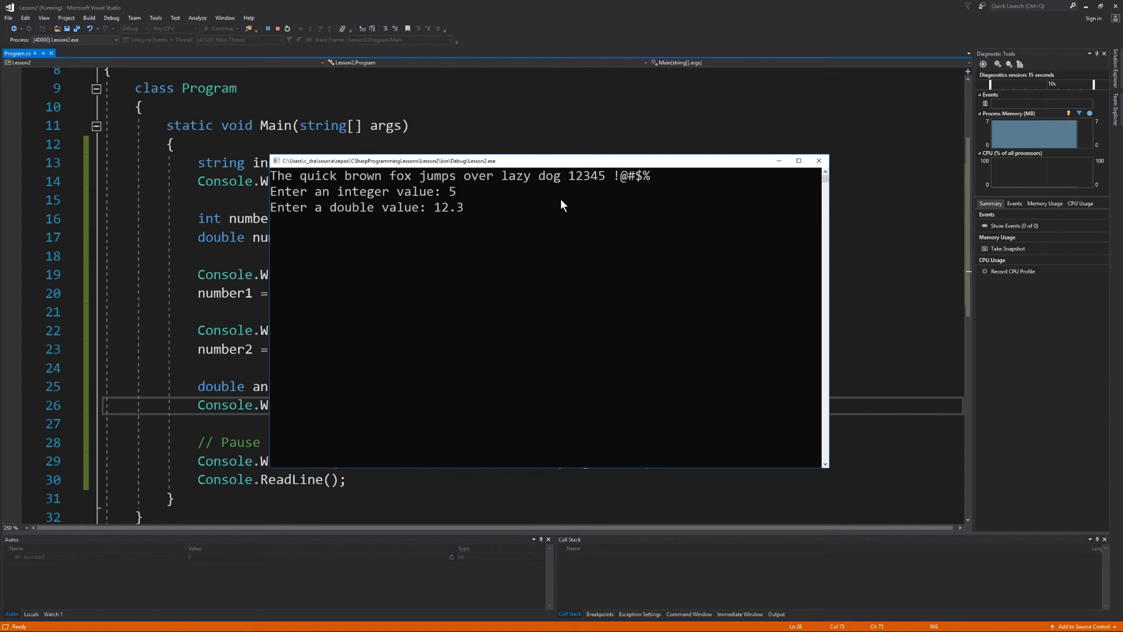
pyautogui.press('enter')
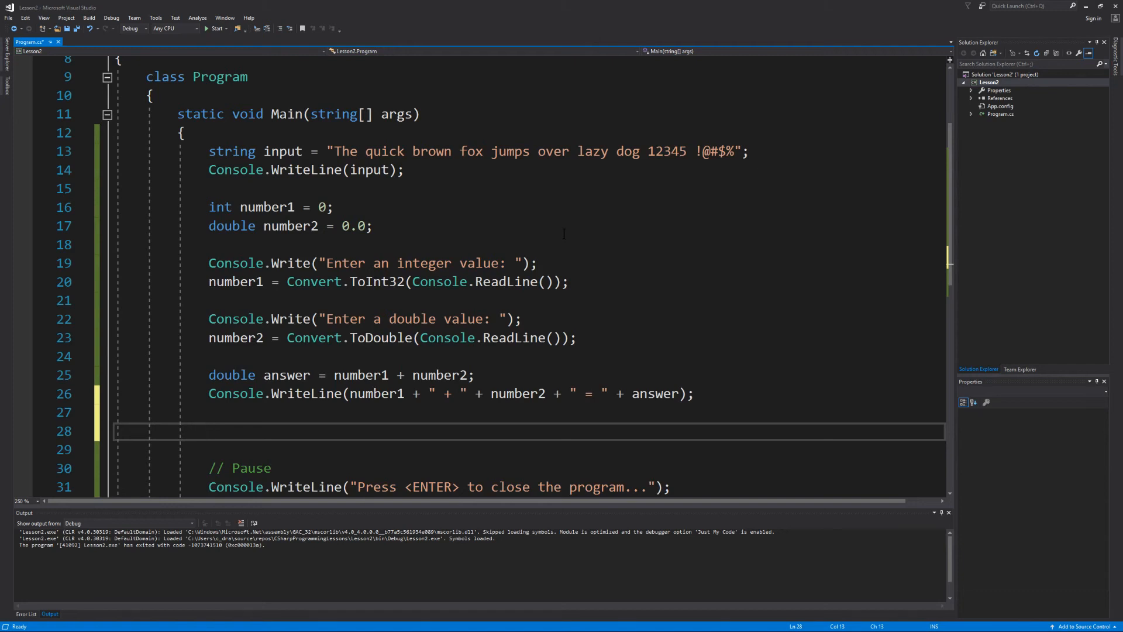
# Step: Write answer = number1 - number2; and start changing the copied output string to a minus sign
pyautogui.write('a')
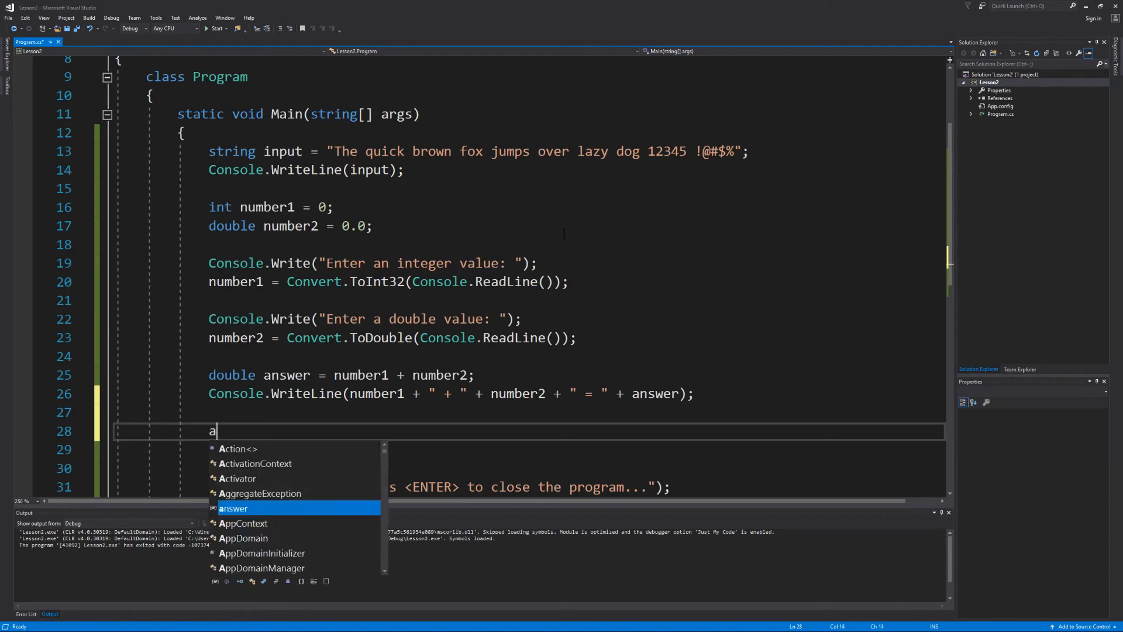
pyautogui.write('nswer =')
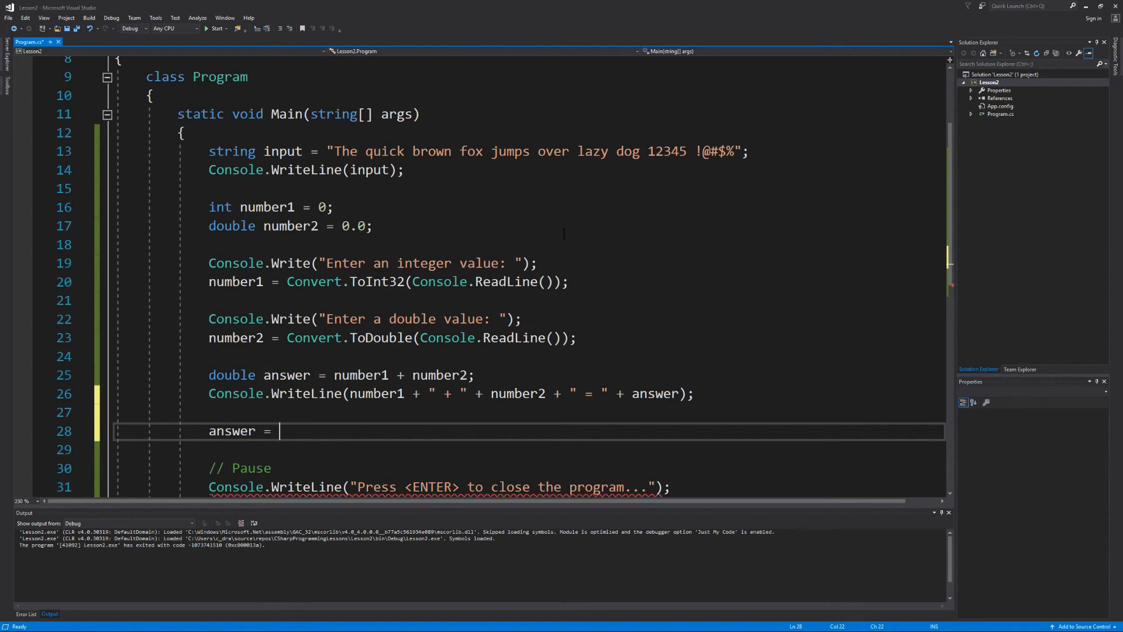
pyautogui.write('number1')
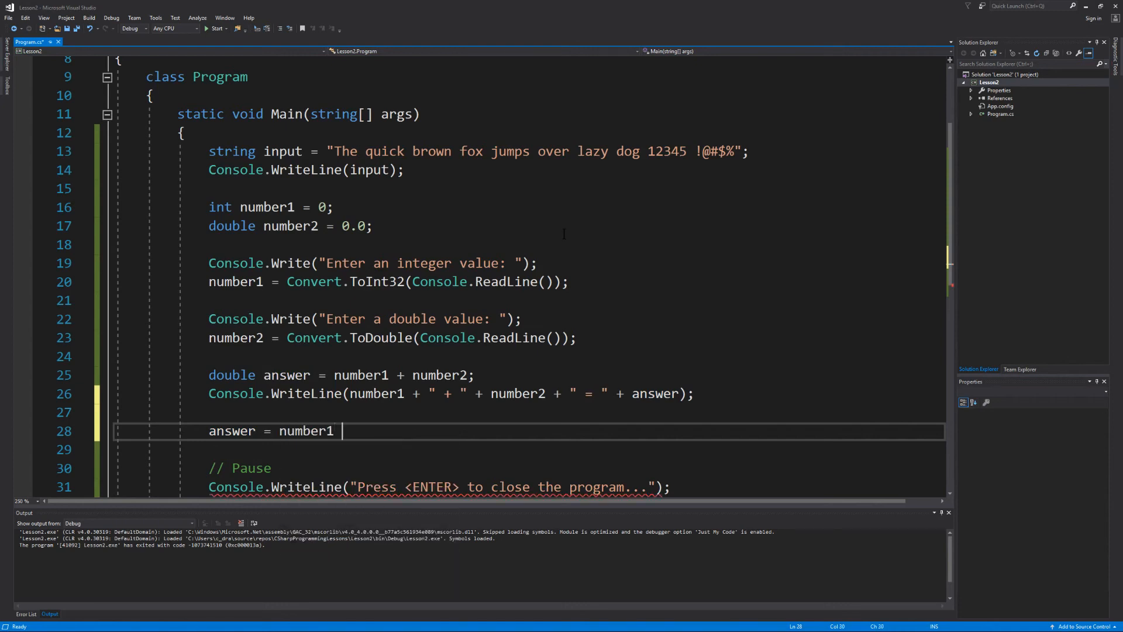
pyautogui.write('- number2;')
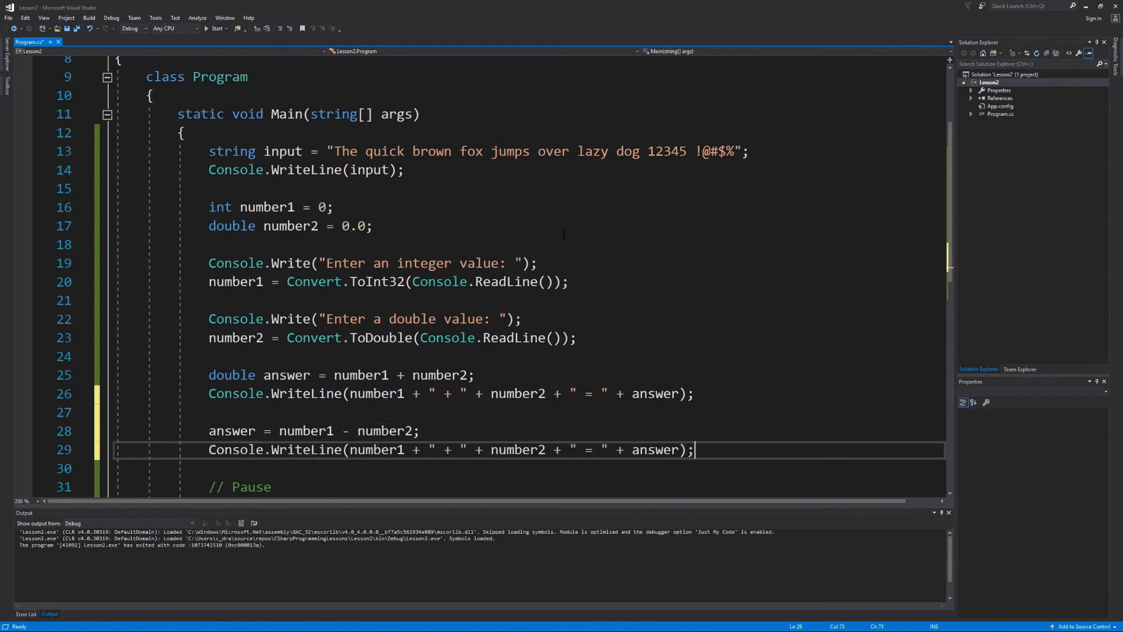
pyautogui.click(461, 449)
pyautogui.write('-')
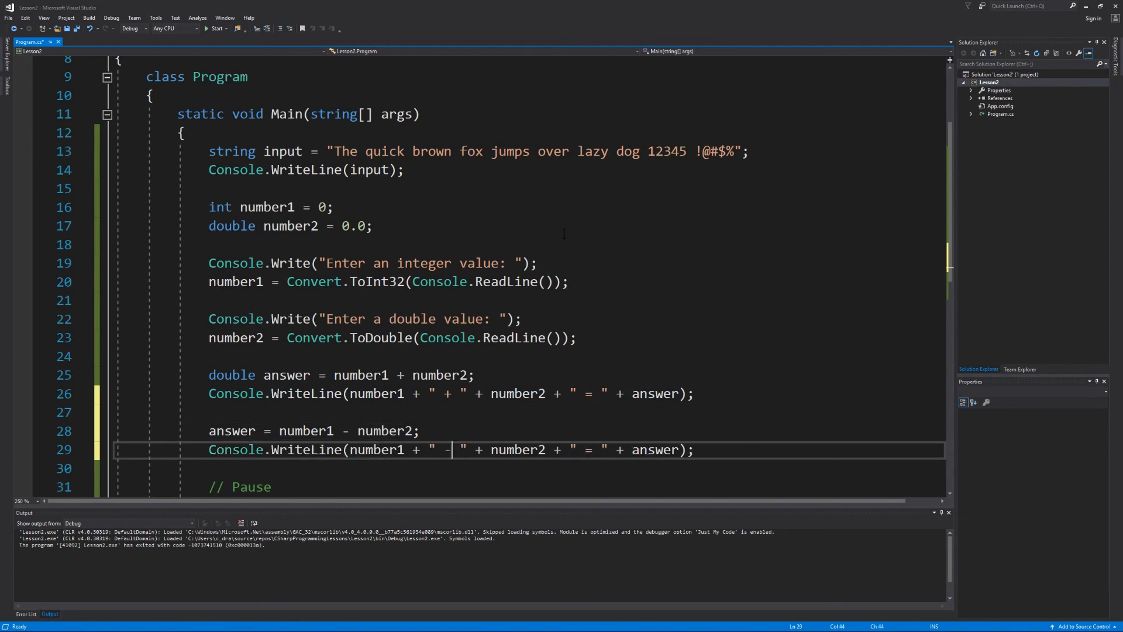
pyautogui.click(216, 28)
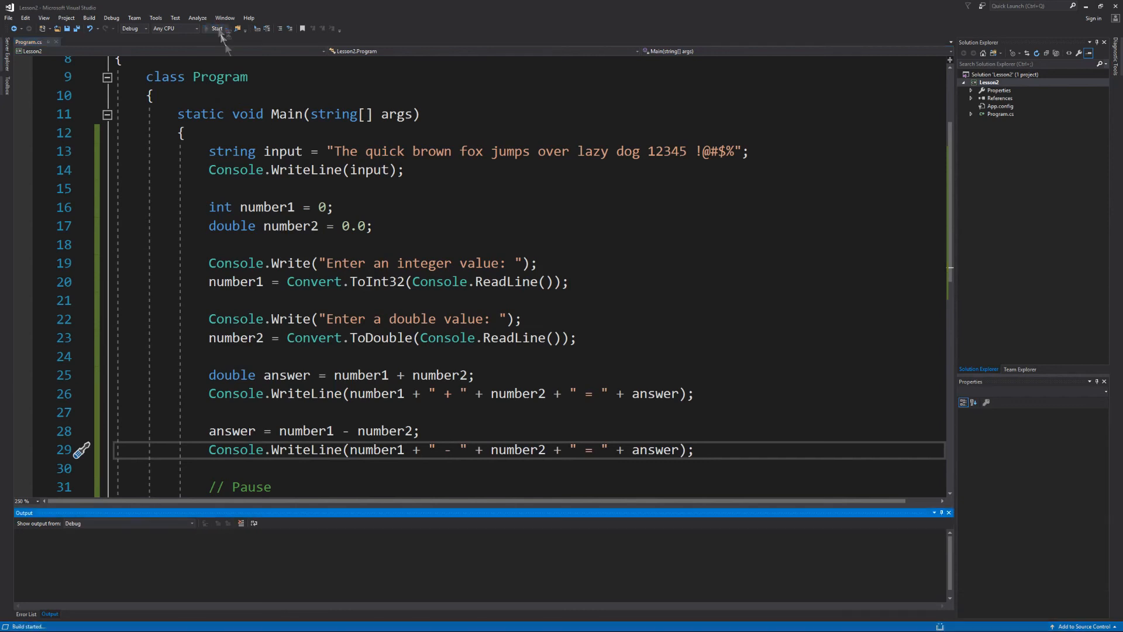
pyautogui.click(215, 28)
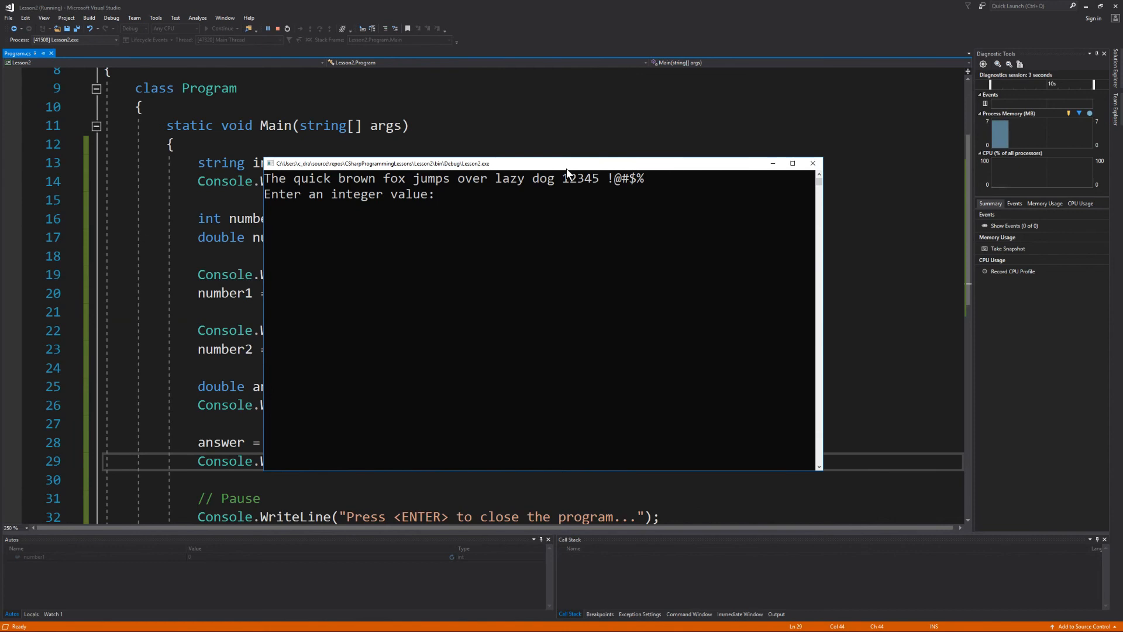
pyautogui.write('5')
pyautogui.write('12.3')
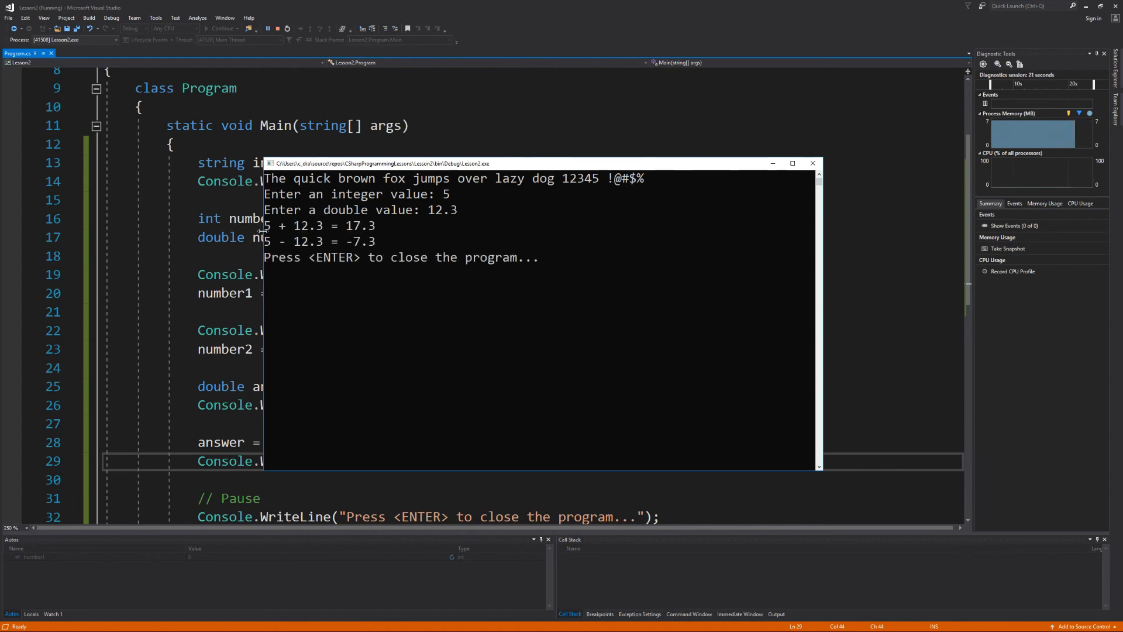
pyautogui.moveTo(499, 272)
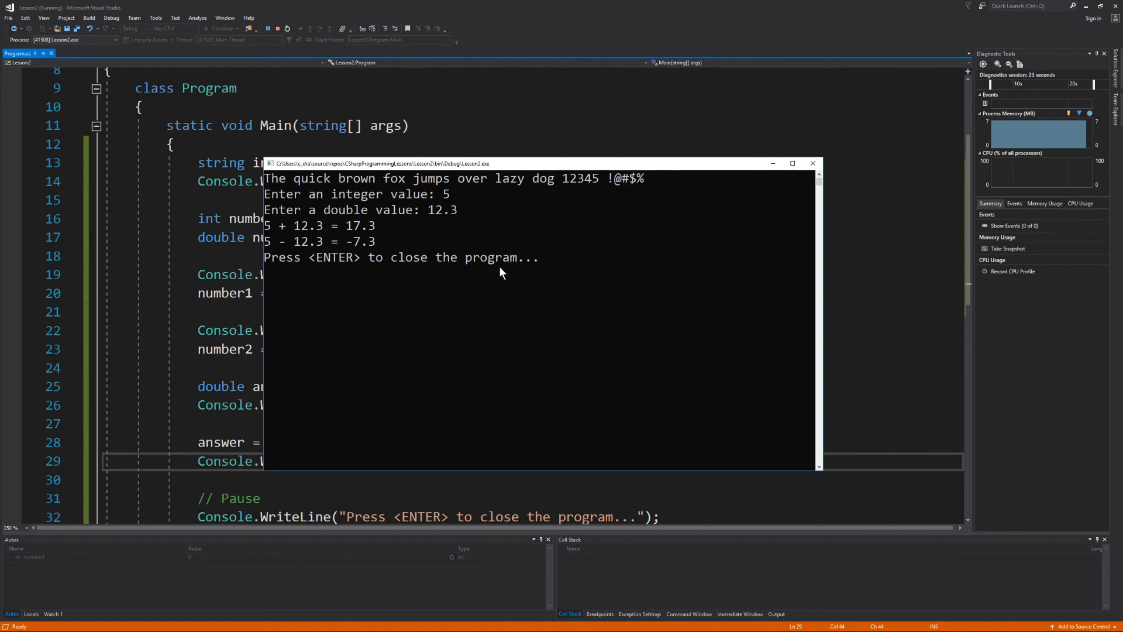
pyautogui.press('enter')
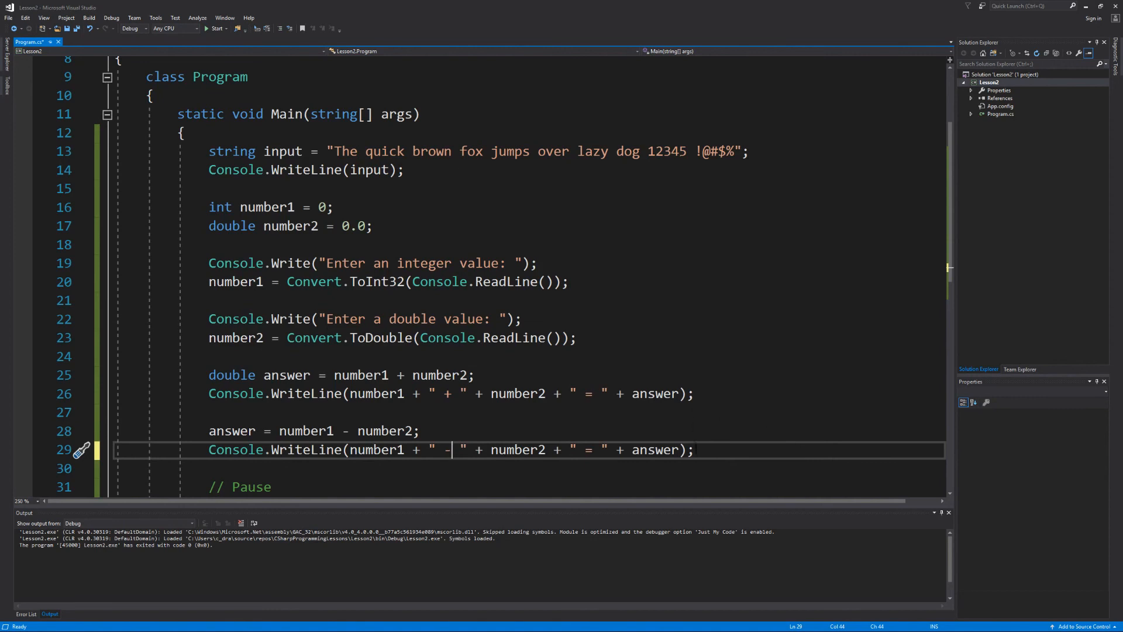
# Step: Duplicate the subtraction lines and switch their operators to * and / for product and quotient
pyautogui.moveTo(411, 449); pyautogui.dragTo(693, 449)
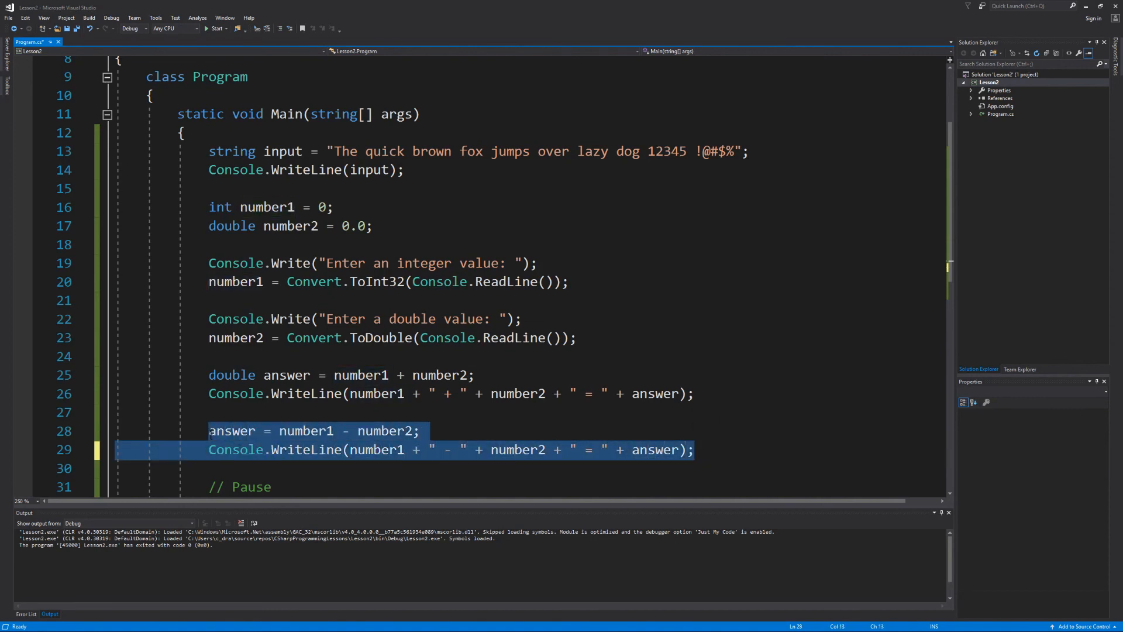
pyautogui.click(694, 449)
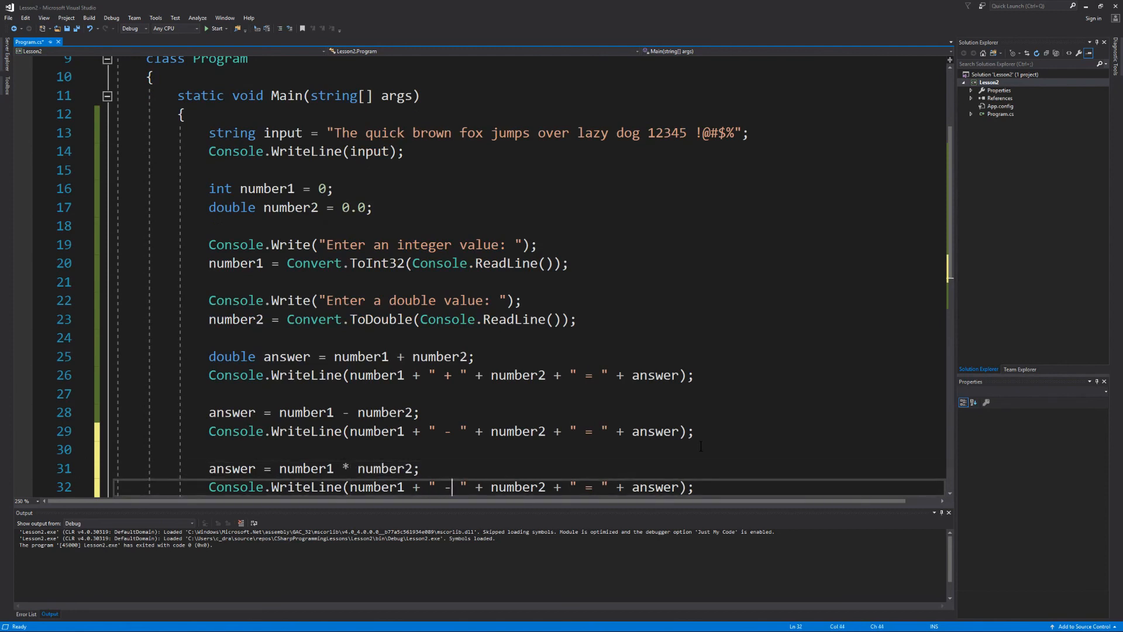
pyautogui.write('*')
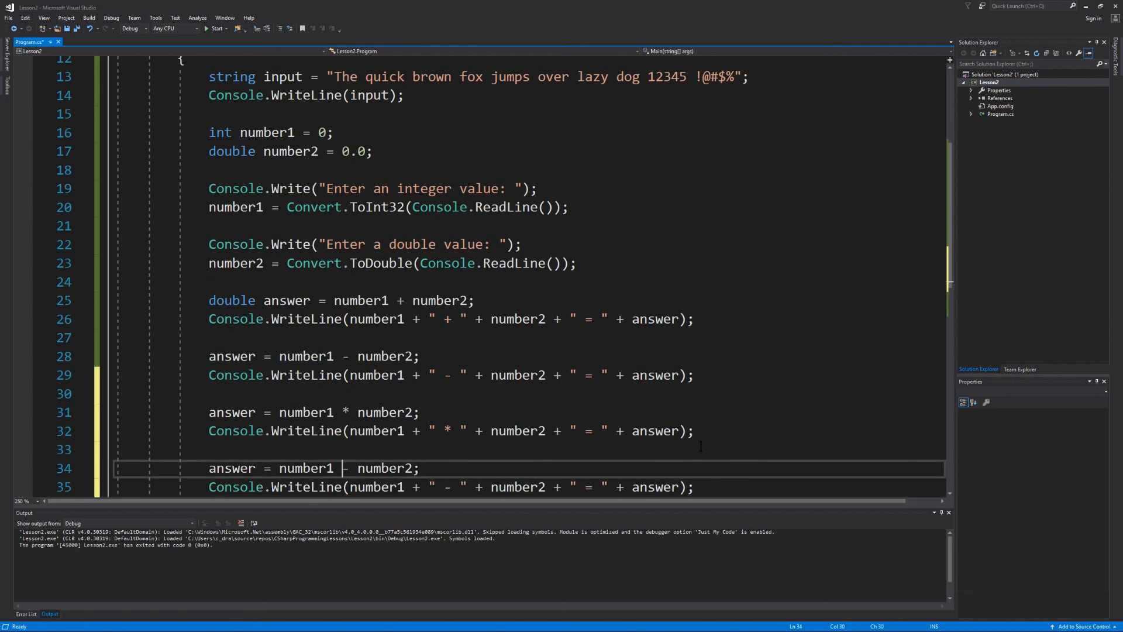
pyautogui.write('/')
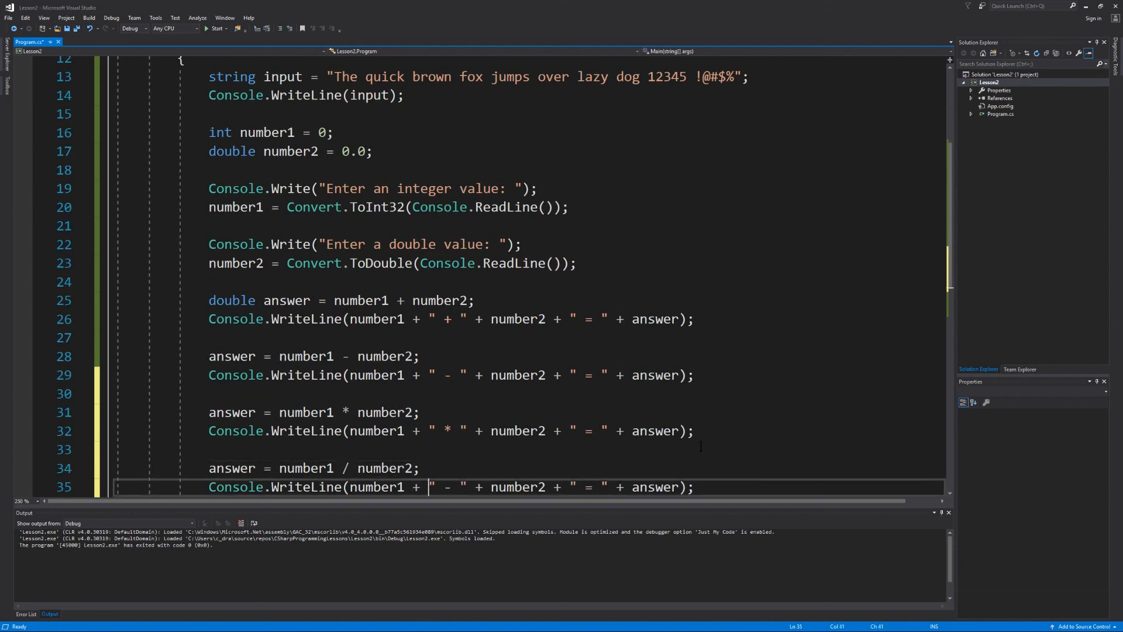
pyautogui.write('/')
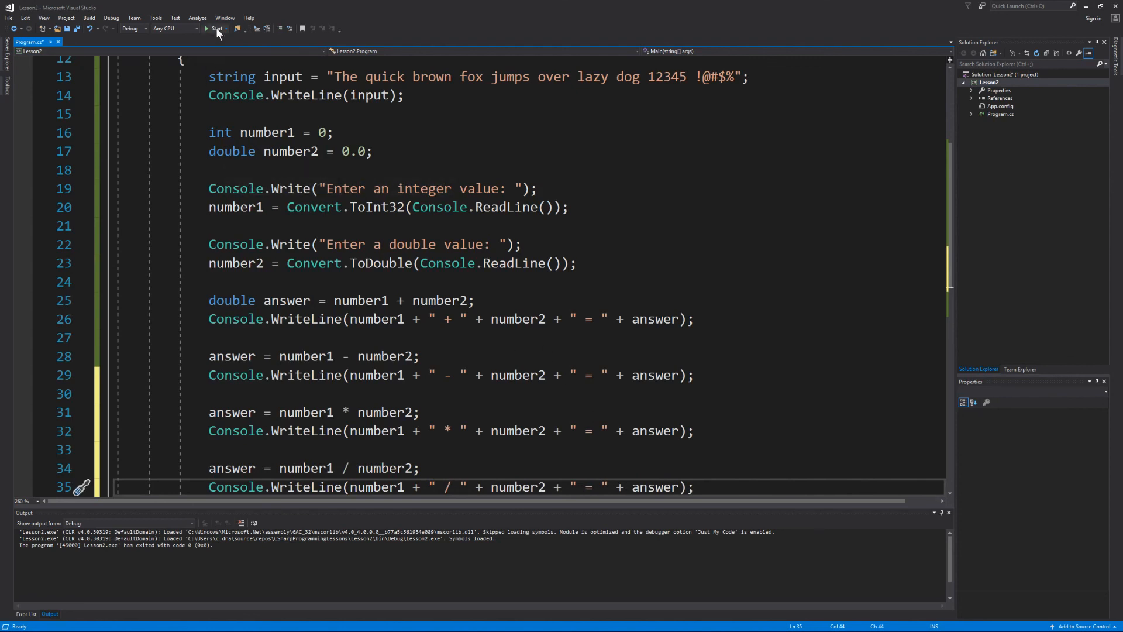
pyautogui.click(206, 28)
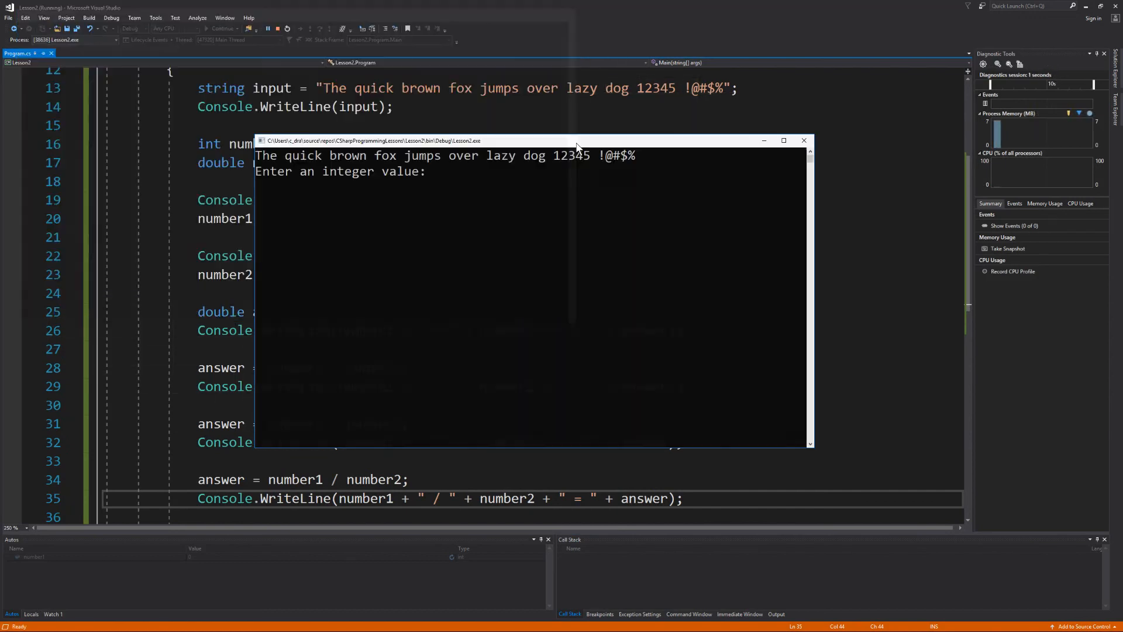
pyautogui.write('5')
pyautogui.write('12.3')
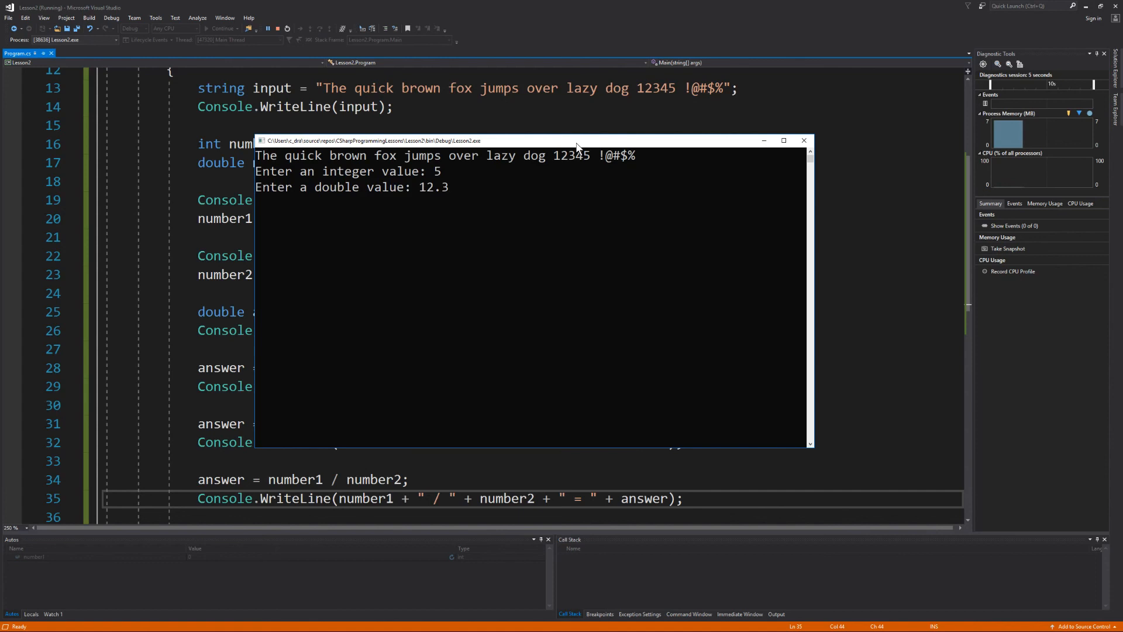
pyautogui.moveTo(561, 160)
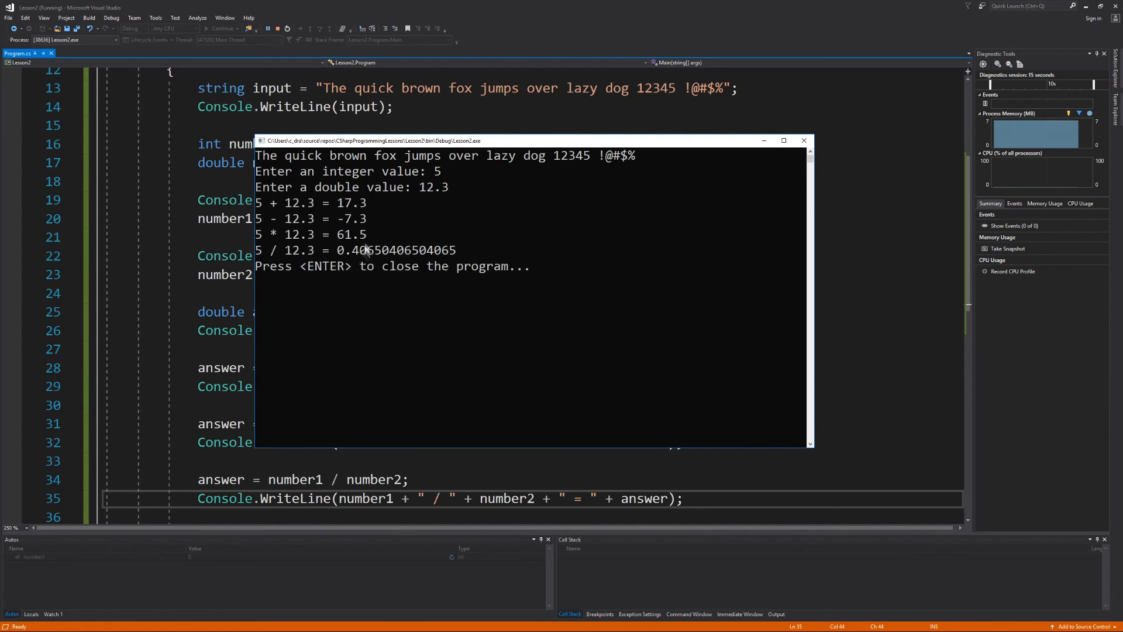
pyautogui.moveTo(361, 267)
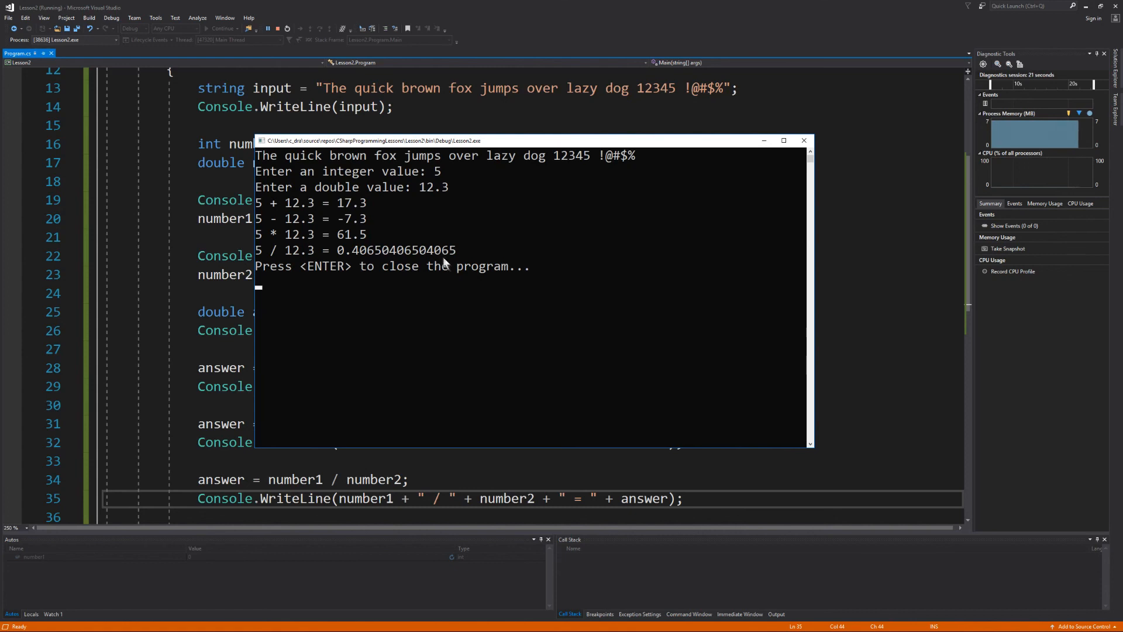
pyautogui.moveTo(496, 290)
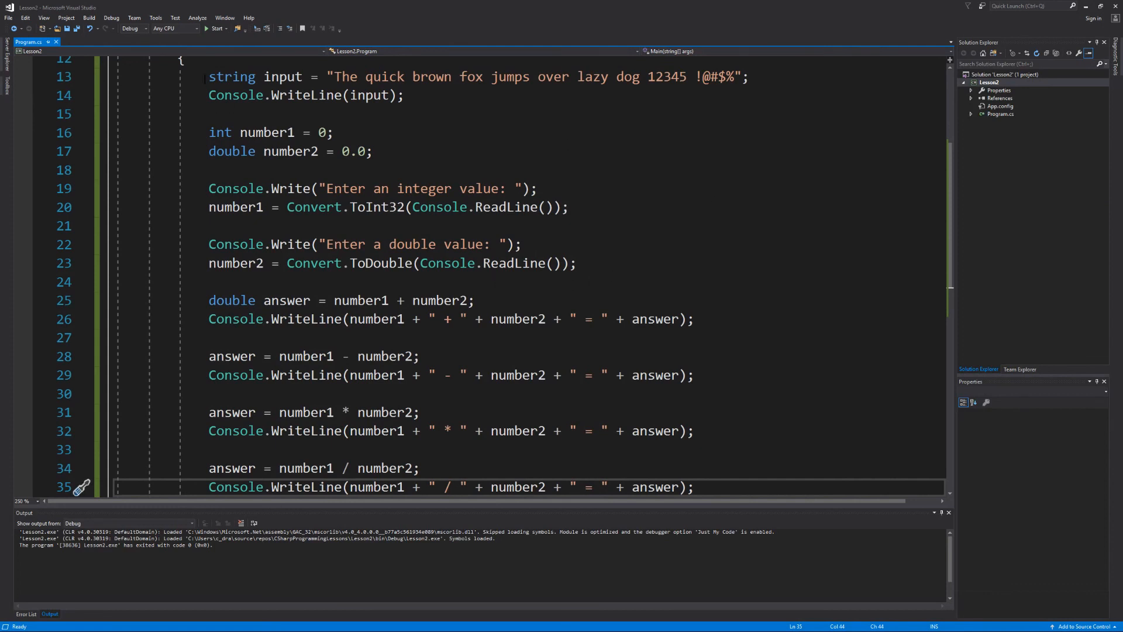
pyautogui.doubleClick(232, 77)
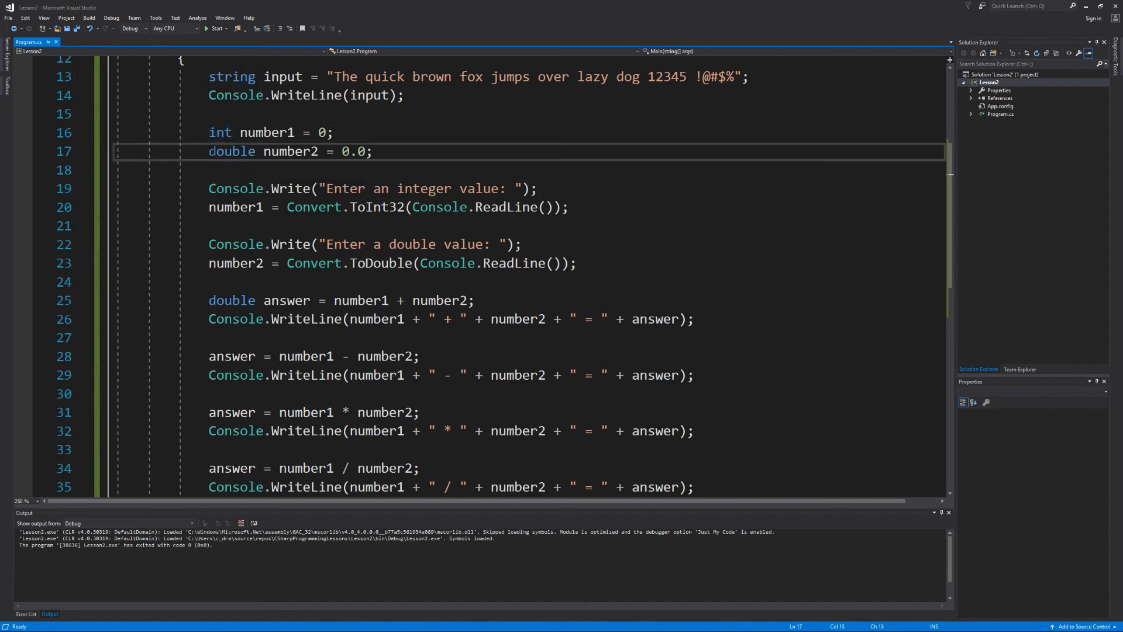
pyautogui.doubleClick(230, 151)
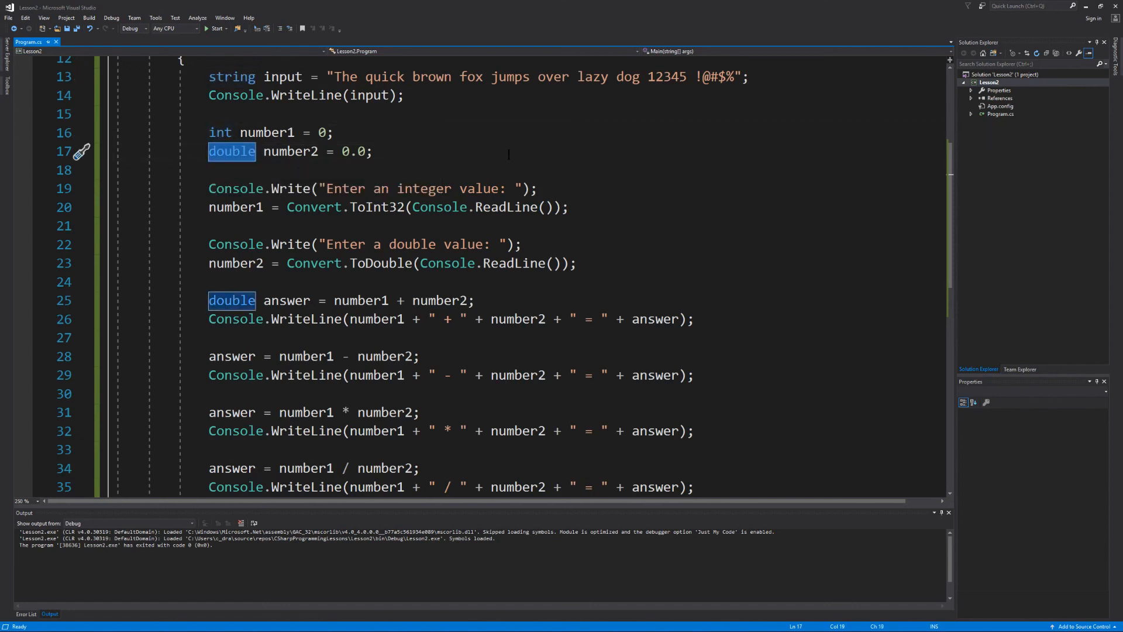
pyautogui.click(554, 207)
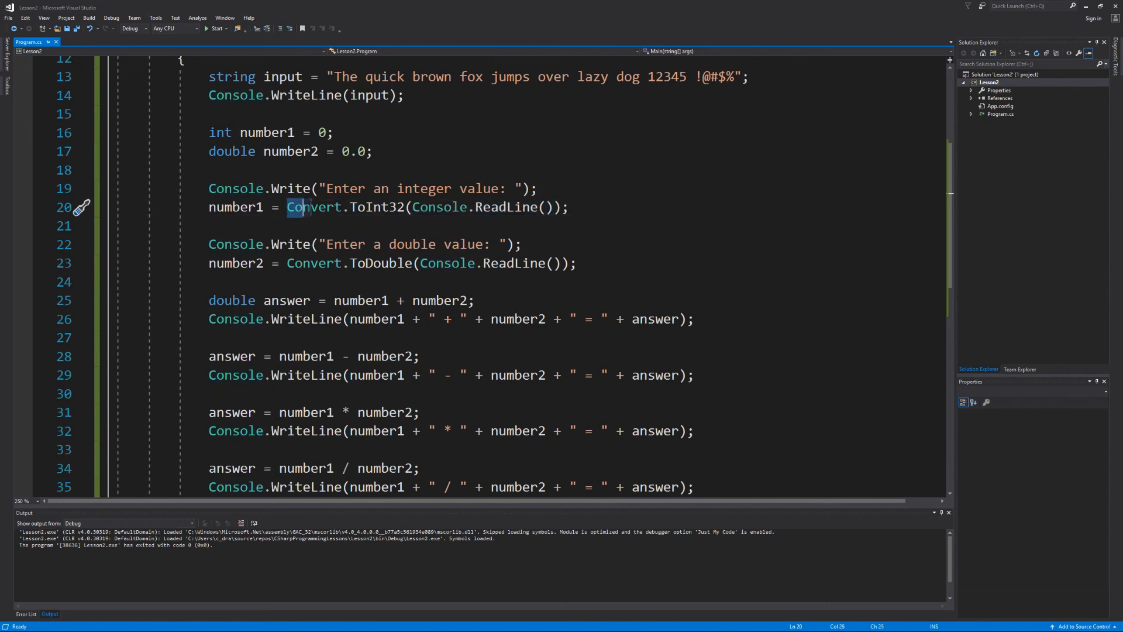
pyautogui.doubleClick(375, 207)
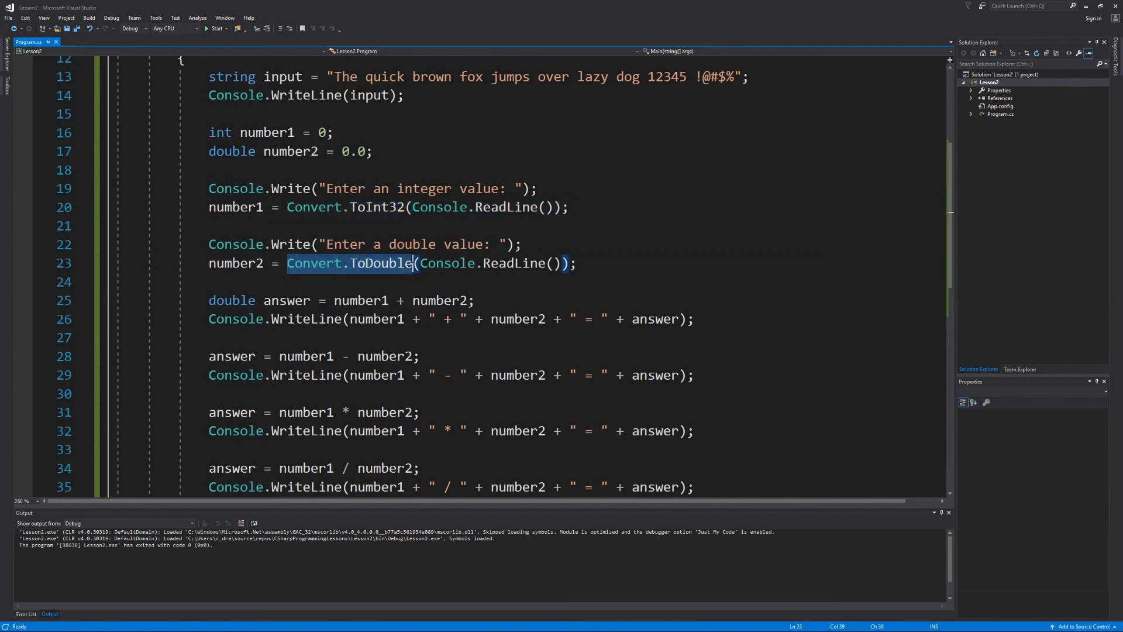
pyautogui.doubleClick(380, 263)
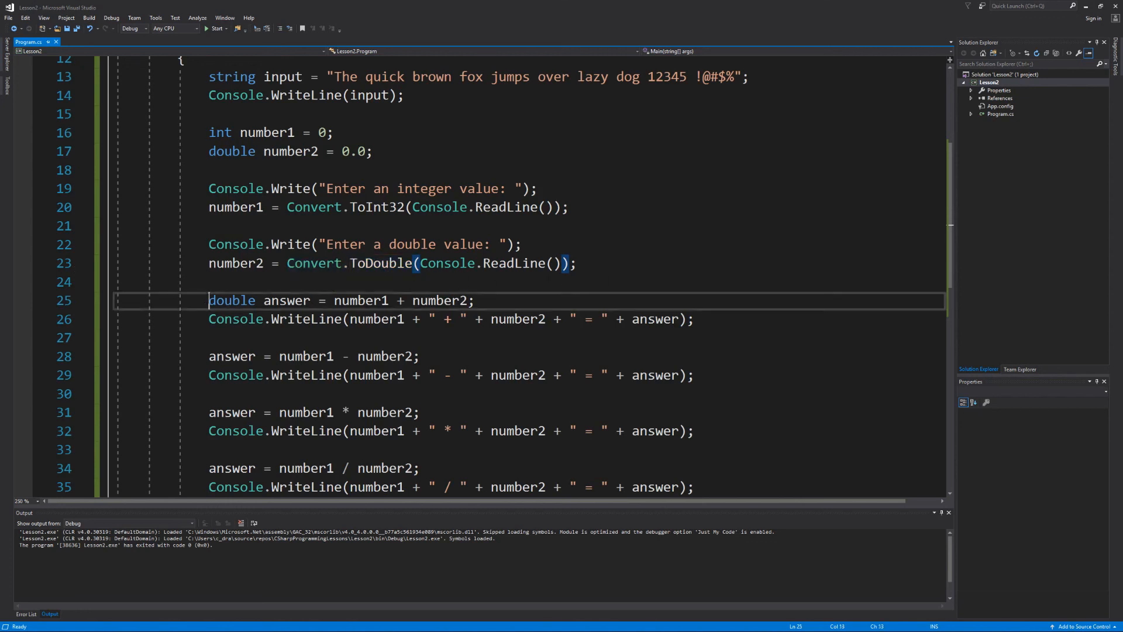
pyautogui.moveTo(208, 300); pyautogui.dragTo(692, 487)
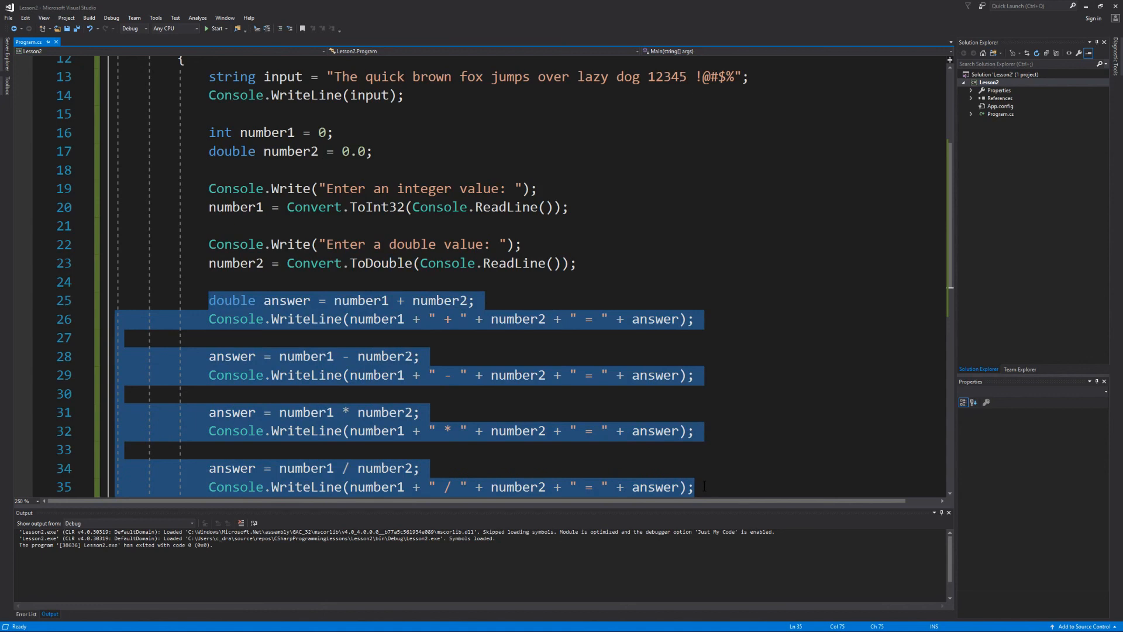